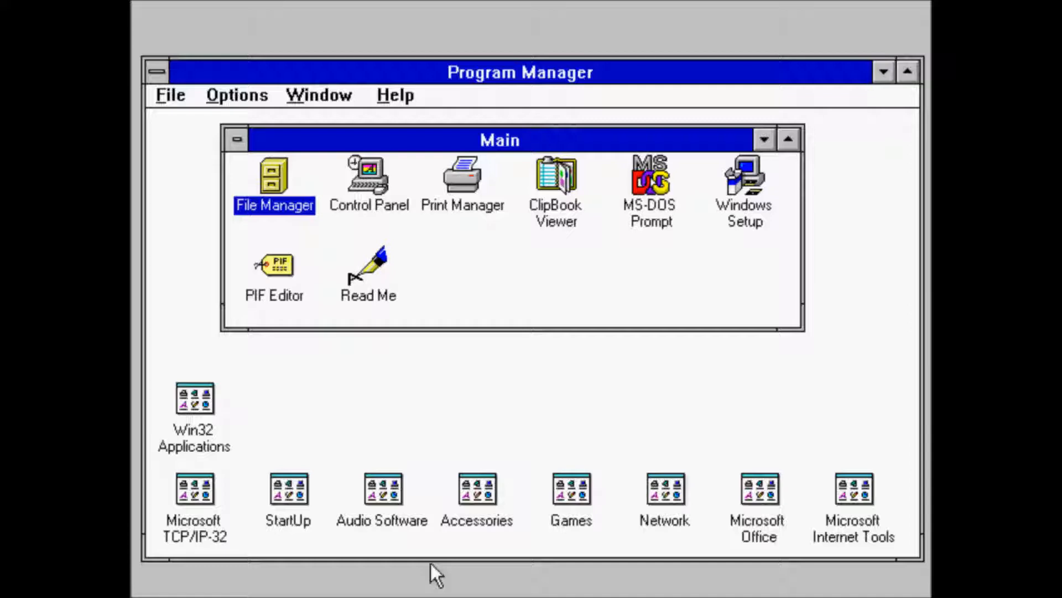
pyautogui.moveTo(341, 575)
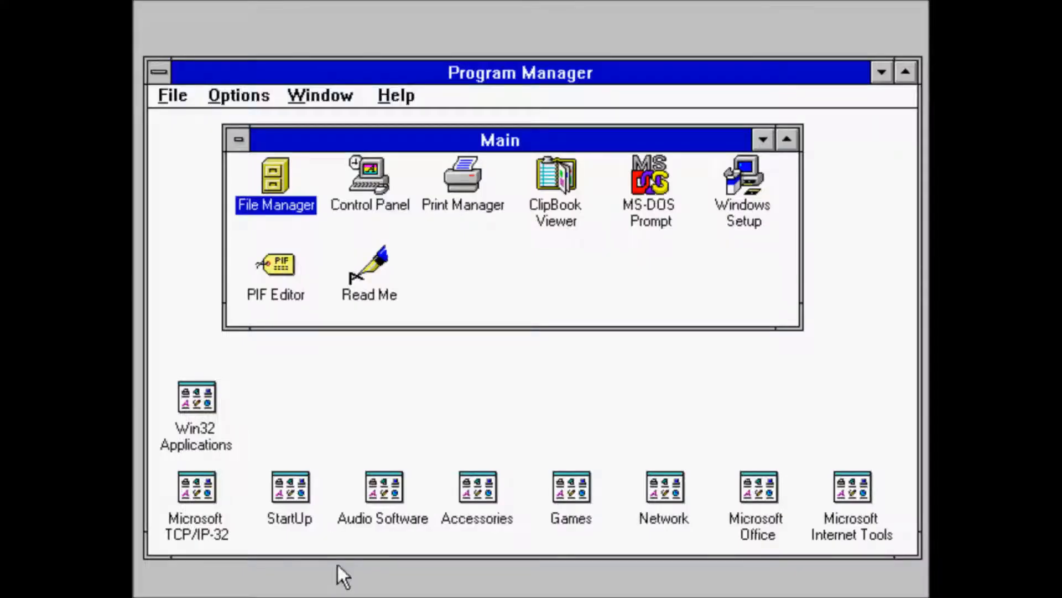
pyautogui.moveTo(325, 478)
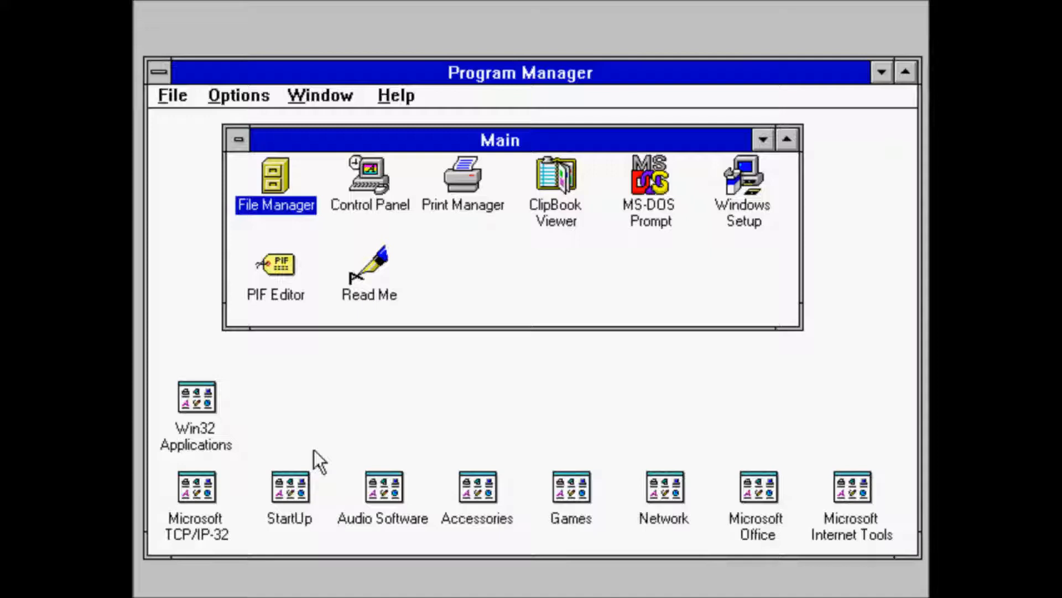
pyautogui.moveTo(155, 163)
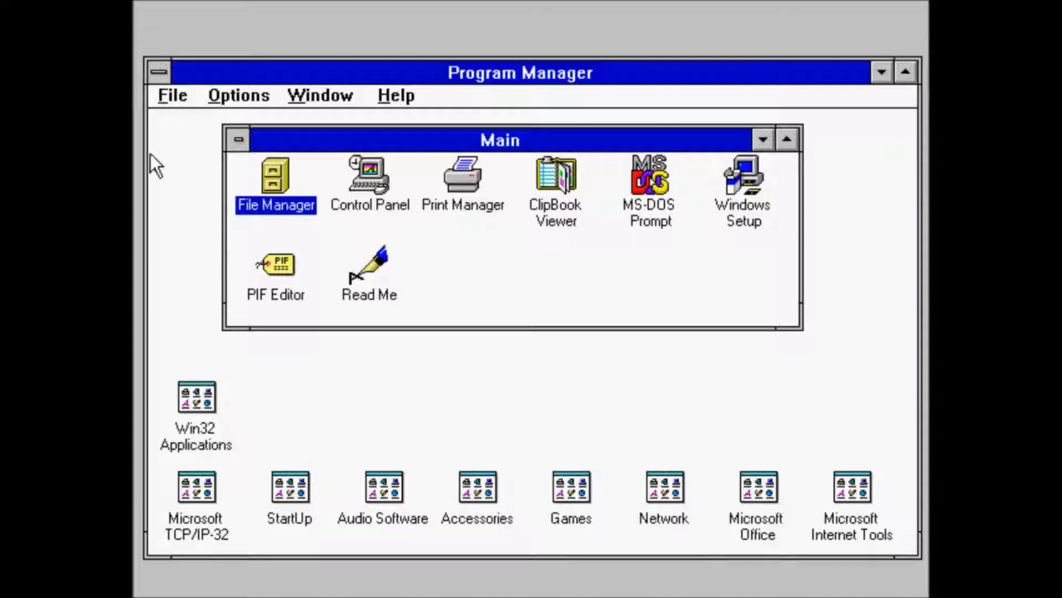
pyautogui.moveTo(550, 358)
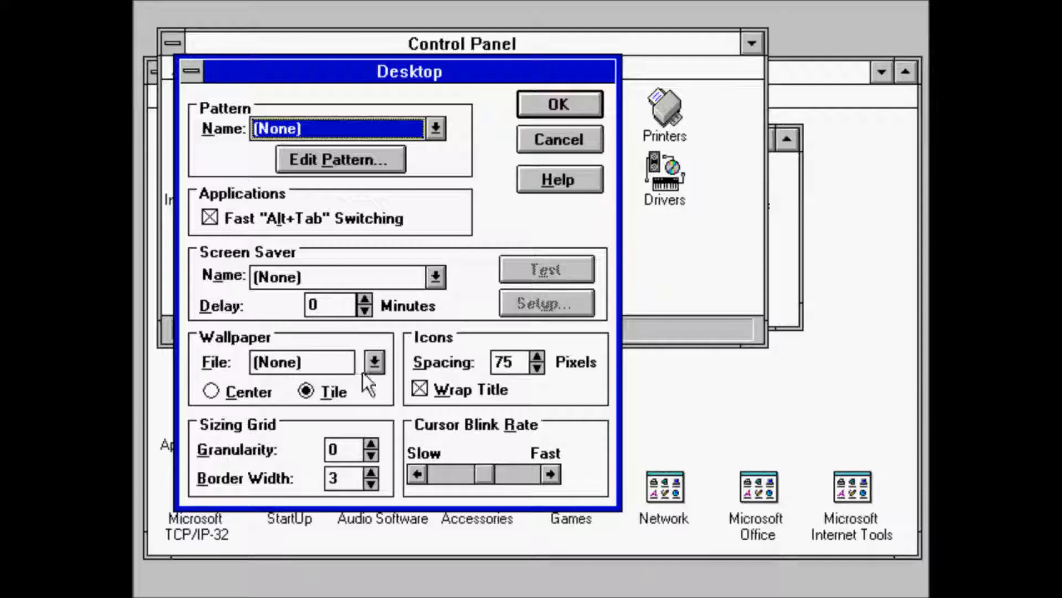
# Step: Choose castle.bmp from the wallpaper file list and apply it tiled across the desktop
pyautogui.click(373, 360)
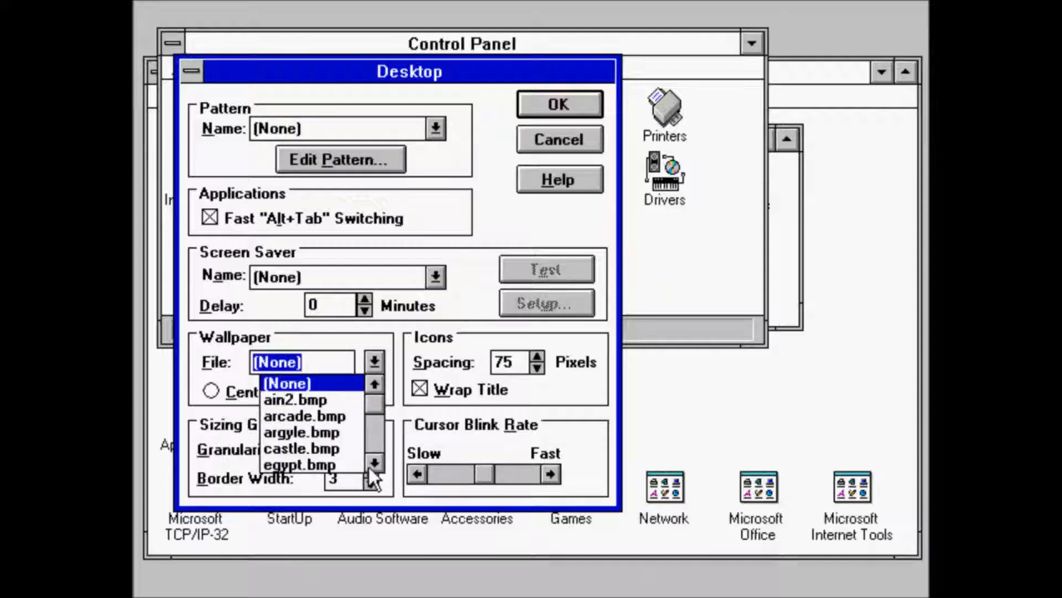
pyautogui.click(303, 448)
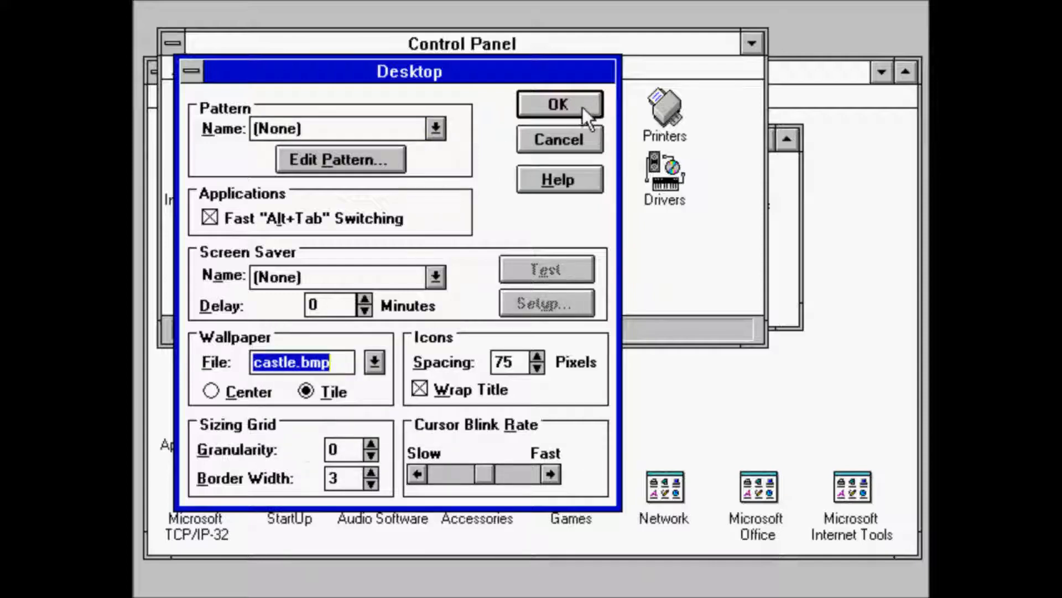
pyautogui.click(558, 104)
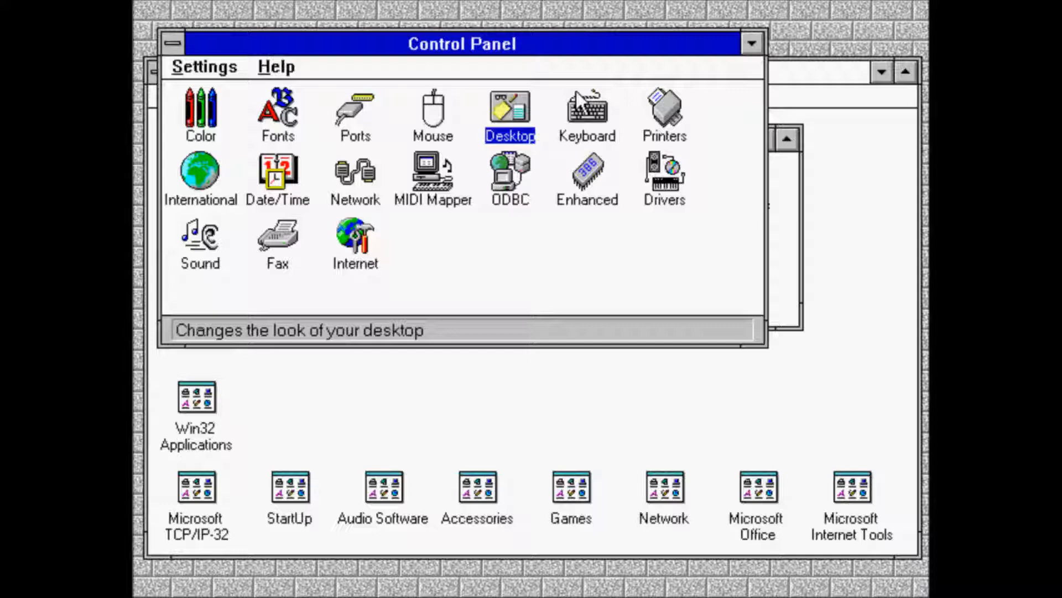
pyautogui.moveTo(470, 146)
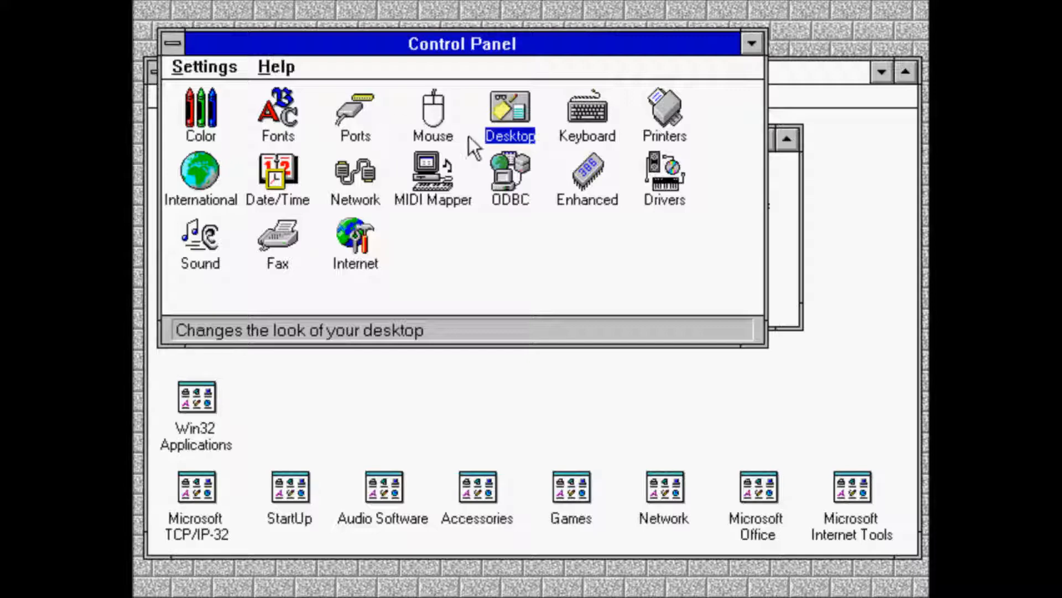
# Step: Select the Adventures in Nostalgia image as the desktop wallpaper in the Desktop settings
pyautogui.doubleClick(509, 114)
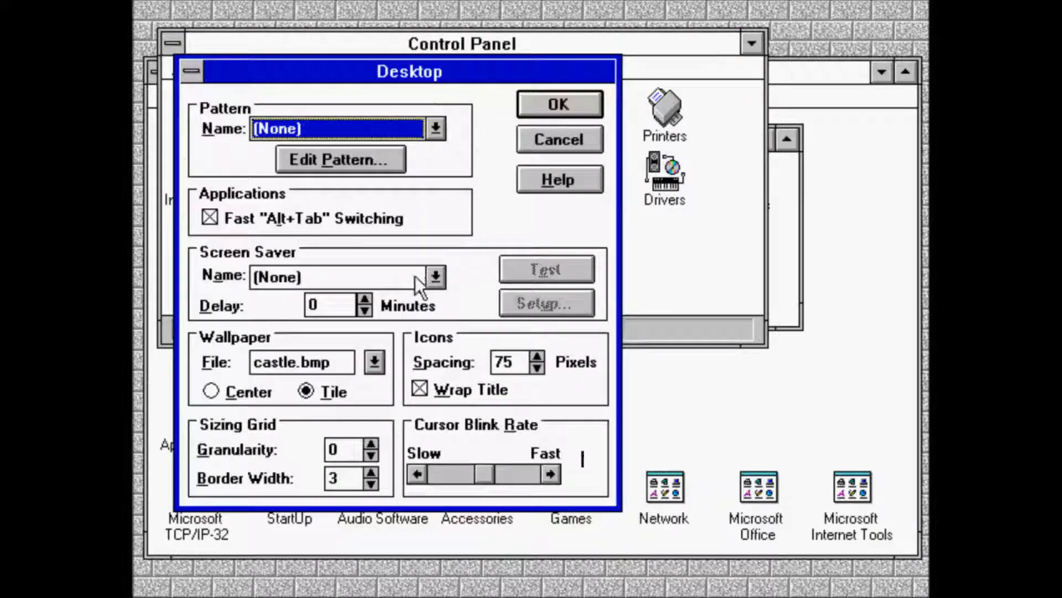
pyautogui.click(374, 361)
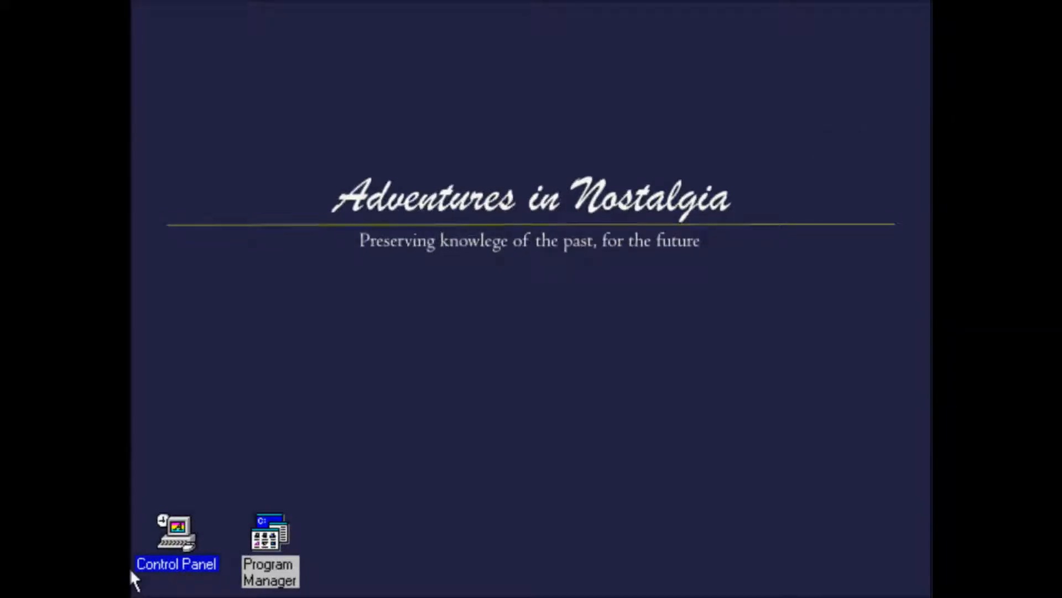
pyautogui.moveTo(186, 552)
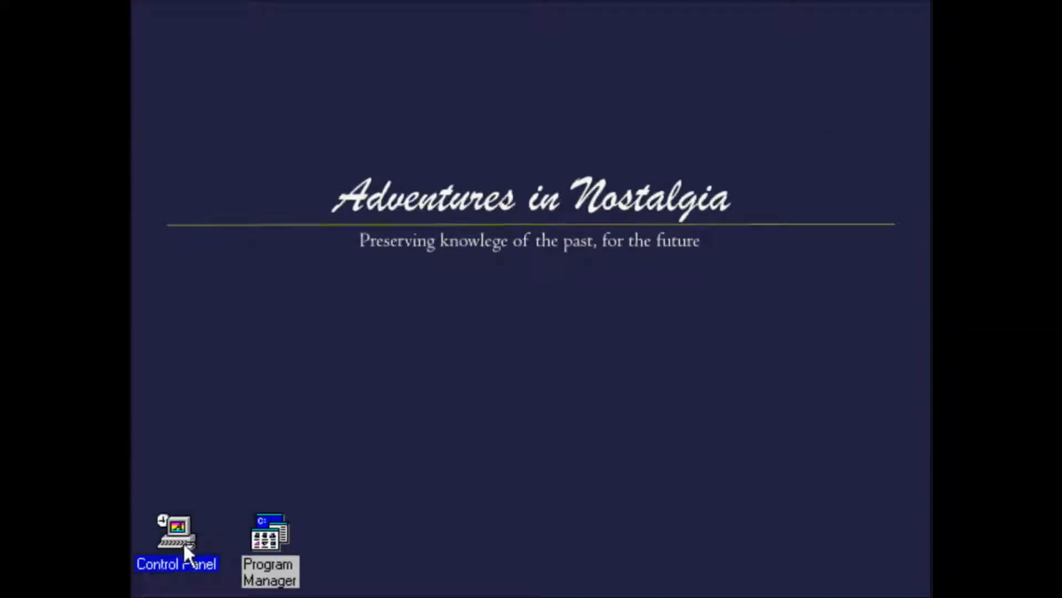
# Step: Restore Control Panel and apply the Hotdog Stand colour scheme from the Color dialog
pyautogui.doubleClick(176, 536)
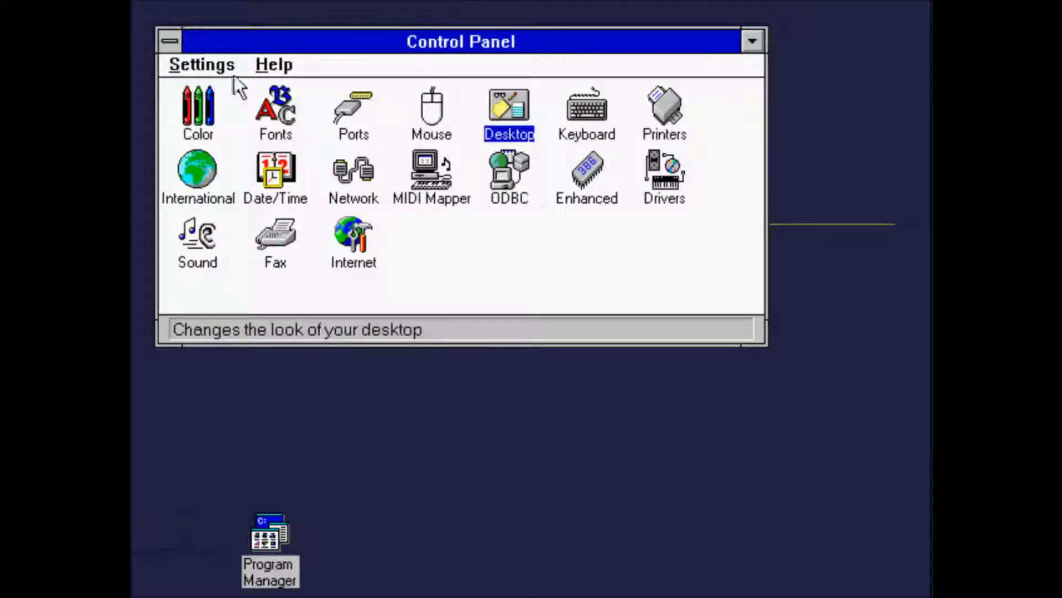
pyautogui.doubleClick(198, 109)
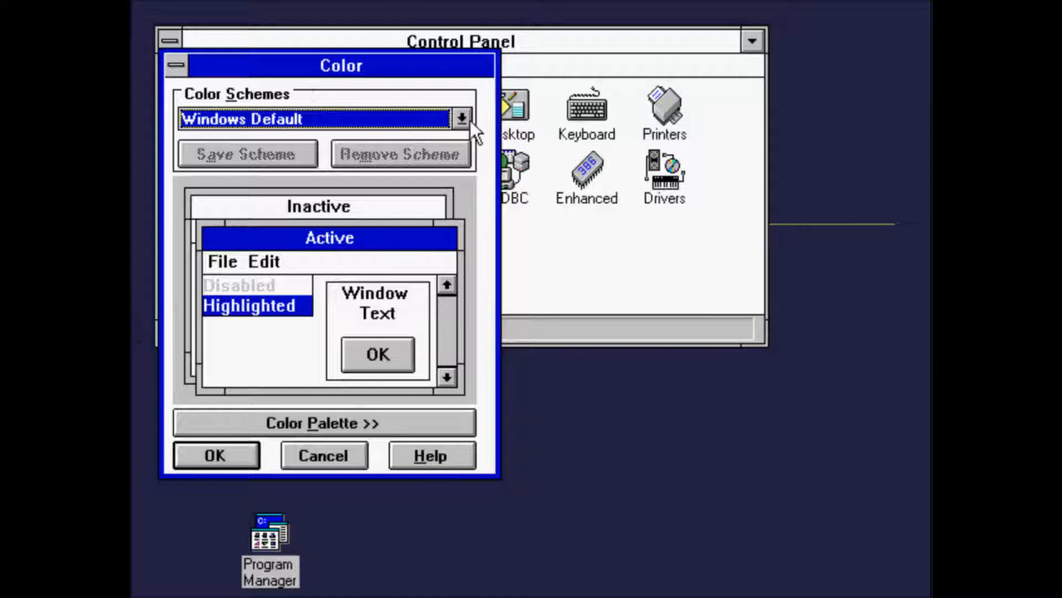
pyautogui.click(462, 118)
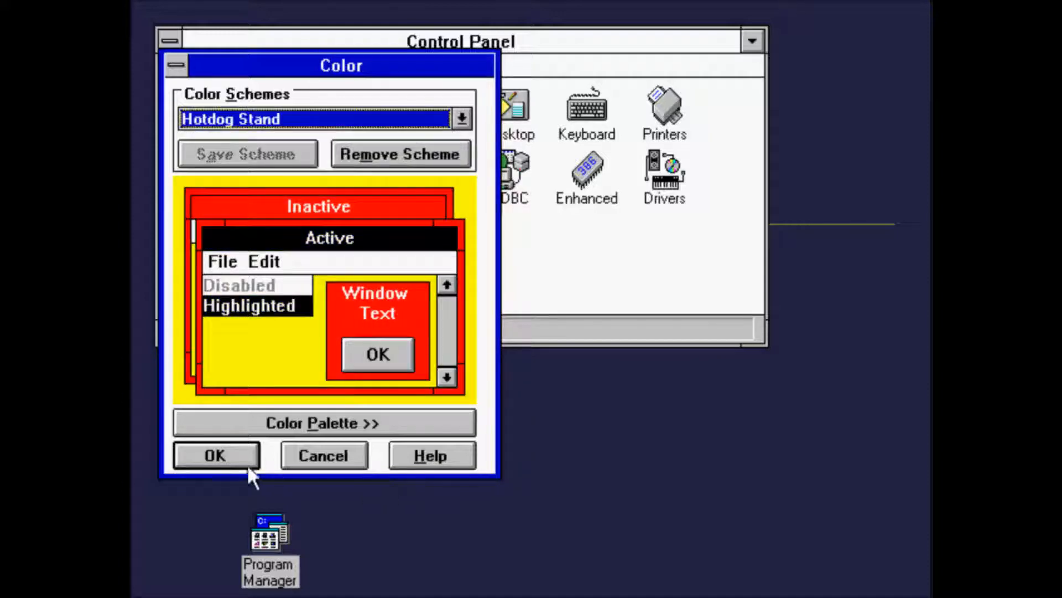
pyautogui.click(214, 455)
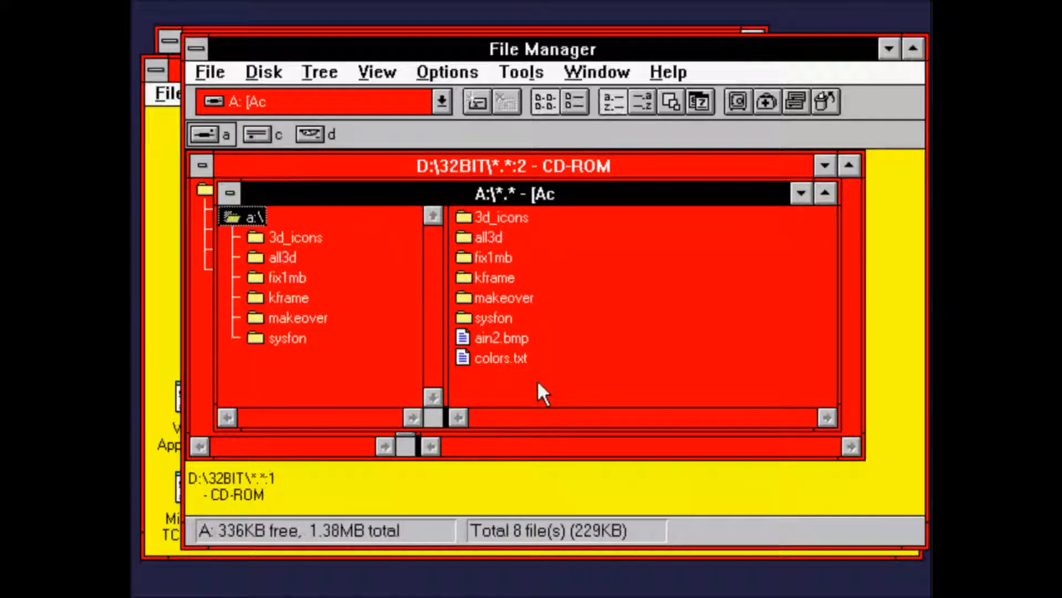
pyautogui.doubleClick(501, 358)
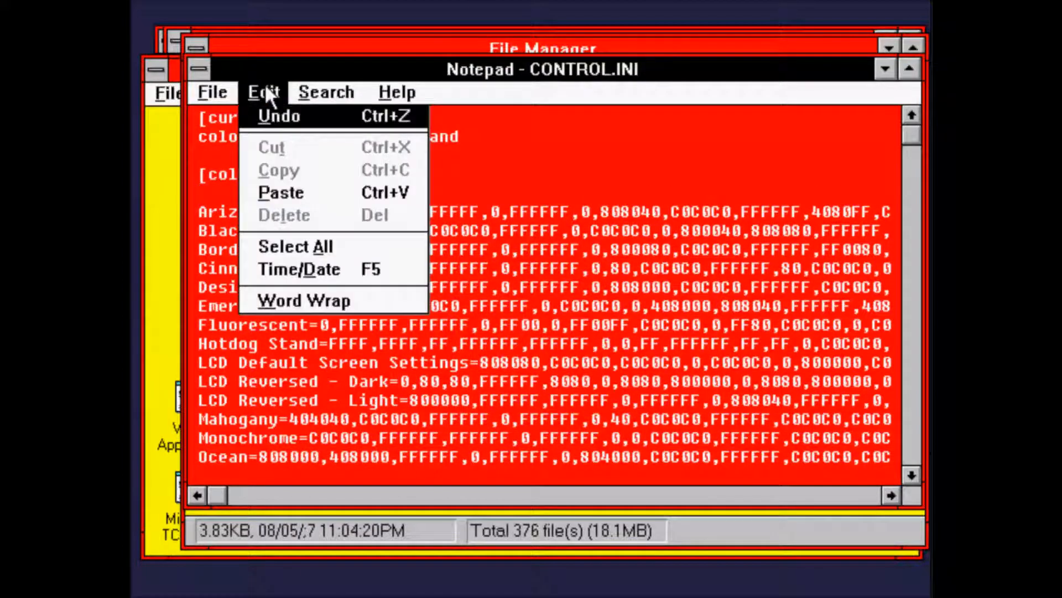
pyautogui.moveTo(281, 192)
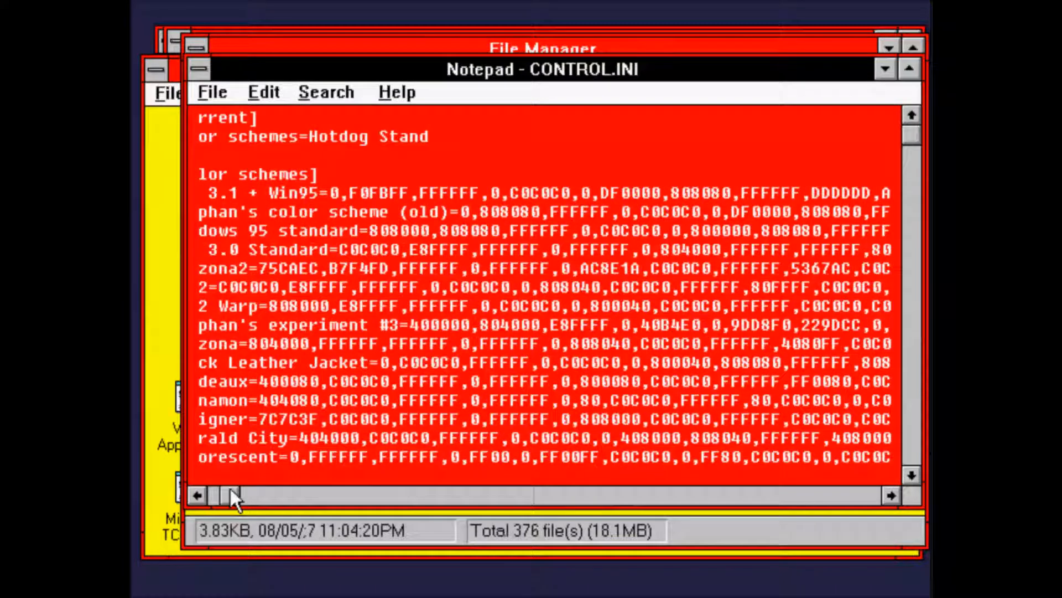
# Step: Save CONTROL.INI with the extra colour scheme lines under [color schemes]
pyautogui.click(213, 92)
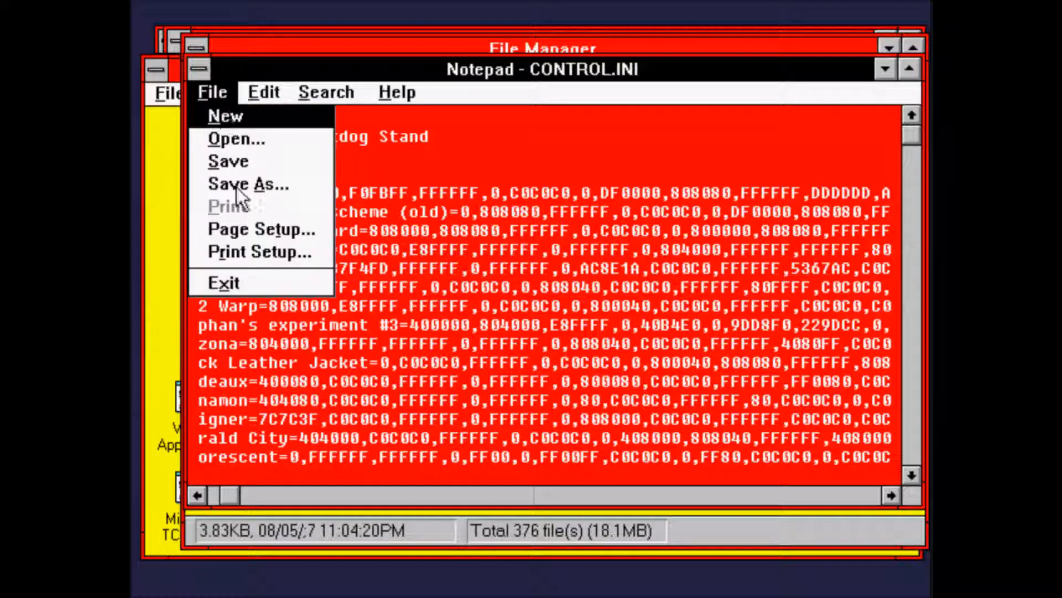
pyautogui.moveTo(237, 296)
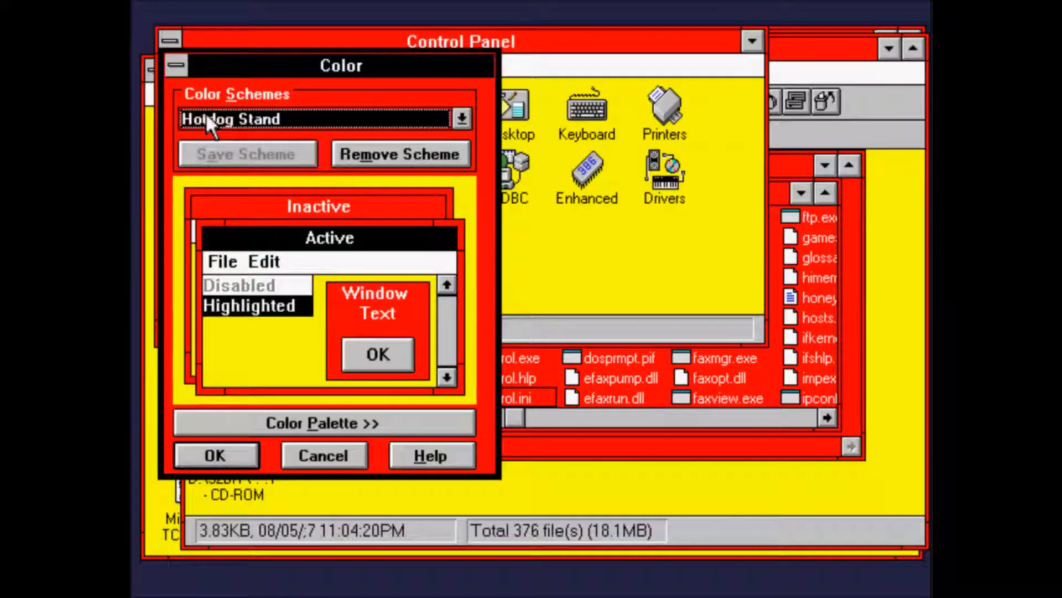
# Step: Select the OS/2 Warp scheme, expand the colour palette and apply it
pyautogui.click(463, 118)
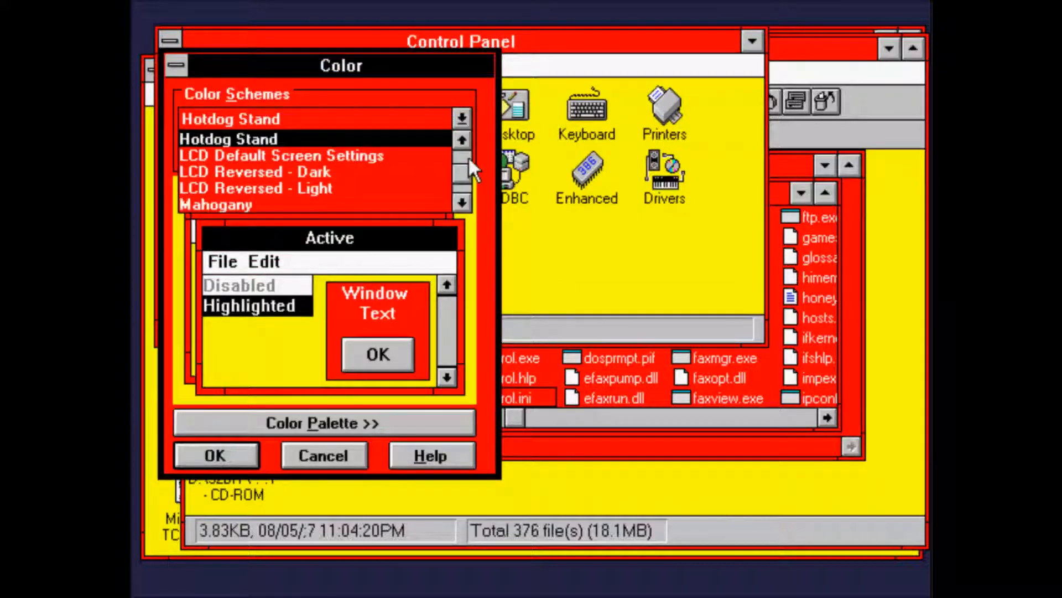
pyautogui.click(461, 140)
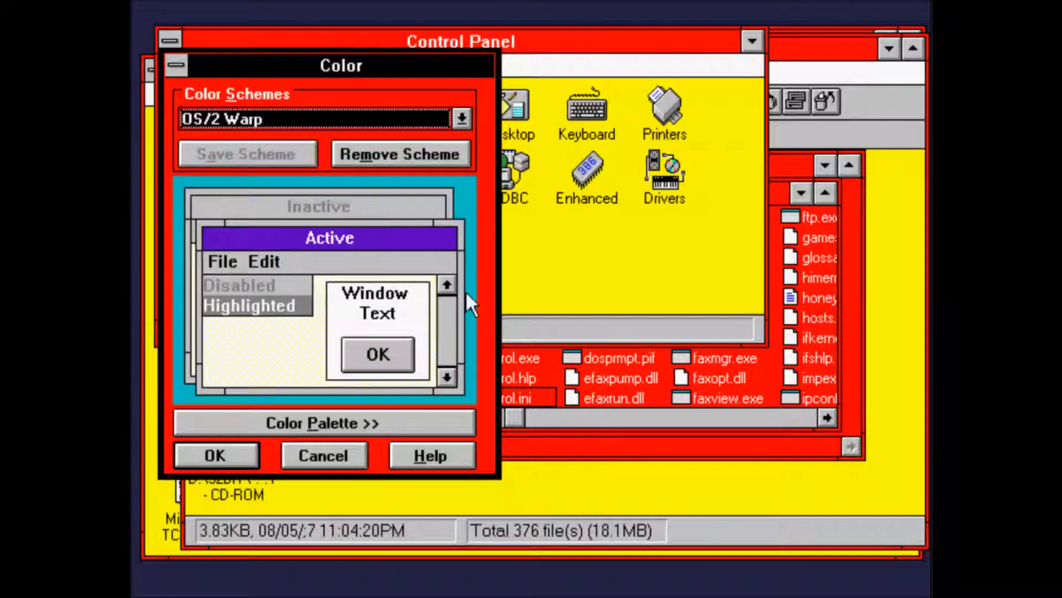
pyautogui.click(324, 422)
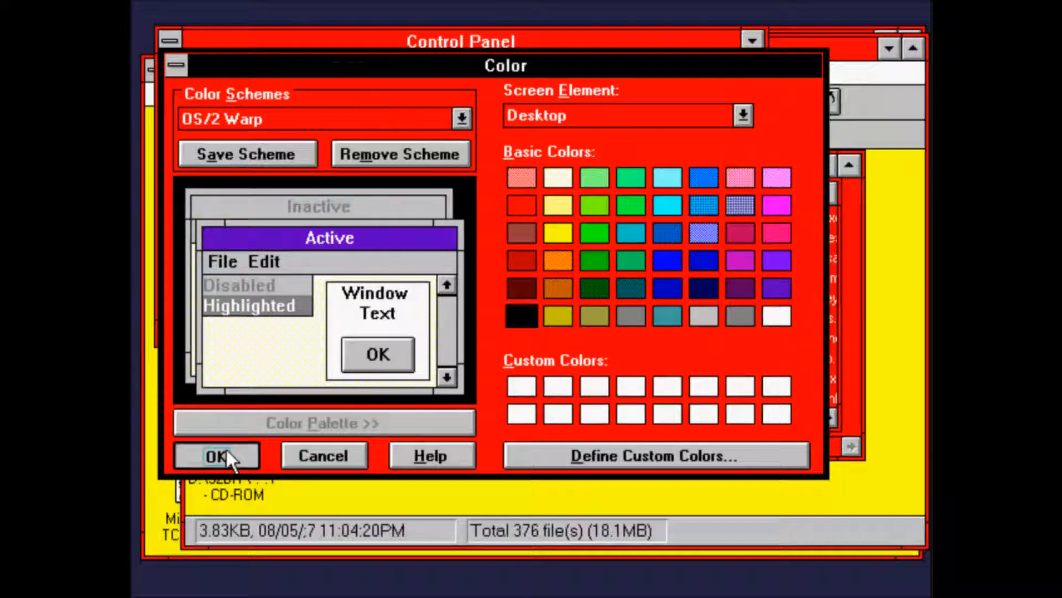
pyautogui.click(216, 455)
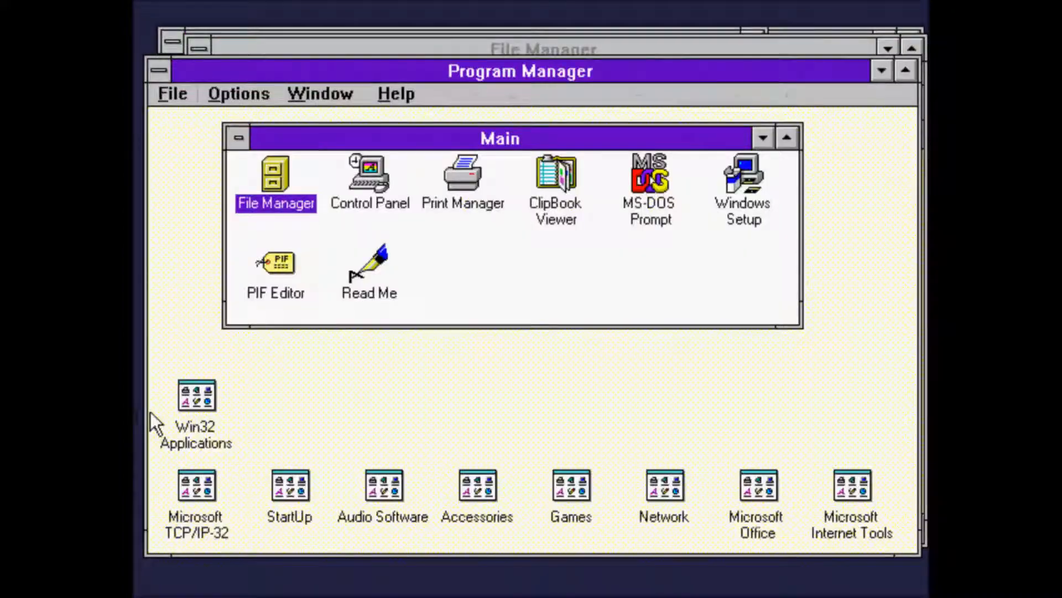
pyautogui.moveTo(203, 396)
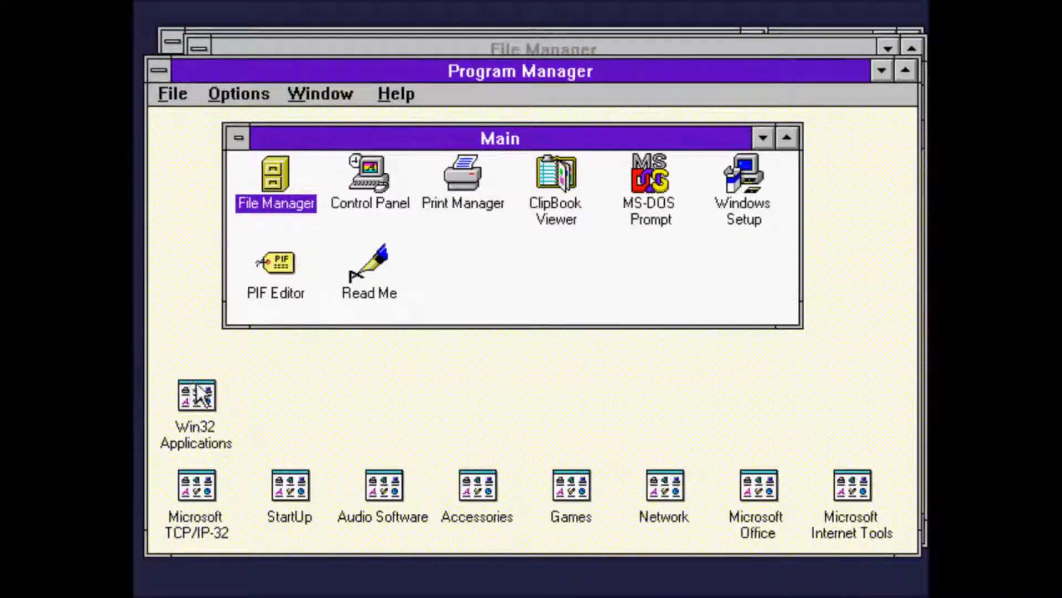
pyautogui.moveTo(488, 327)
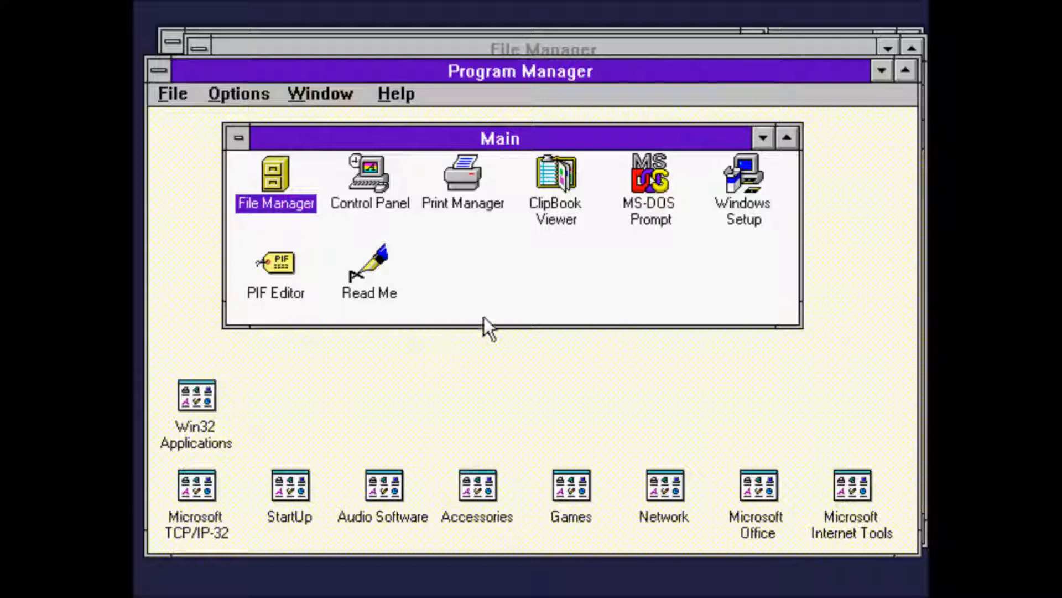
# Step: Copy the SystemFont and SystemFontSize lines out of COLORS.TXT
pyautogui.doubleClick(369, 264)
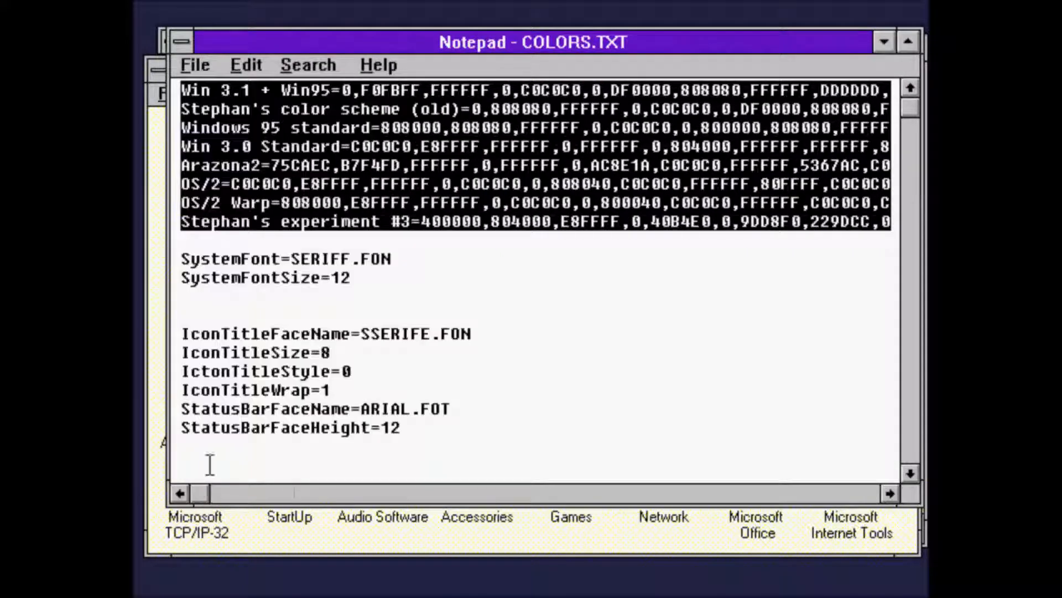
pyautogui.moveTo(182, 258); pyautogui.dragTo(351, 277)
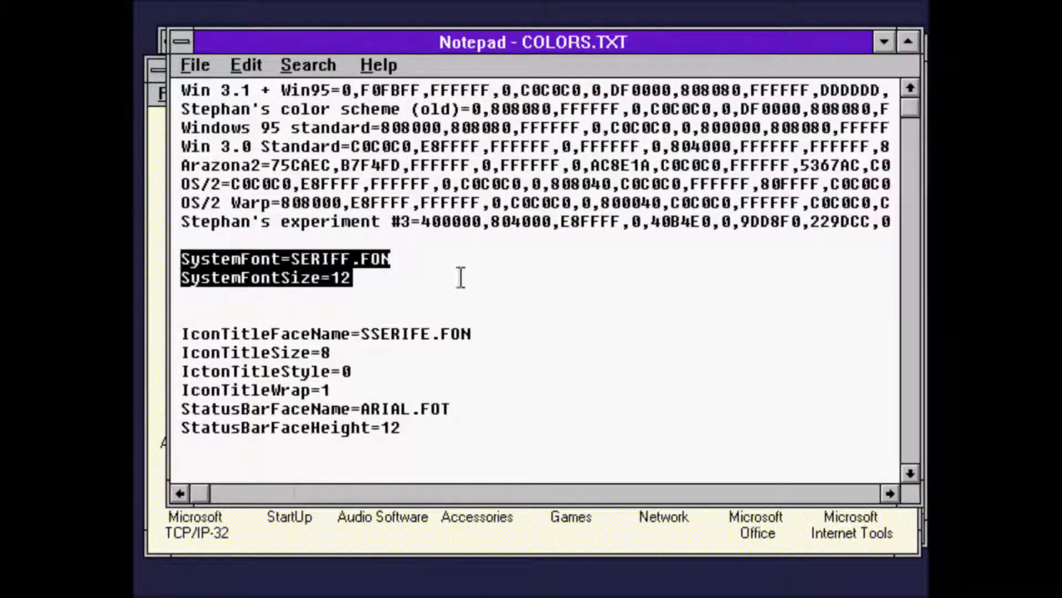
pyautogui.click(246, 66)
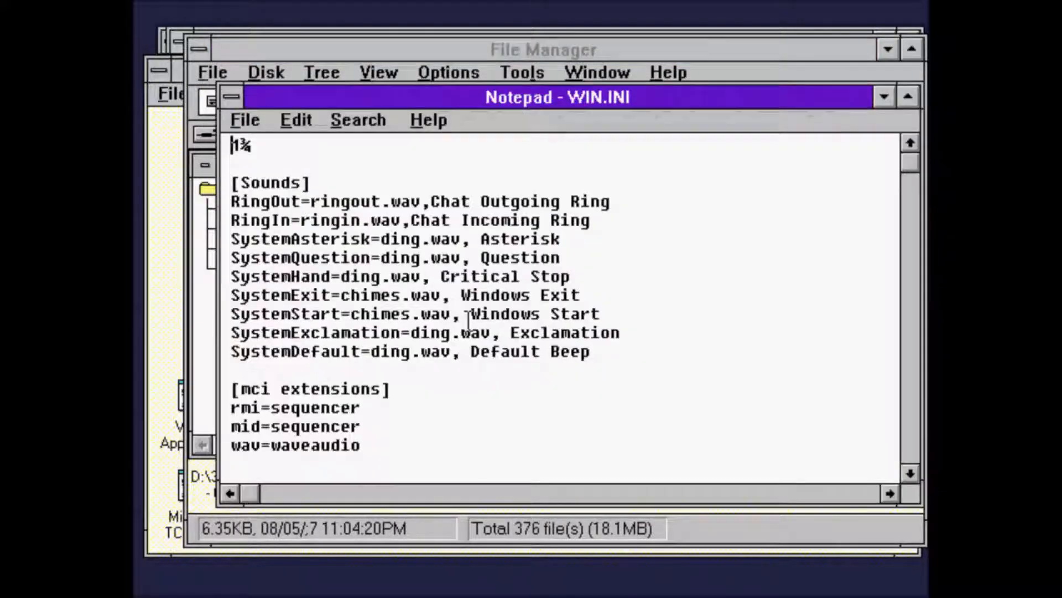
# Step: Paste the system font lines below ScreenSaveTimeOut=0 in WIN.INI's [windows] section
pyautogui.click(911, 475)
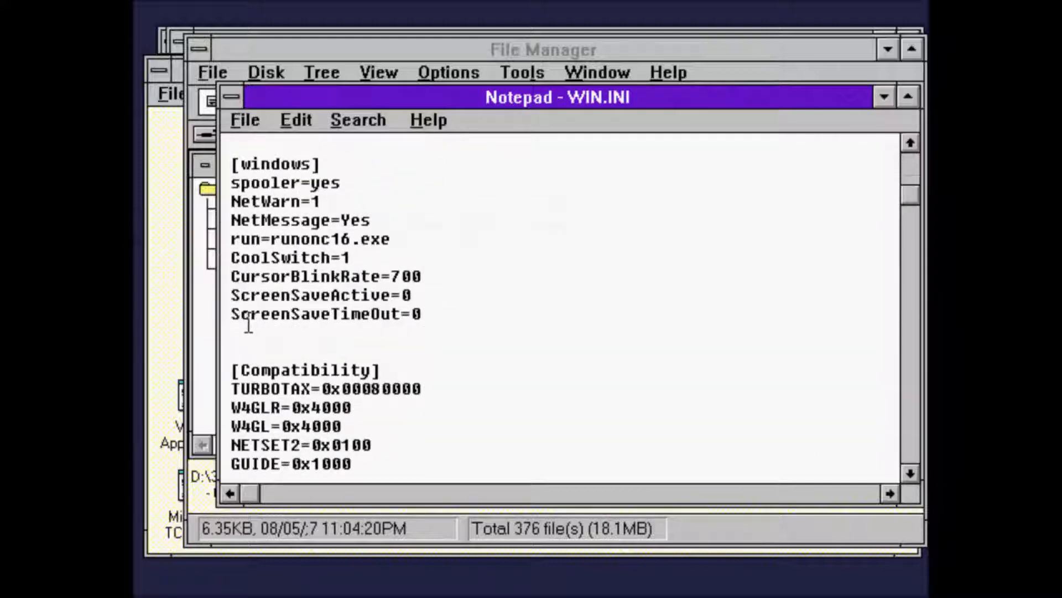
pyautogui.click(294, 120)
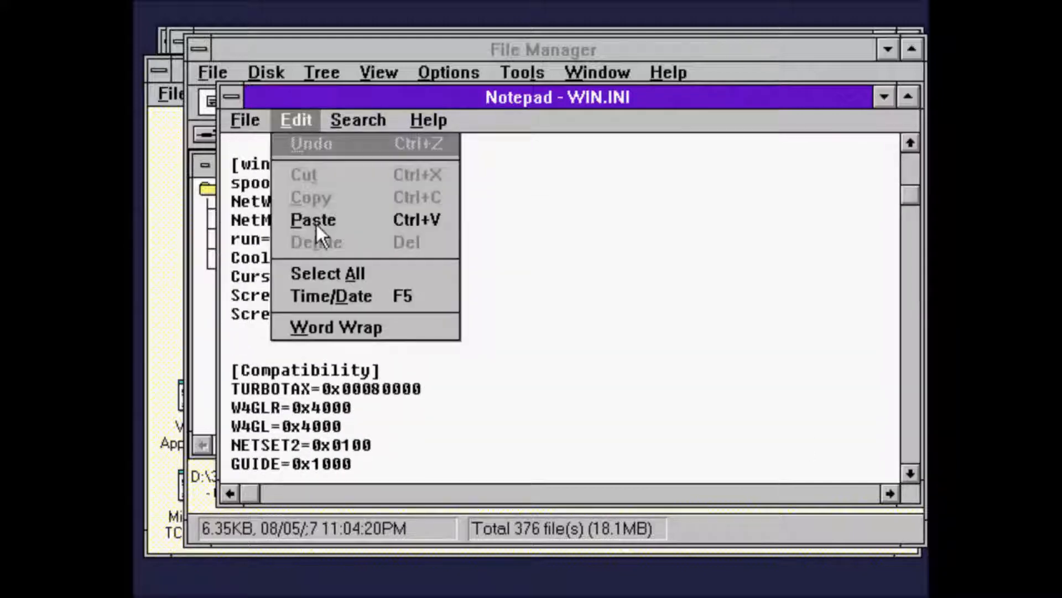
pyautogui.click(312, 219)
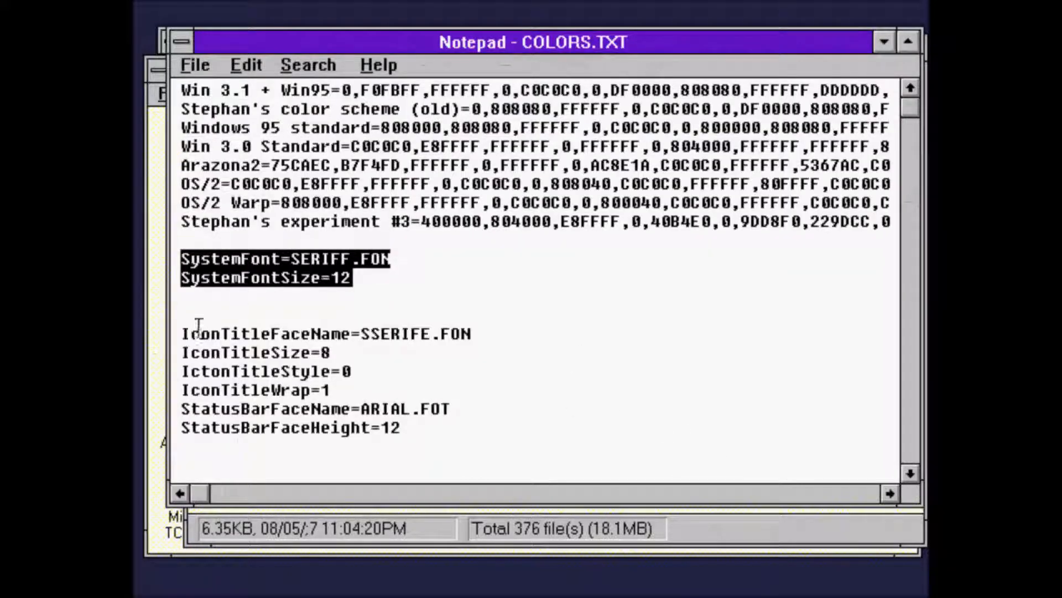
# Step: Copy the IconTitle and StatusBar font lines from COLORS.TXT
pyautogui.moveTo(182, 333); pyautogui.dragTo(399, 428)
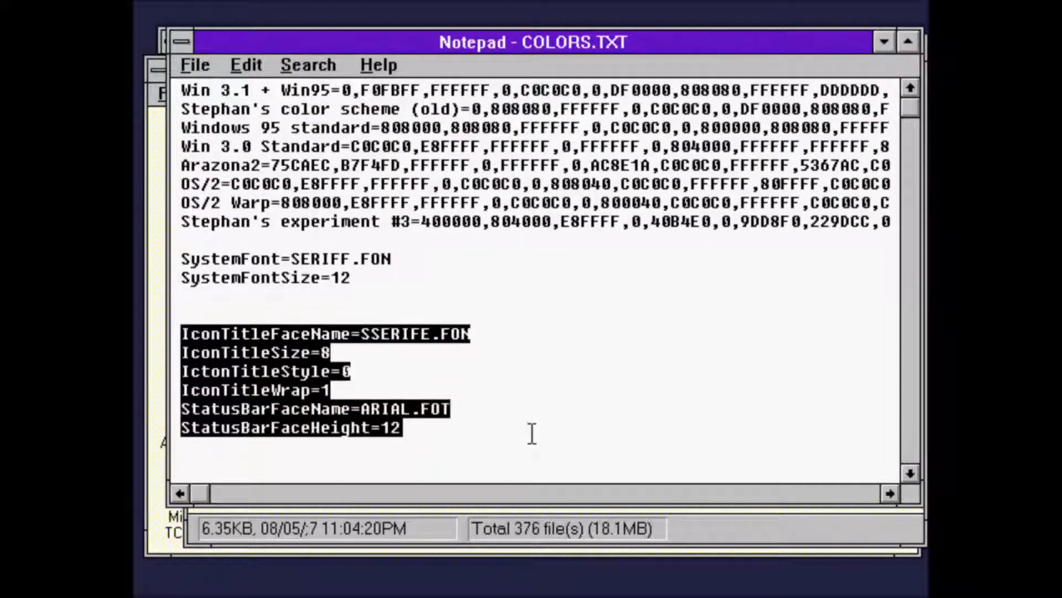
pyautogui.moveTo(246, 65)
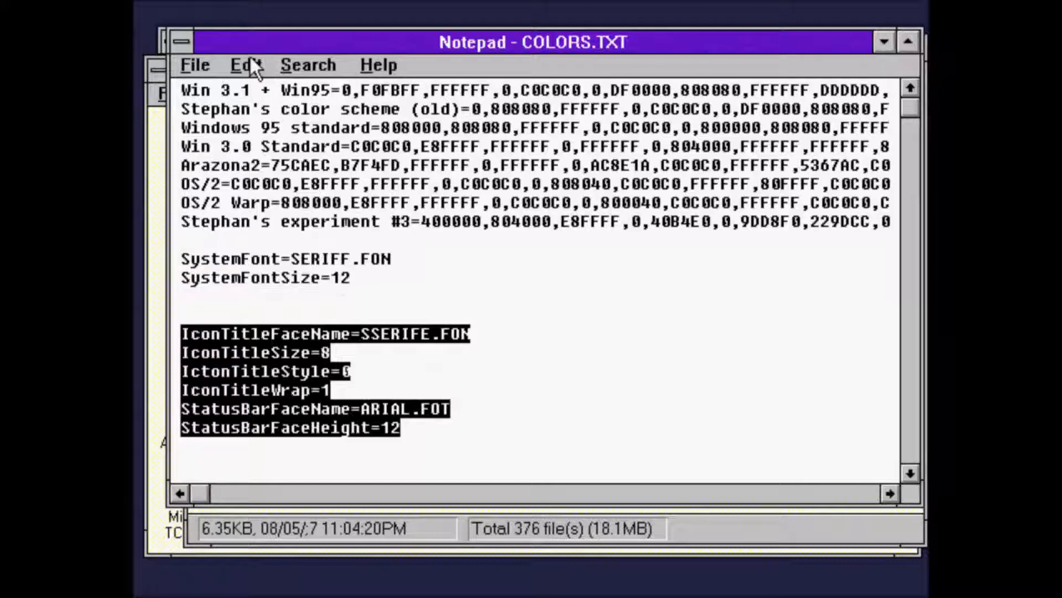
pyautogui.click(246, 65)
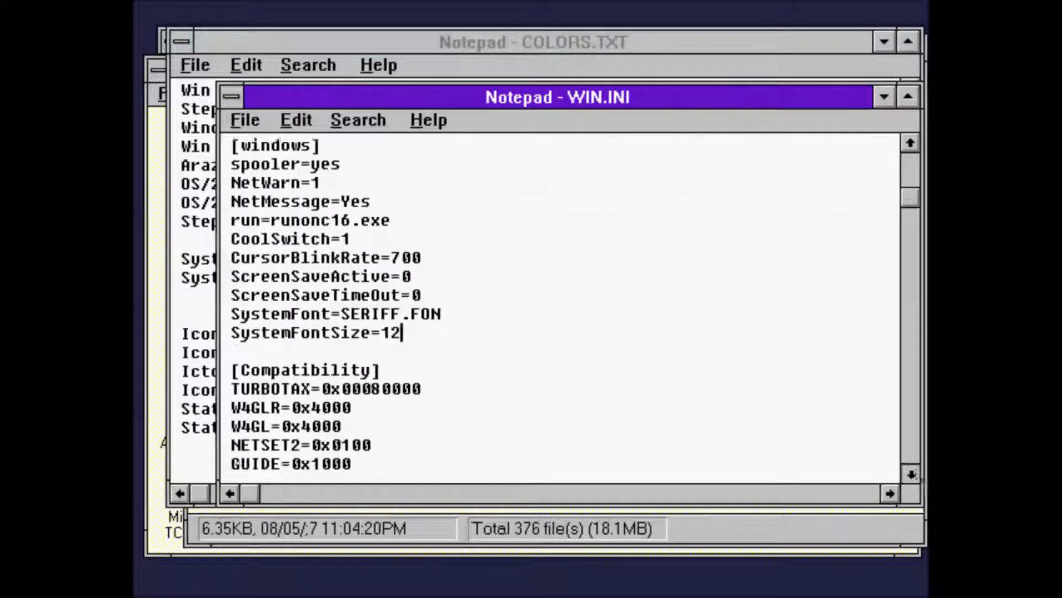
# Step: Paste the font lines at the end of WIN.INI's [Desktop] section and save the file
pyautogui.click(911, 473)
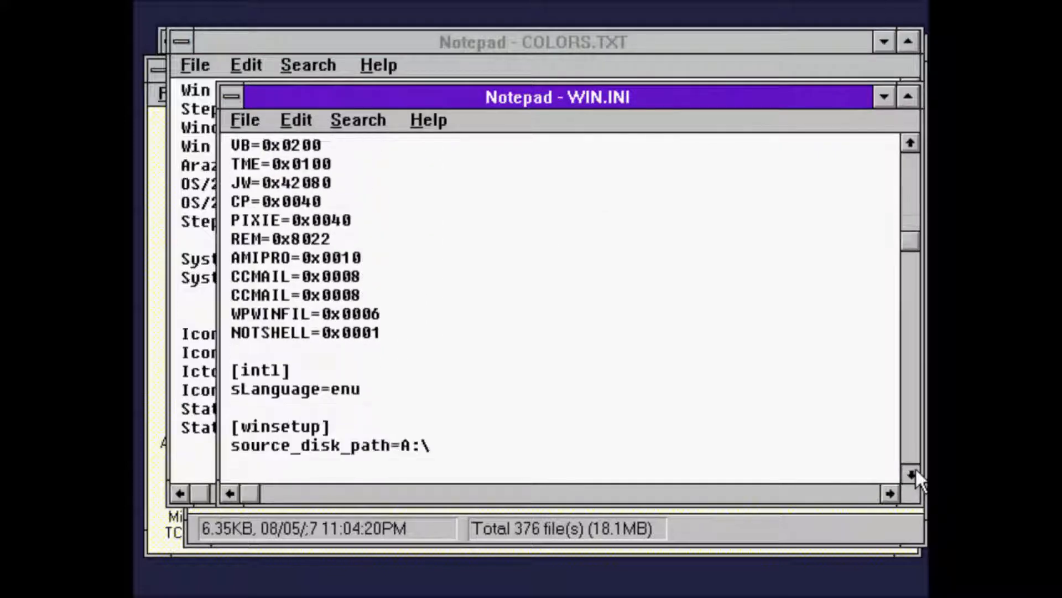
pyautogui.click(294, 120)
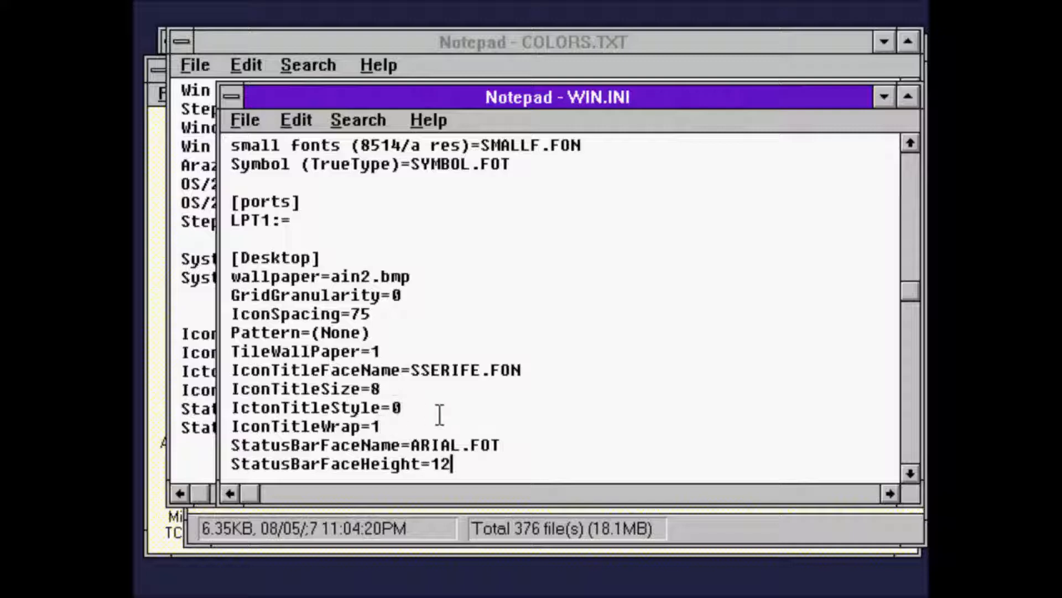
pyautogui.moveTo(894, 559)
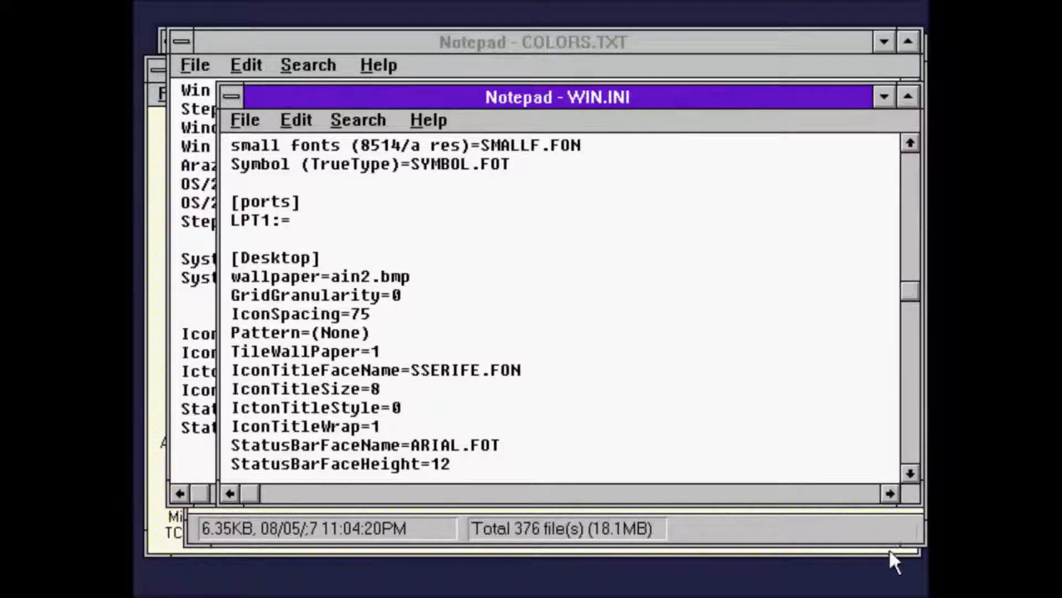
pyautogui.click(909, 473)
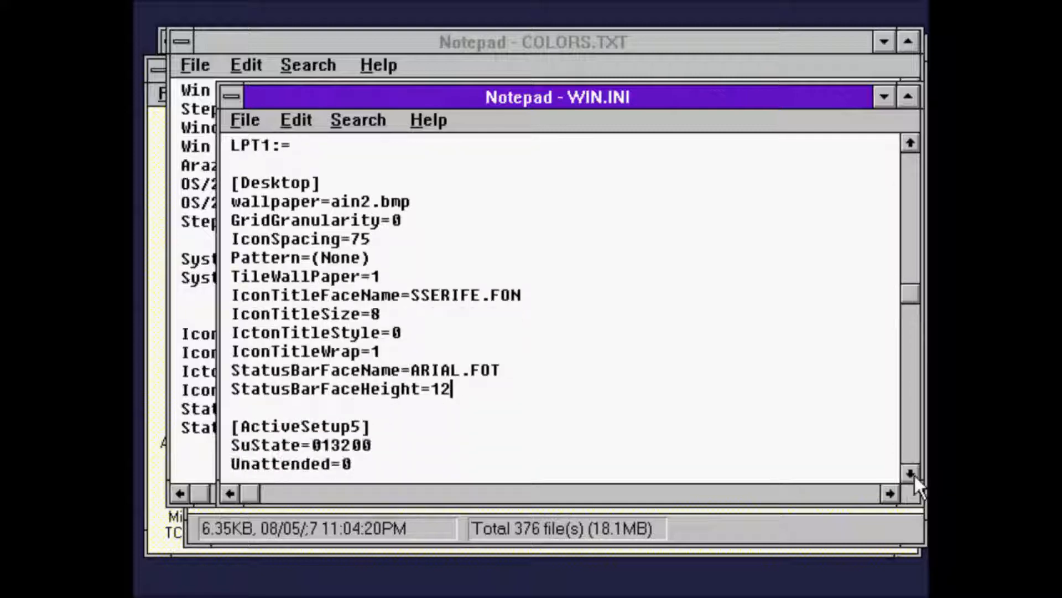
pyautogui.moveTo(427, 406)
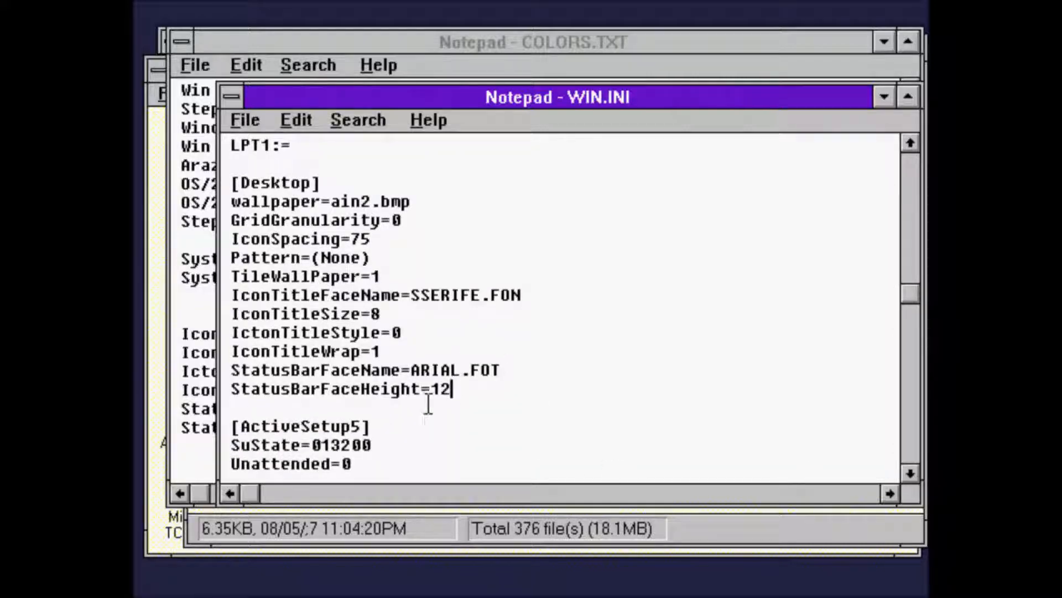
pyautogui.click(244, 119)
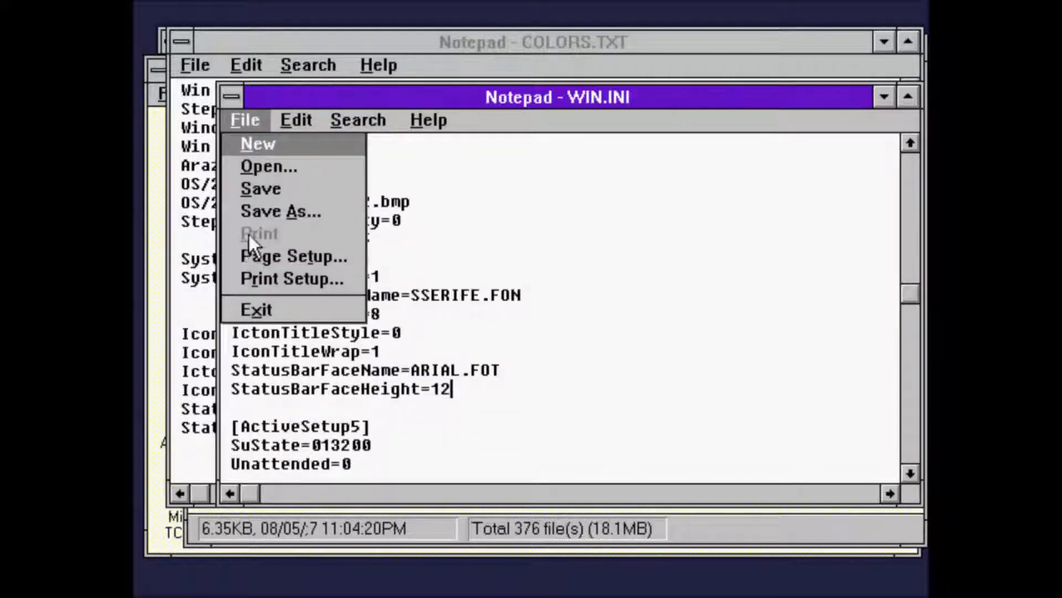
pyautogui.moveTo(255, 146)
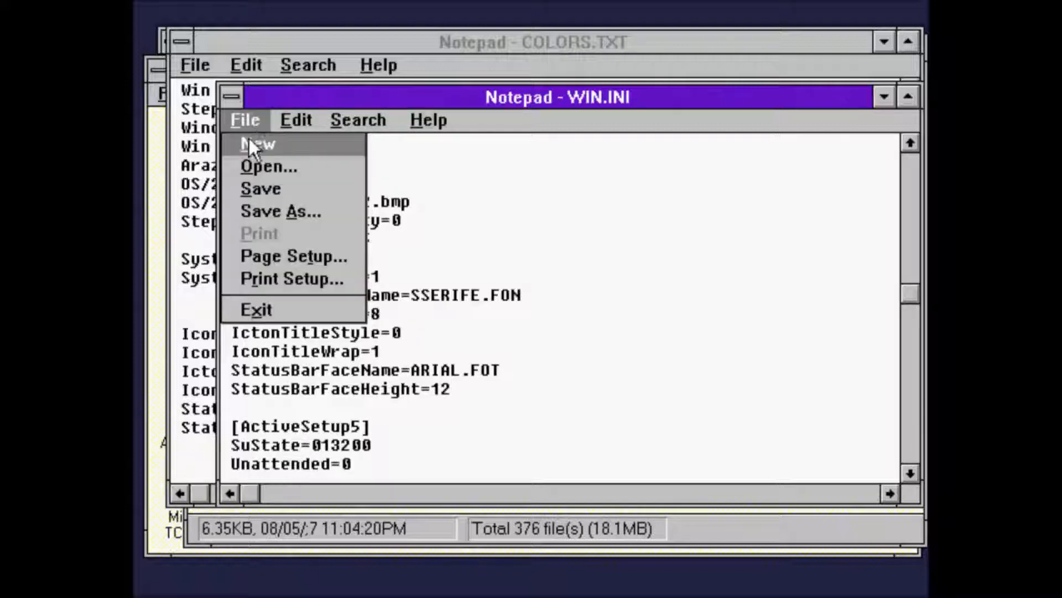
pyautogui.moveTo(259, 309)
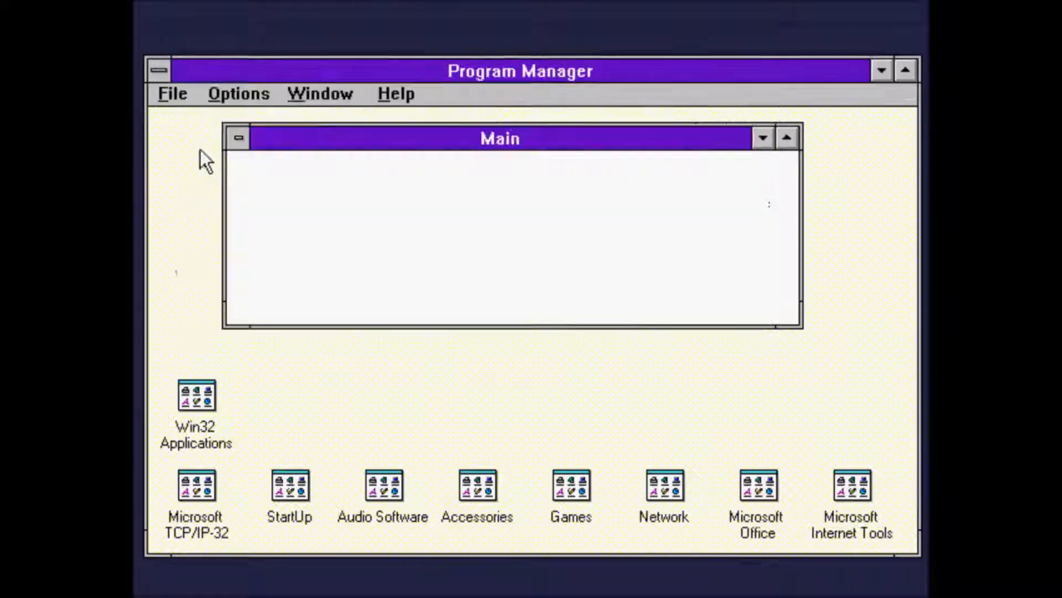
# Step: Exit and restart Windows so the new interface fonts take effect
pyautogui.click(172, 93)
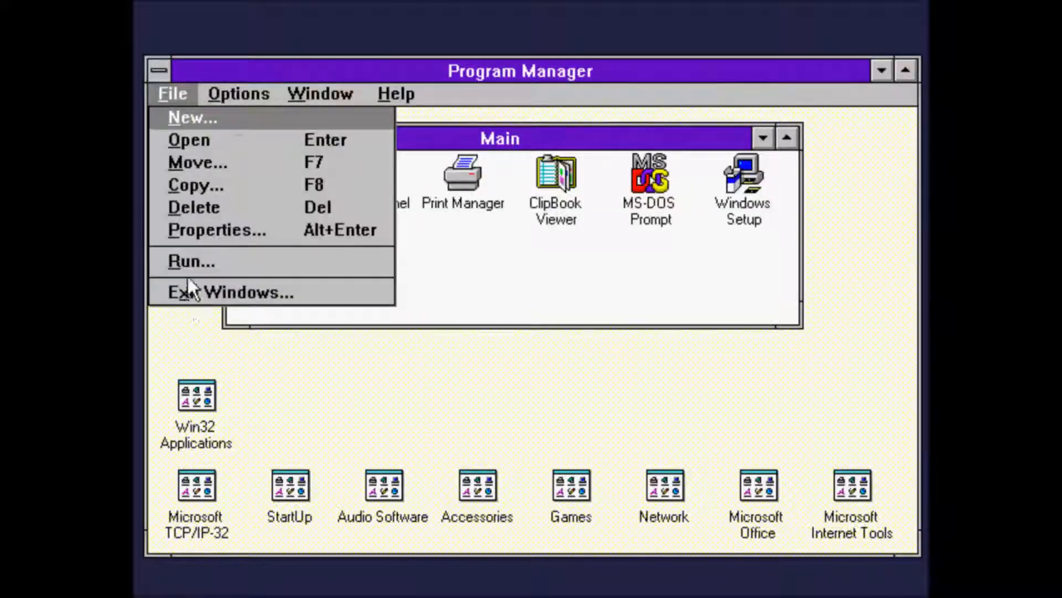
pyautogui.click(230, 292)
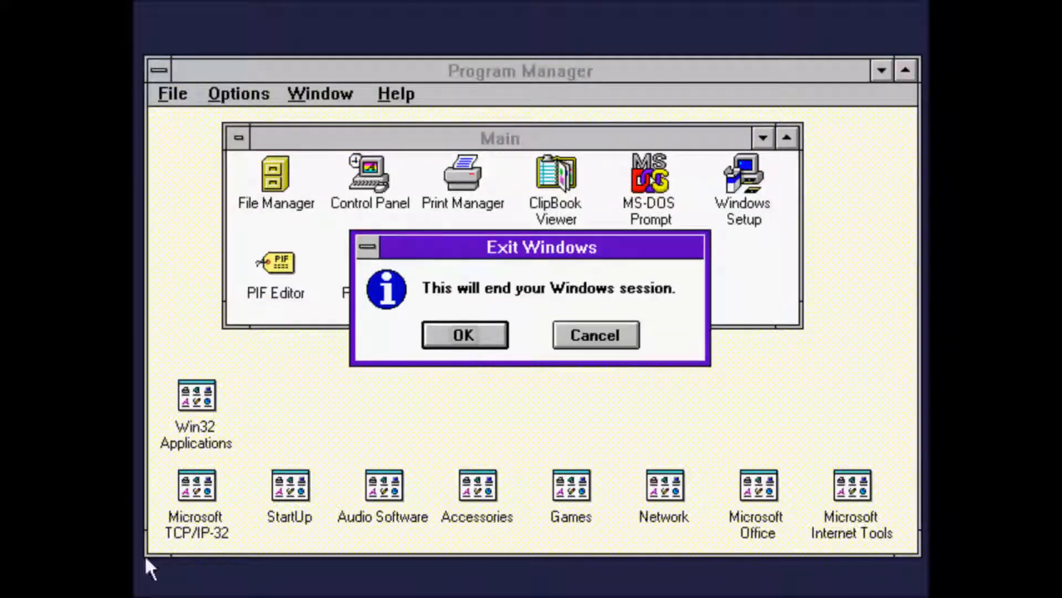
pyautogui.click(595, 335)
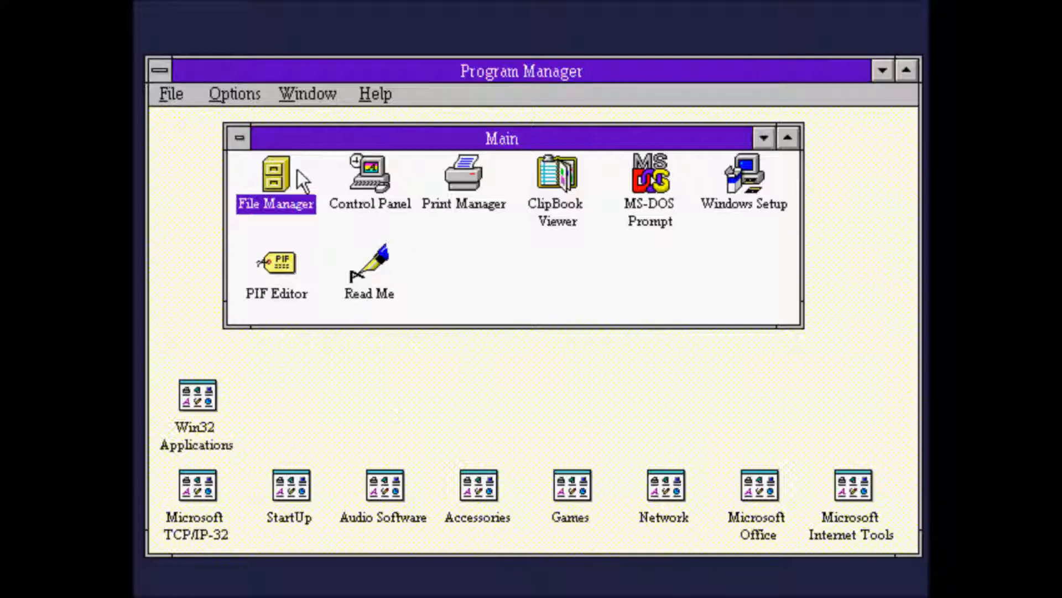
pyautogui.moveTo(297, 182)
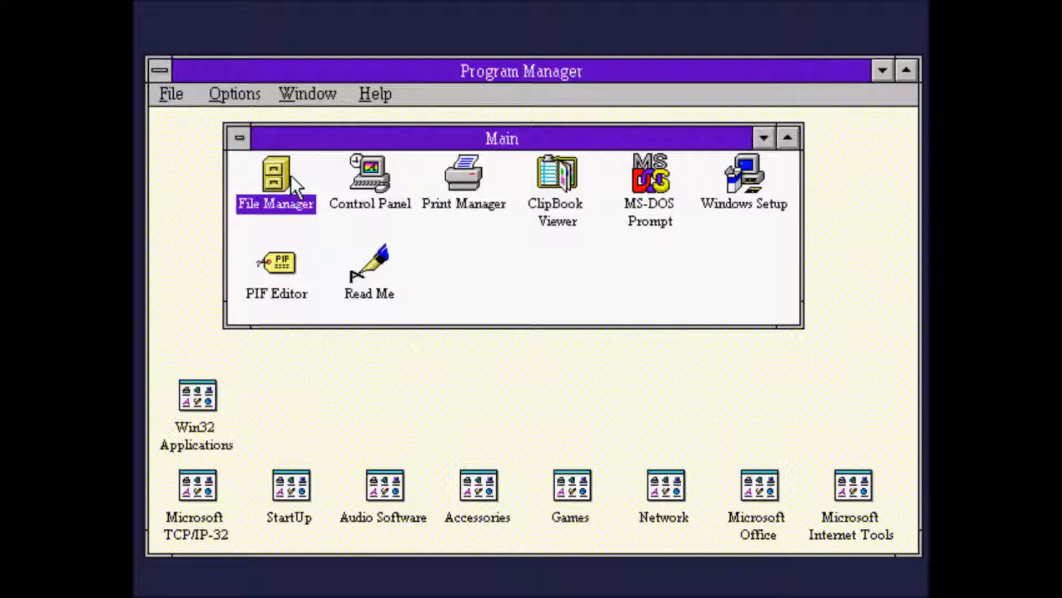
pyautogui.moveTo(277, 186)
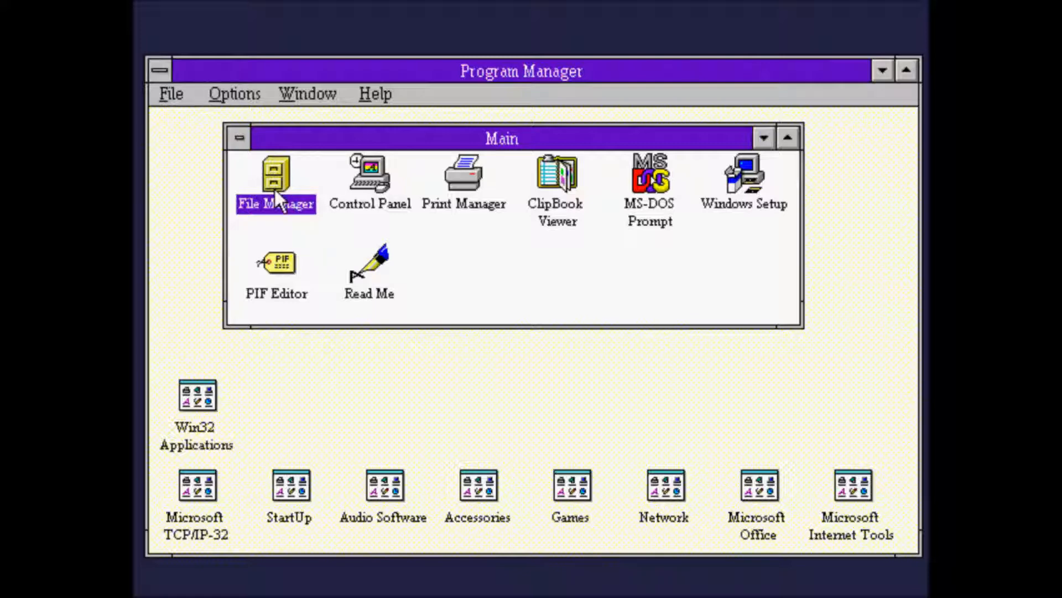
# Step: Launch File Manager and browse drive A into the sysfon folder with sysfon.exe
pyautogui.doubleClick(276, 175)
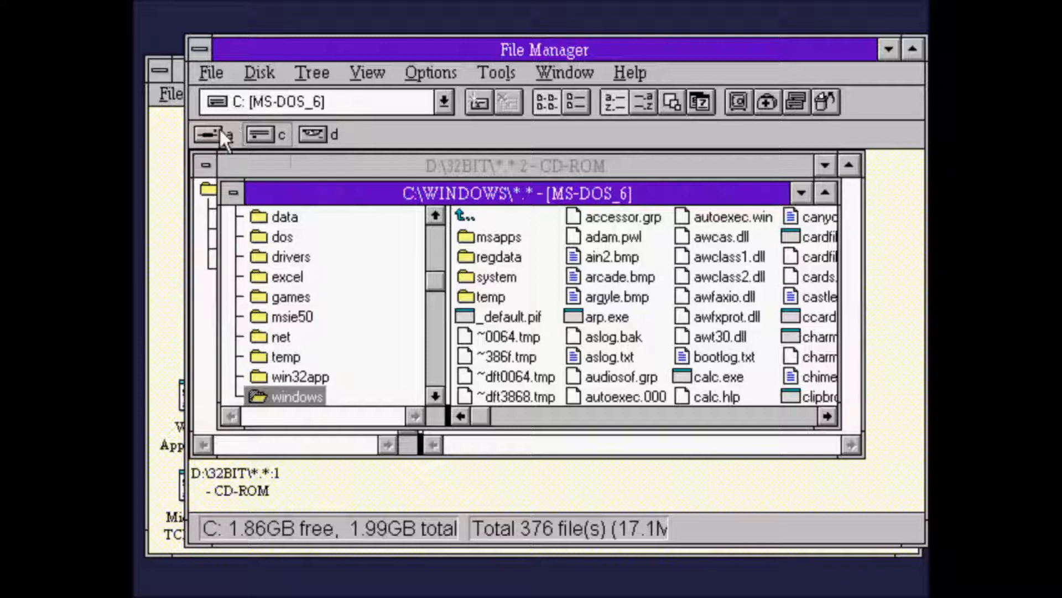
pyautogui.click(210, 134)
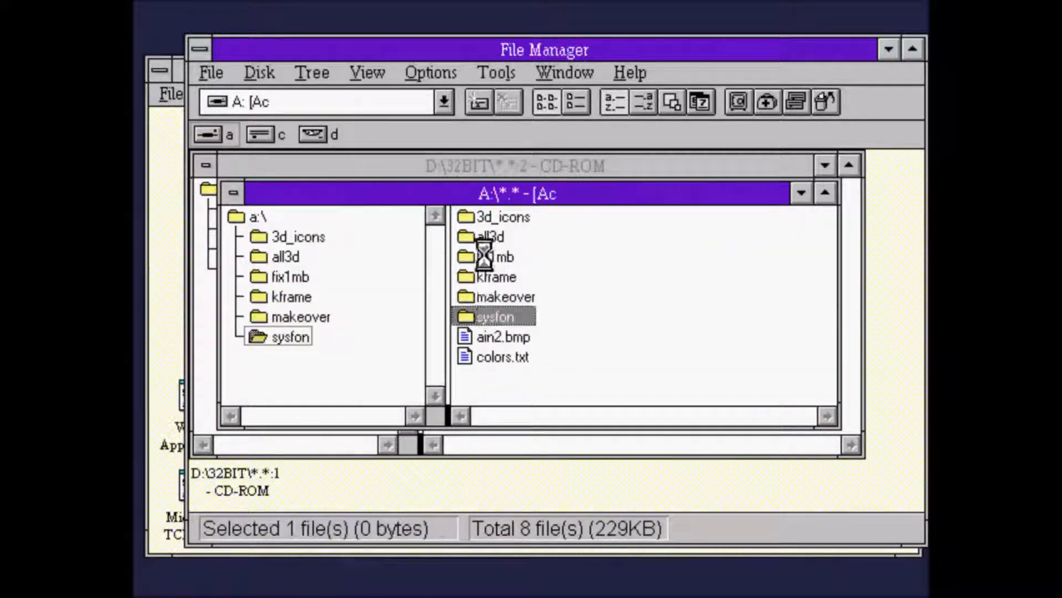
pyautogui.doubleClick(493, 317)
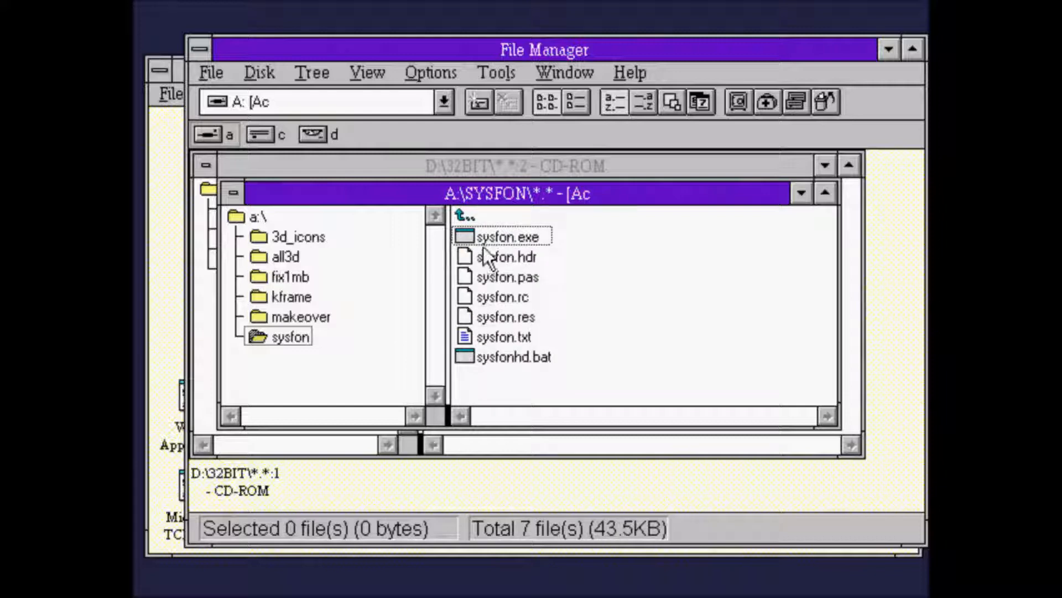
pyautogui.click(509, 236)
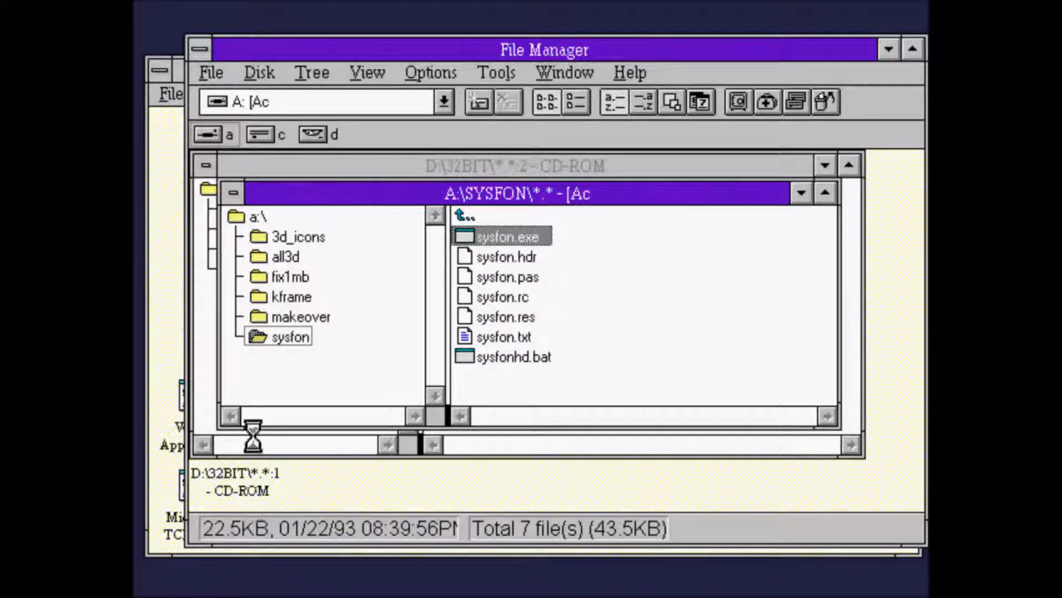
# Step: Open the makeover folder from the drive A directory tree
pyautogui.click(301, 317)
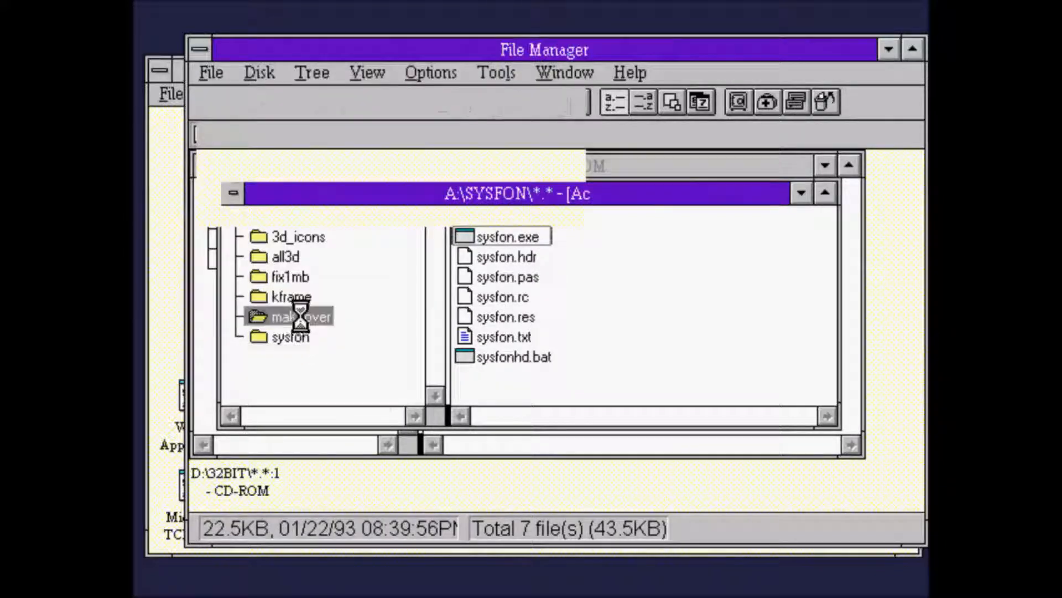
pyautogui.doubleClick(294, 315)
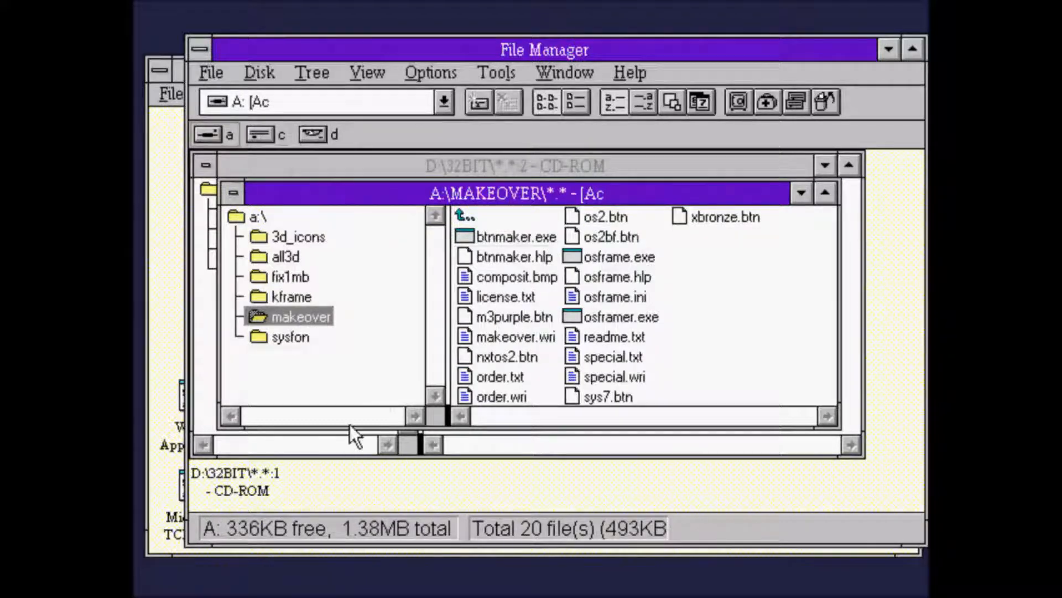
pyautogui.click(268, 134)
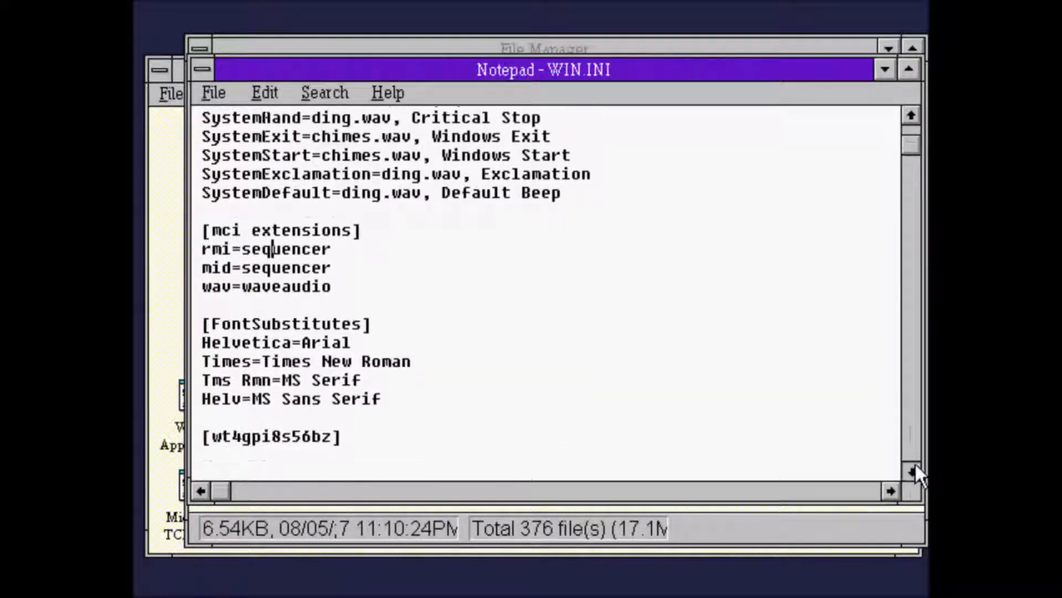
# Step: Delete the SystemFont and SystemFontSize lines from WIN.INI's [windows] section and save the file
pyautogui.click(912, 472)
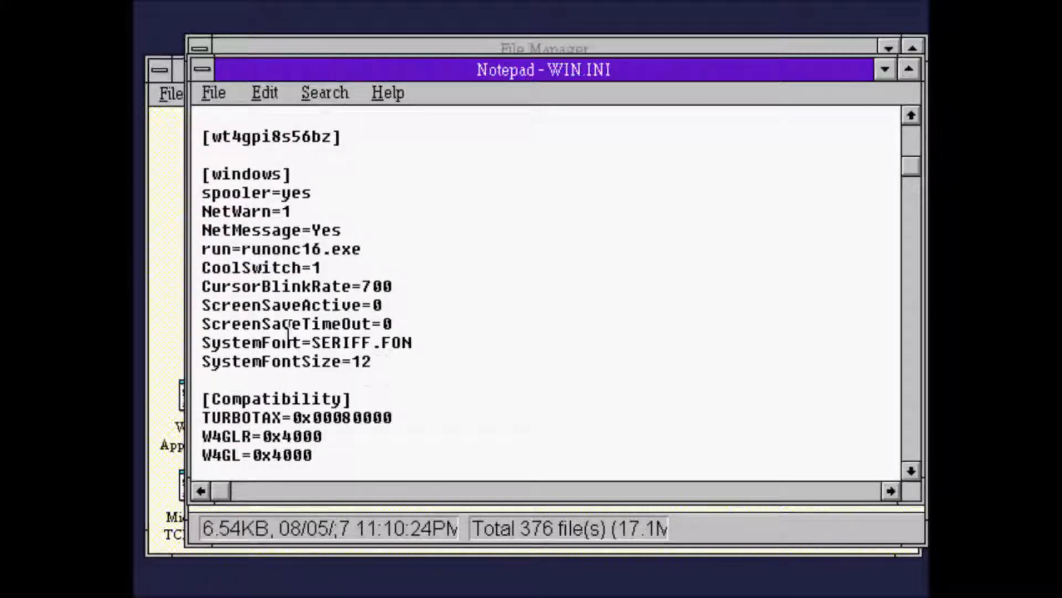
pyautogui.moveTo(202, 342); pyautogui.dragTo(371, 360)
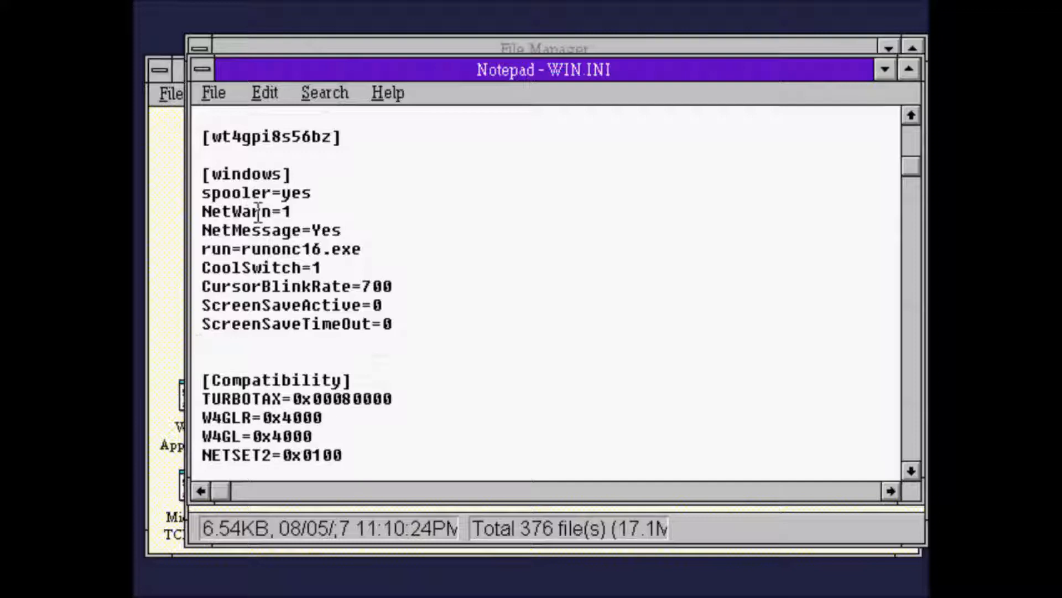
pyautogui.click(213, 92)
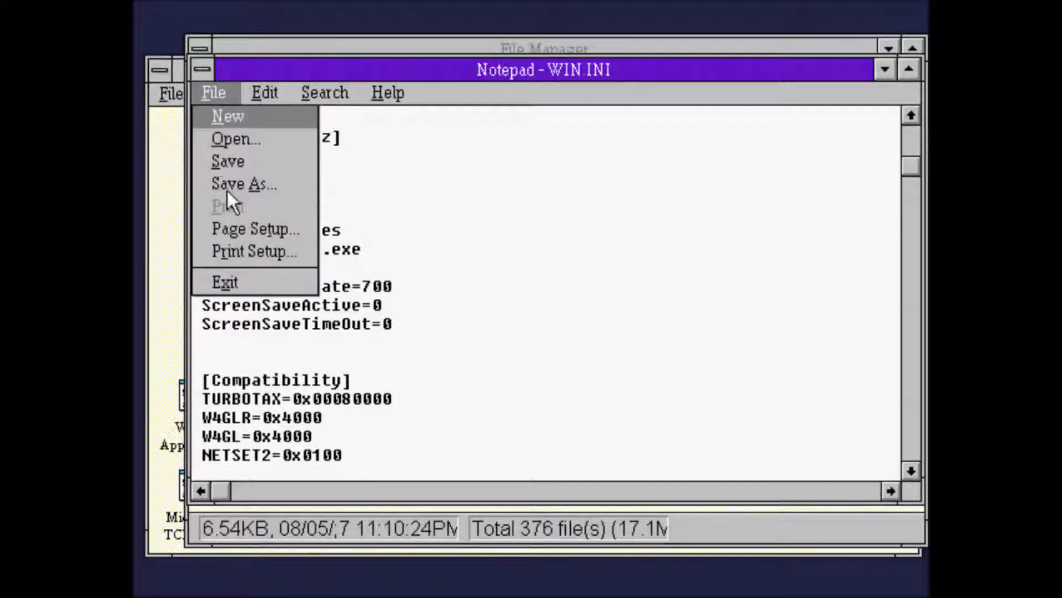
pyautogui.moveTo(218, 291)
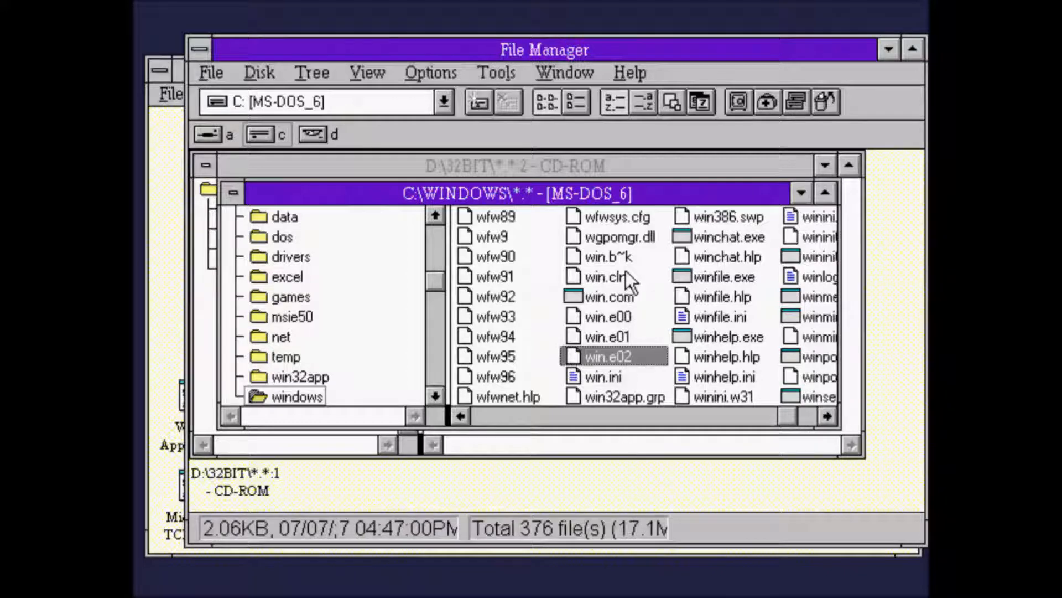
# Step: Check the win.e01 and win.e02 backup copies of WIN.INI in C:\WINDOWS
pyautogui.click(607, 336)
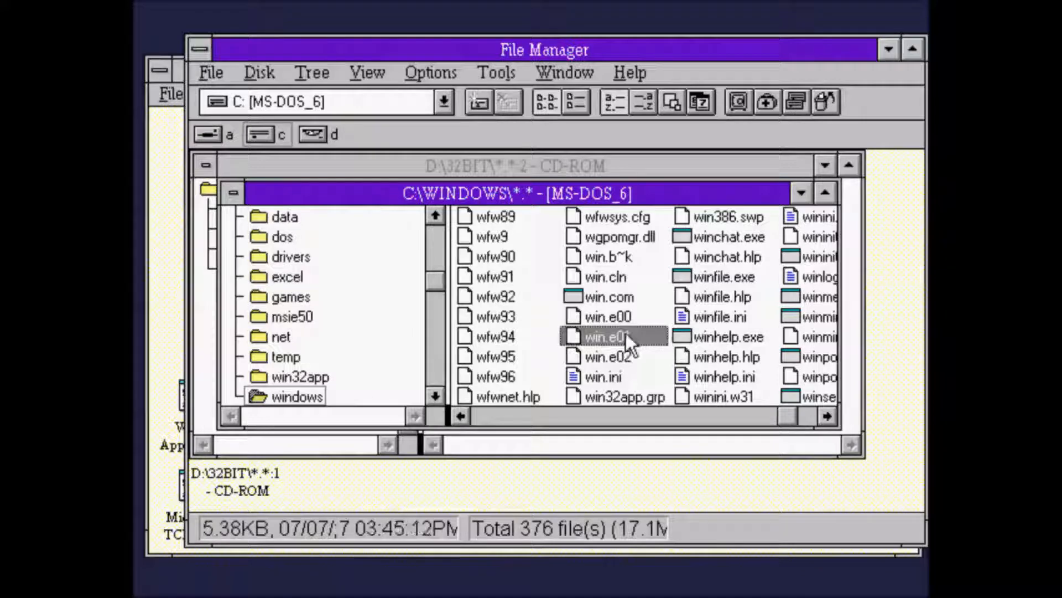
pyautogui.click(613, 357)
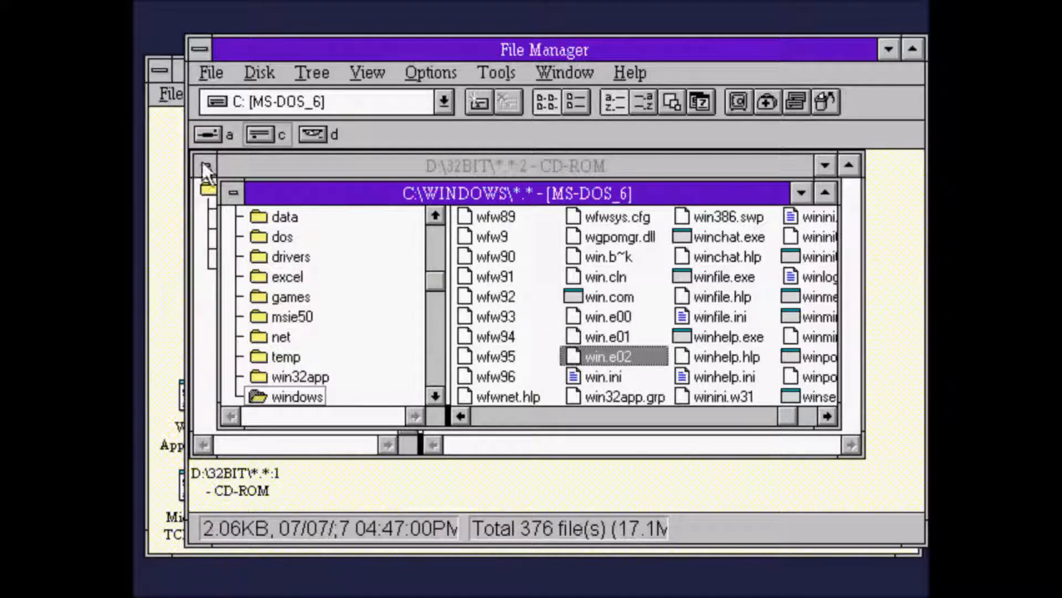
pyautogui.moveTo(647, 392)
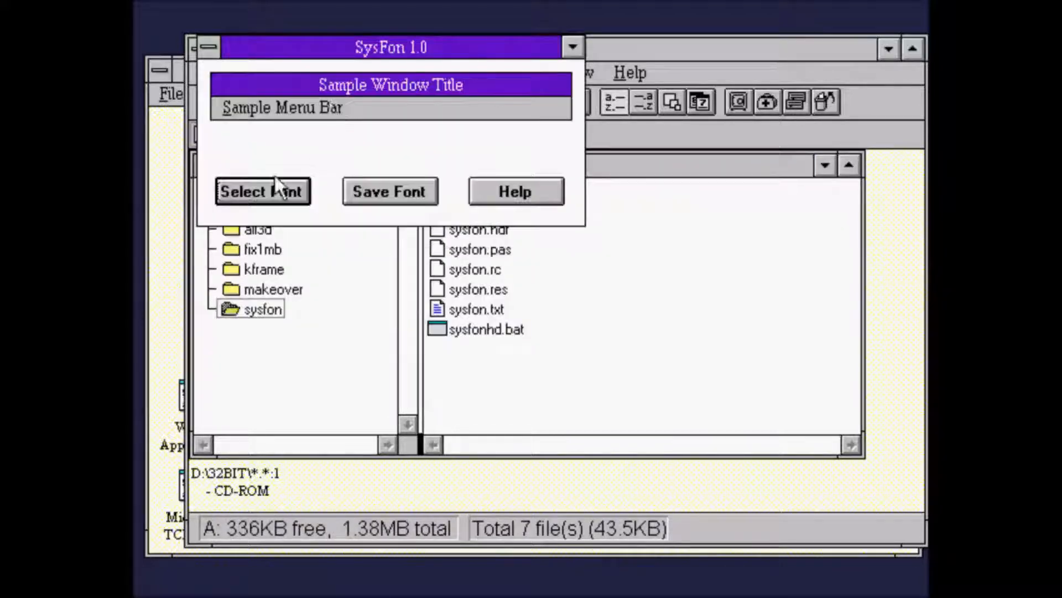
pyautogui.moveTo(284, 203)
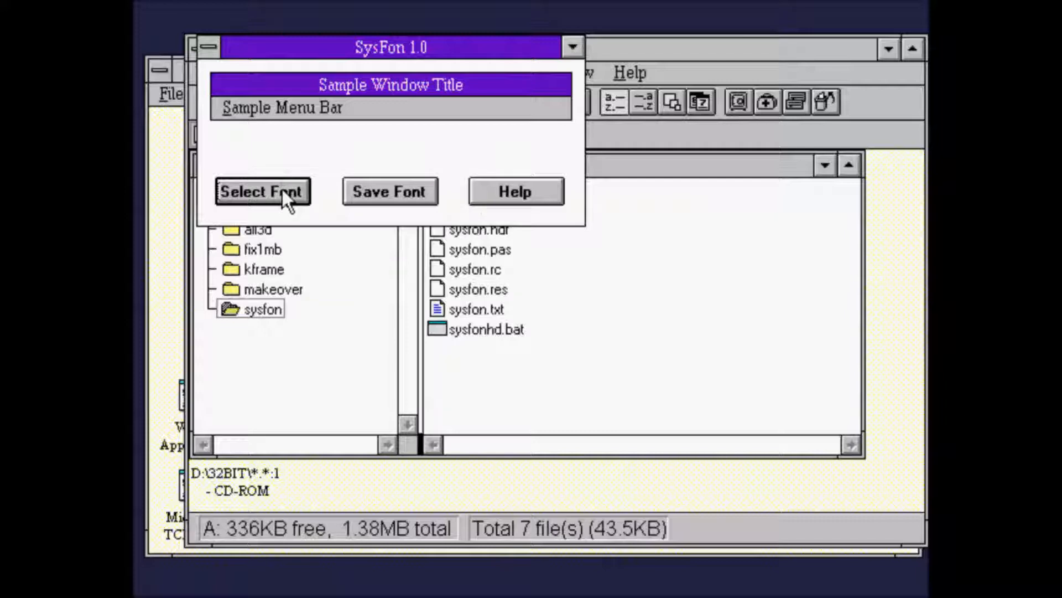
# Step: Choose Bookman Old Style Bold Italic at size 12 (after trying 14) as the new system font
pyautogui.click(261, 192)
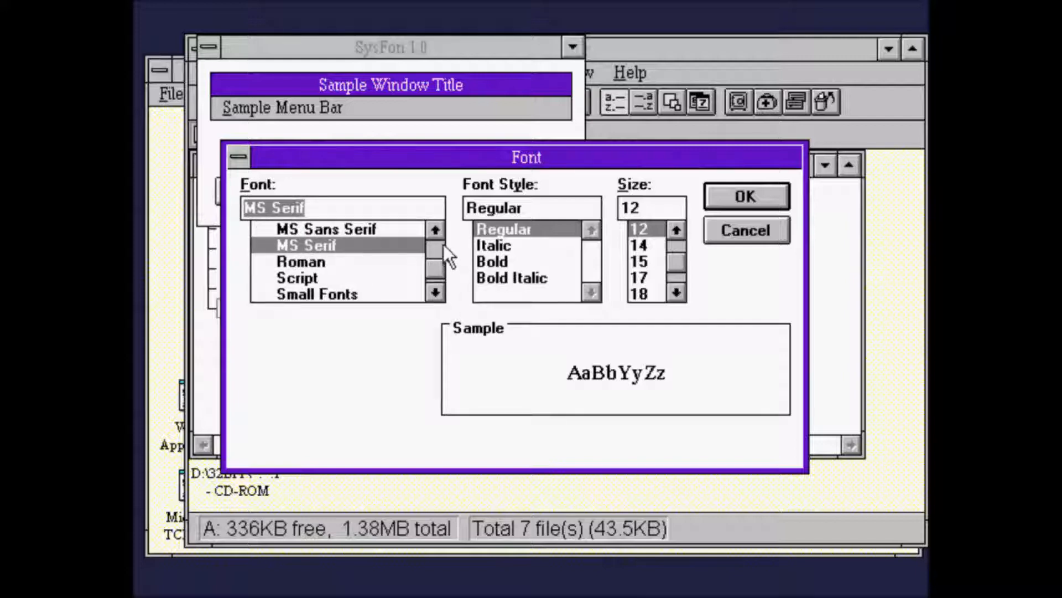
pyautogui.click(434, 231)
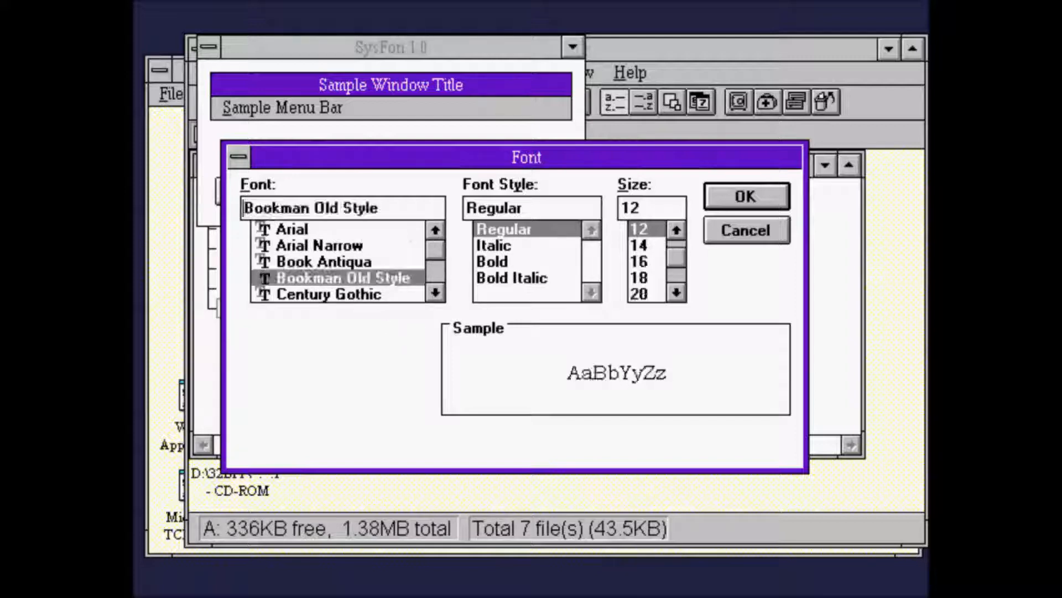
pyautogui.click(493, 261)
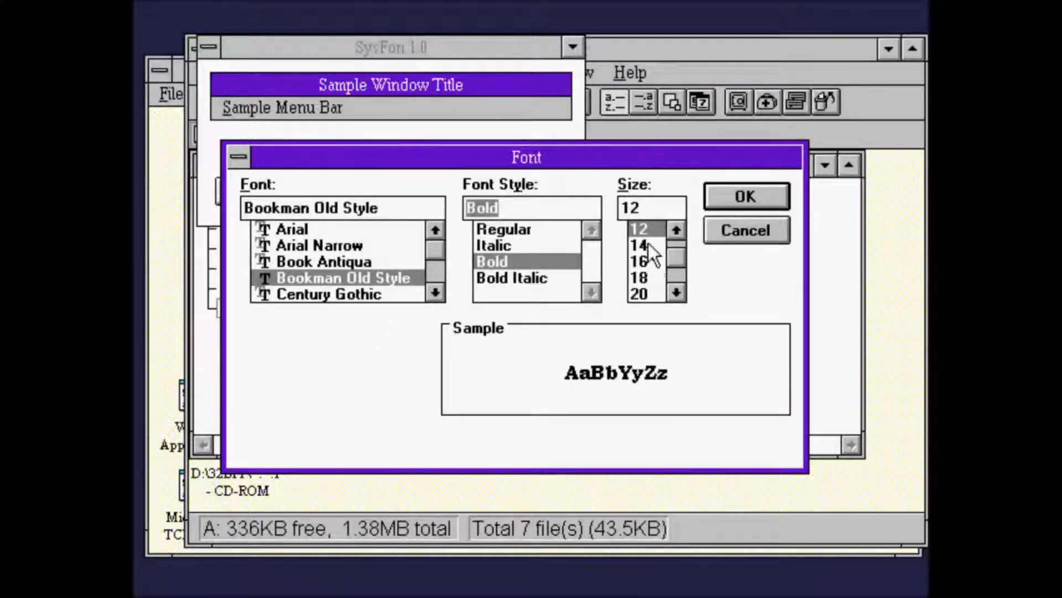
pyautogui.click(638, 246)
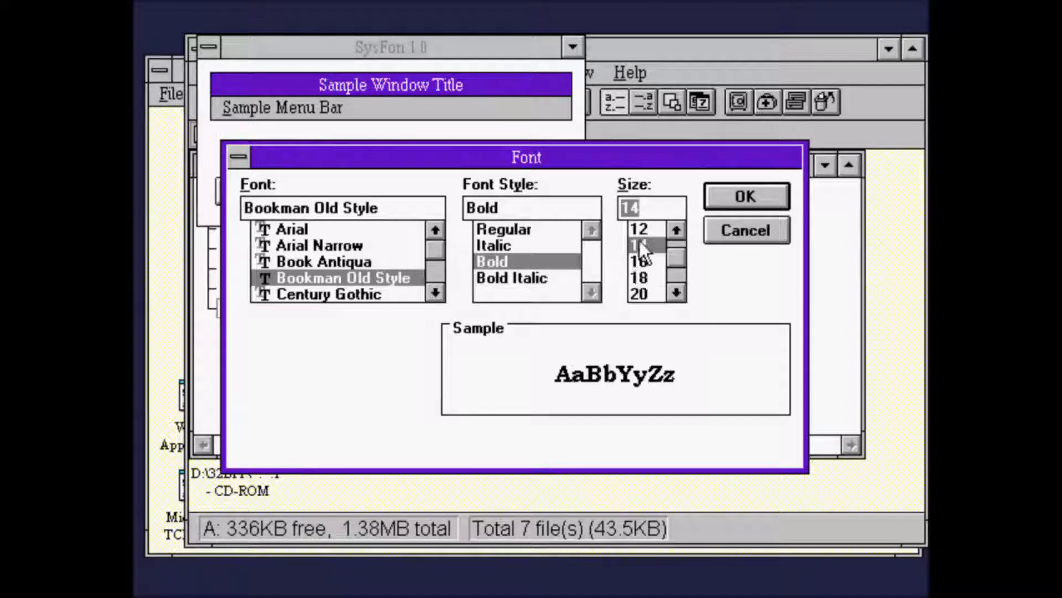
pyautogui.click(639, 229)
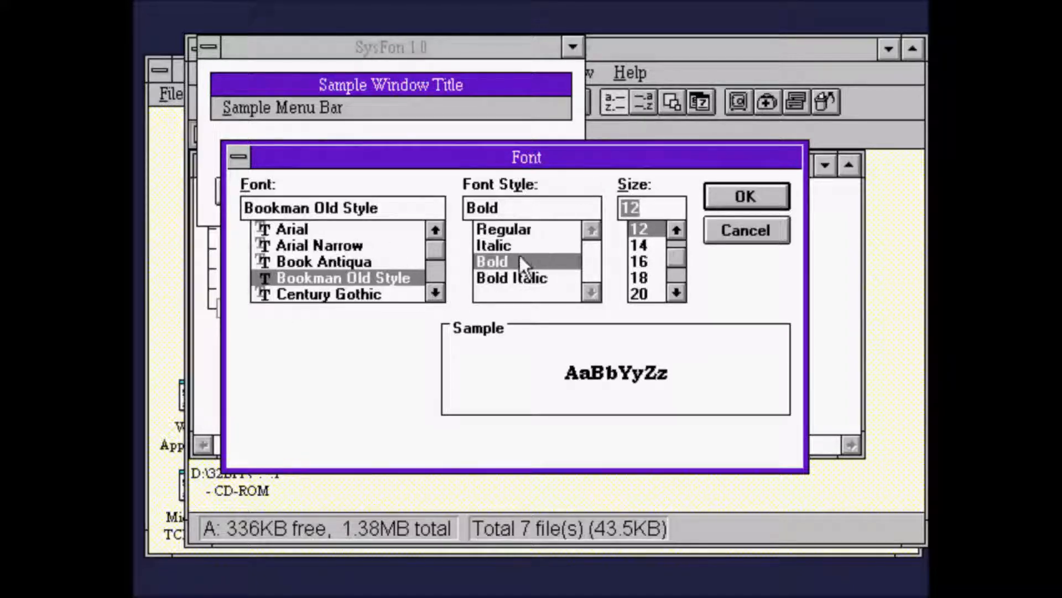
pyautogui.click(511, 278)
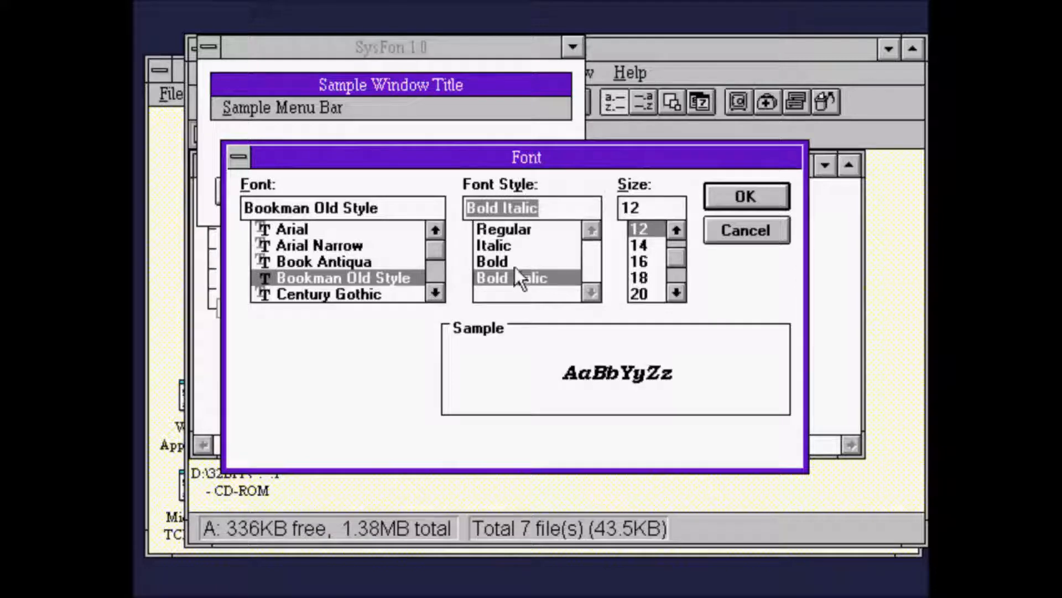
pyautogui.click(745, 196)
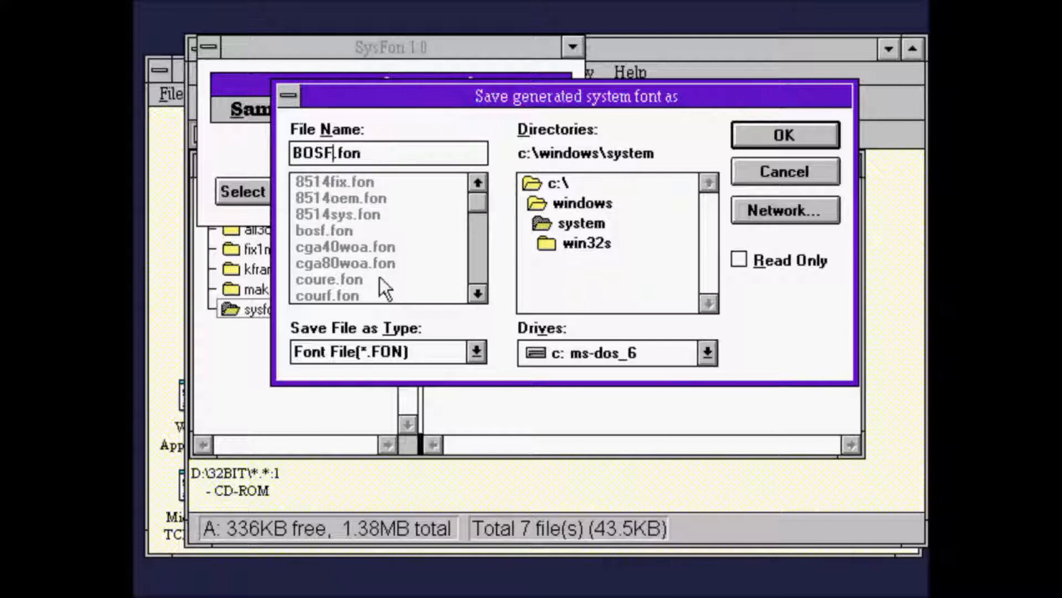
pyautogui.moveTo(911, 312)
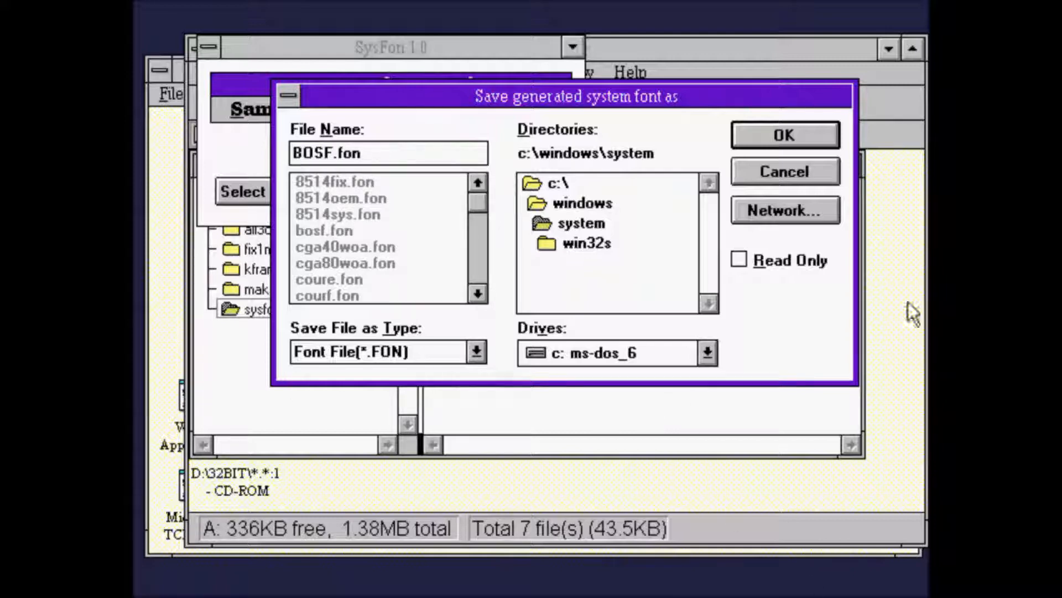
# Step: Save the generated font as BOSF.fon in c:\windows\system and close SysFon
pyautogui.click(785, 135)
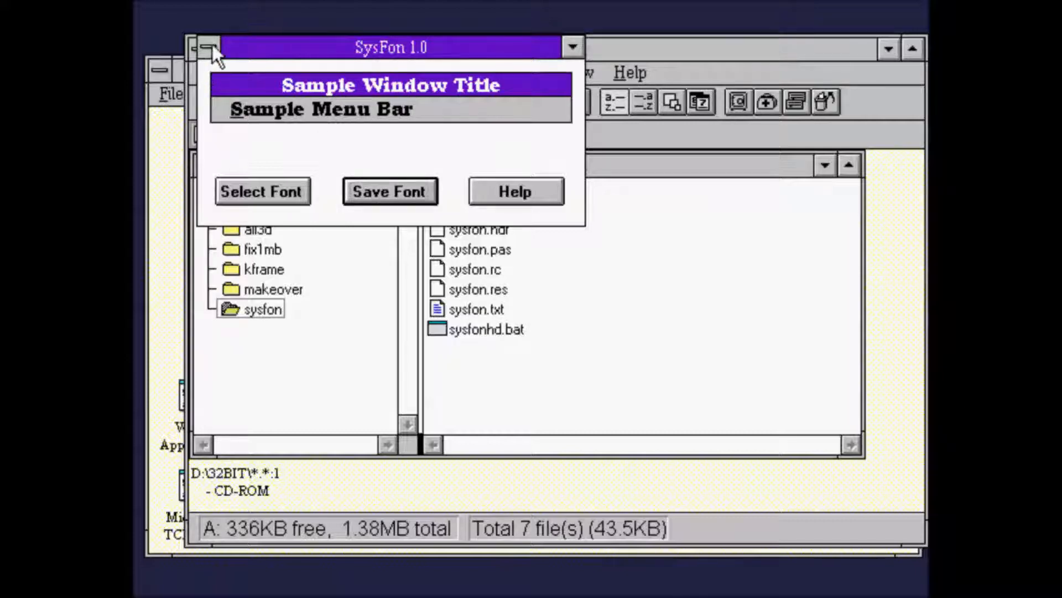
pyautogui.click(209, 47)
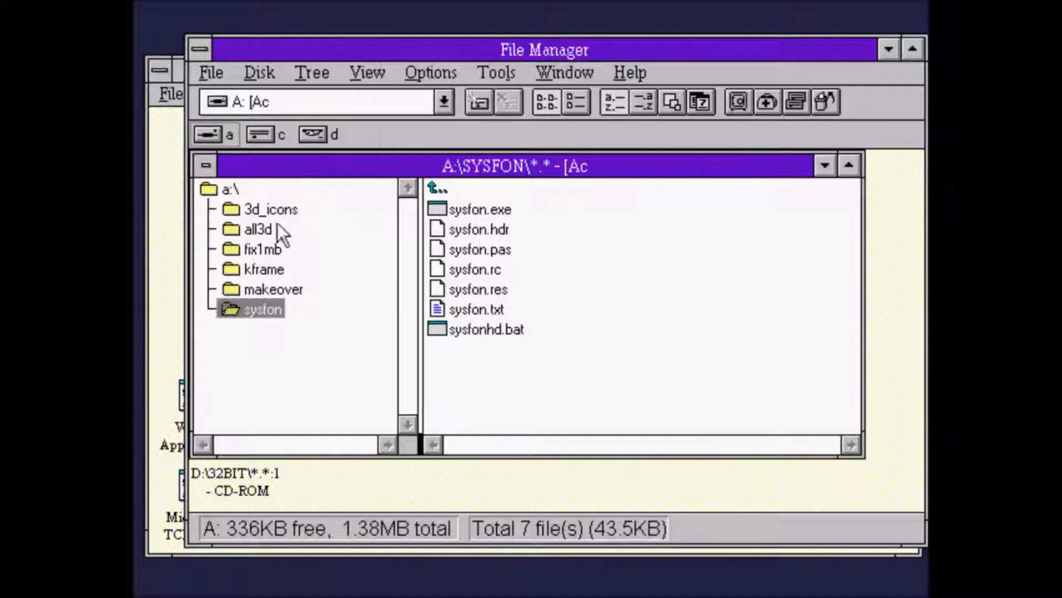
pyautogui.moveTo(376, 291)
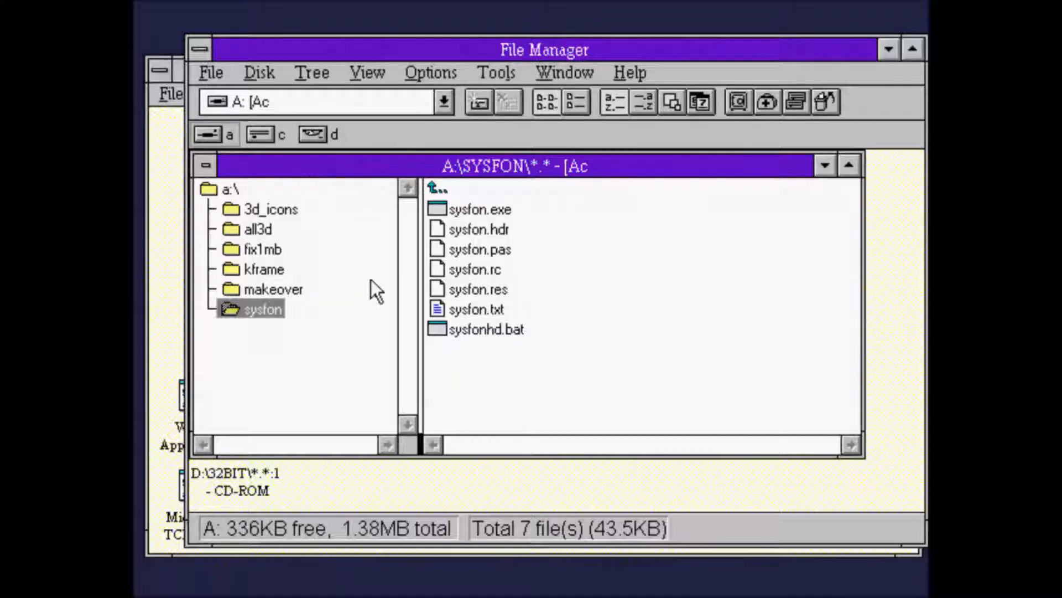
pyautogui.moveTo(265, 240)
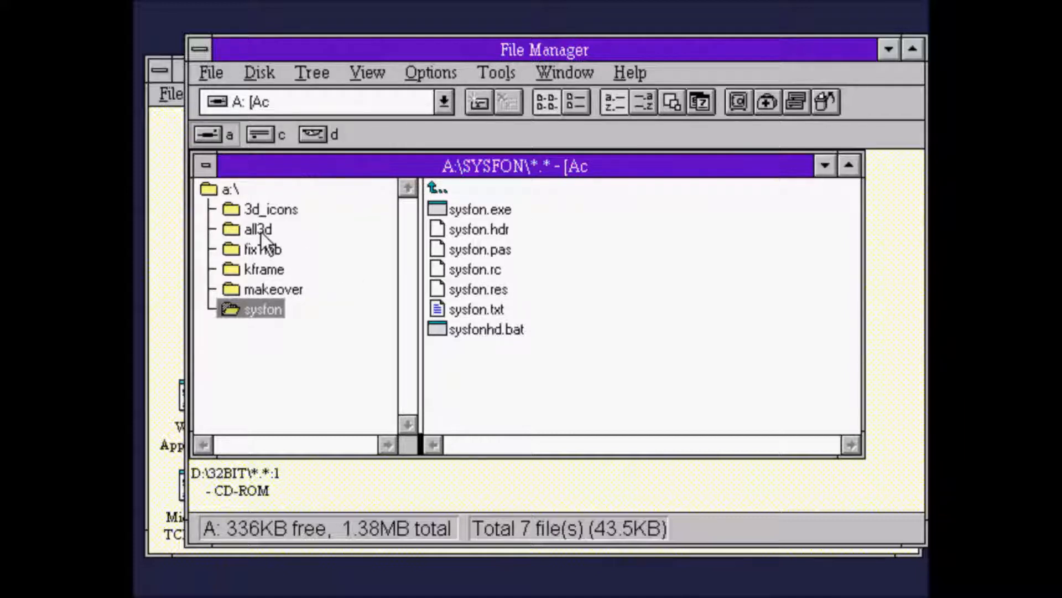
# Step: Show the all3d folder on drive A and open its all3d.txt readme in Notepad
pyautogui.click(257, 228)
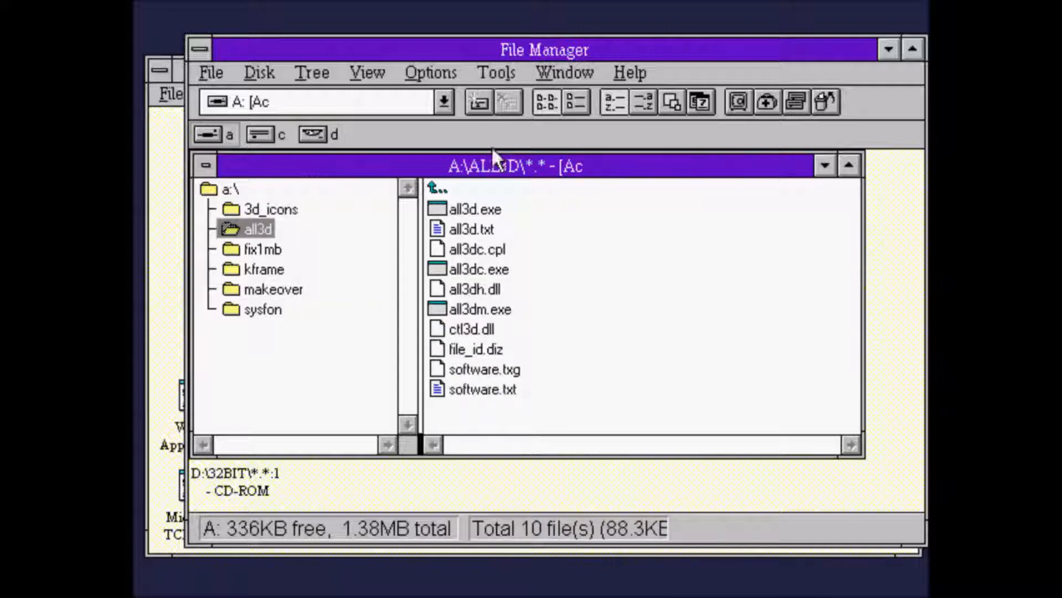
pyautogui.moveTo(495, 339)
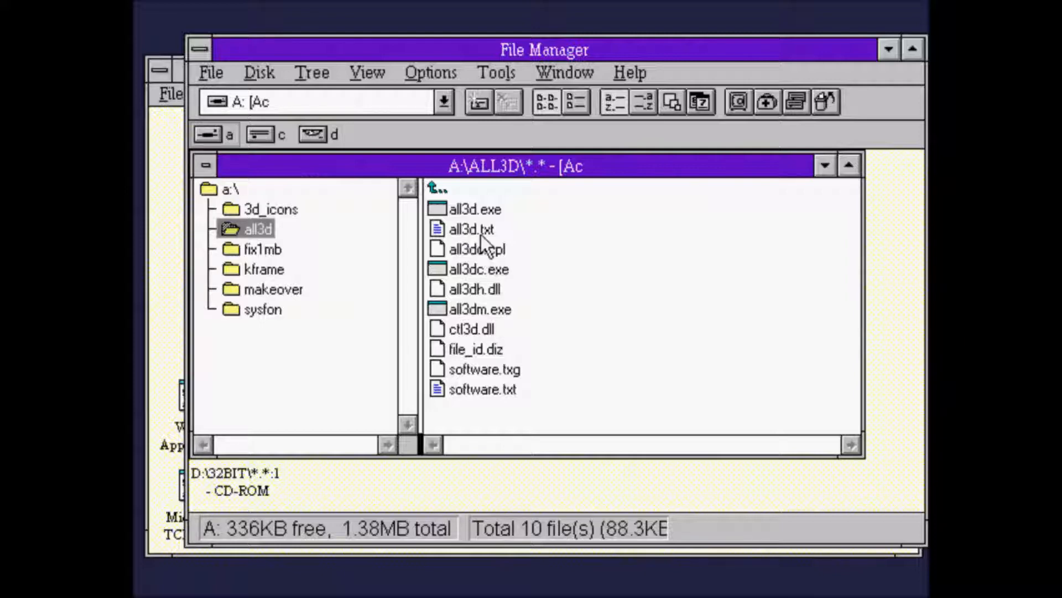
pyautogui.doubleClick(472, 228)
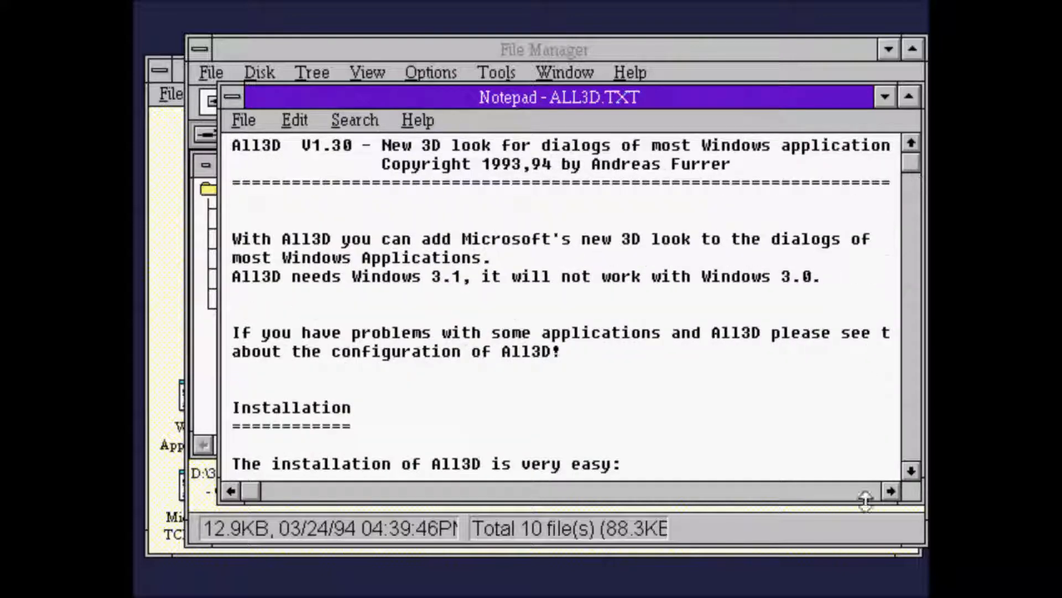
# Step: Scroll ALL3D.TXT down to the Installation section covering CTL3D.DLL through restarting Windows
pyautogui.scroll(-3)
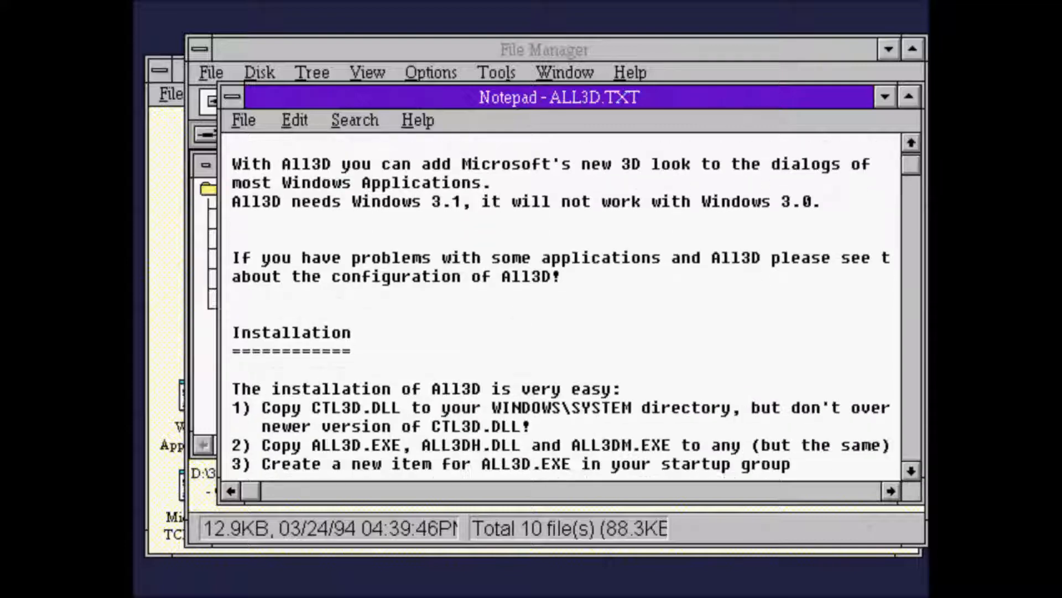
pyautogui.click(911, 472)
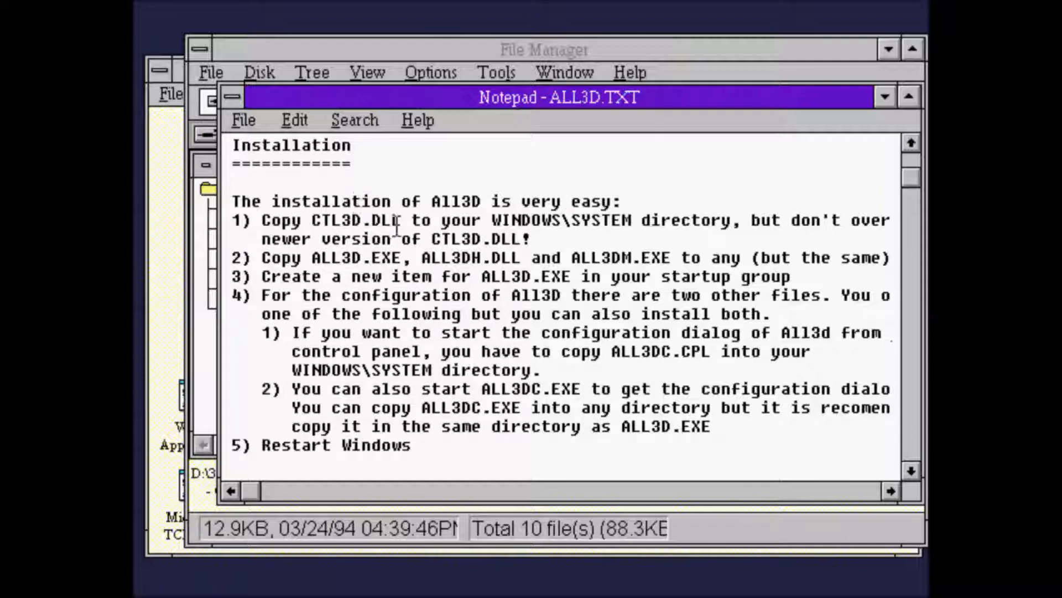
pyautogui.moveTo(183, 234)
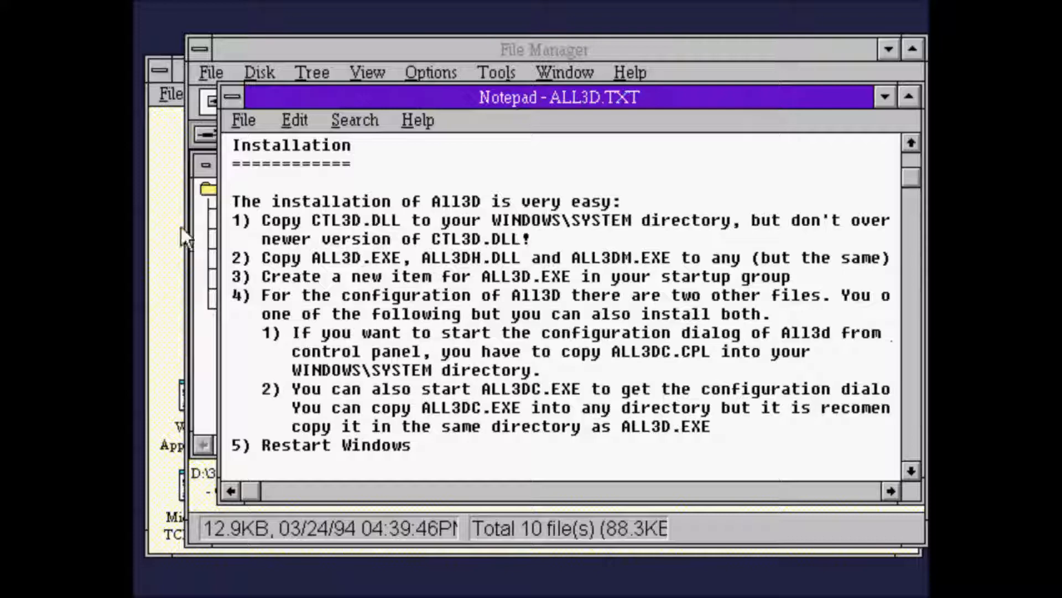
pyautogui.moveTo(175, 258)
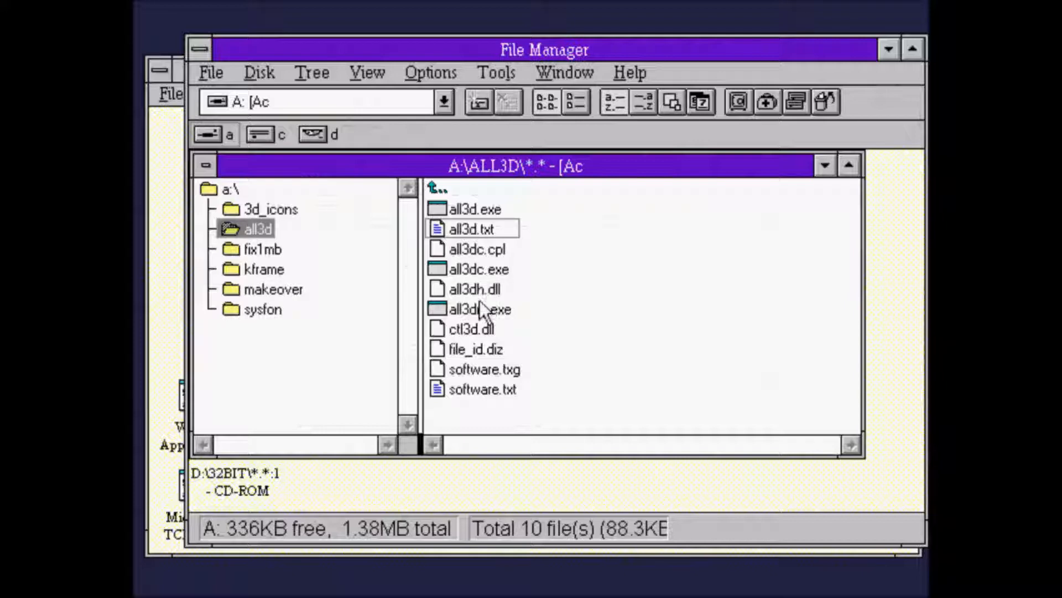
pyautogui.click(474, 328)
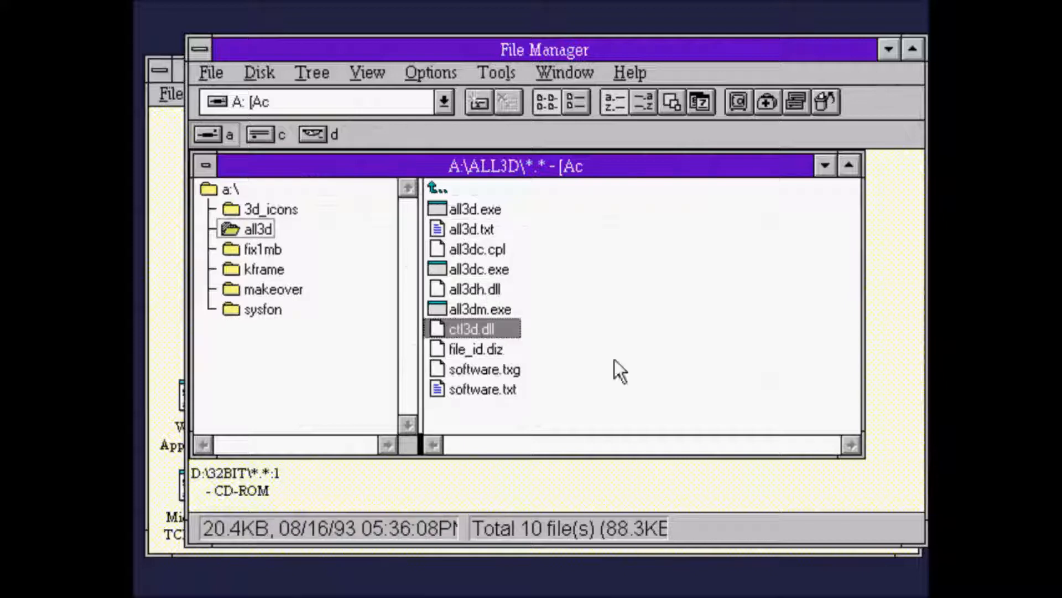
pyautogui.click(210, 73)
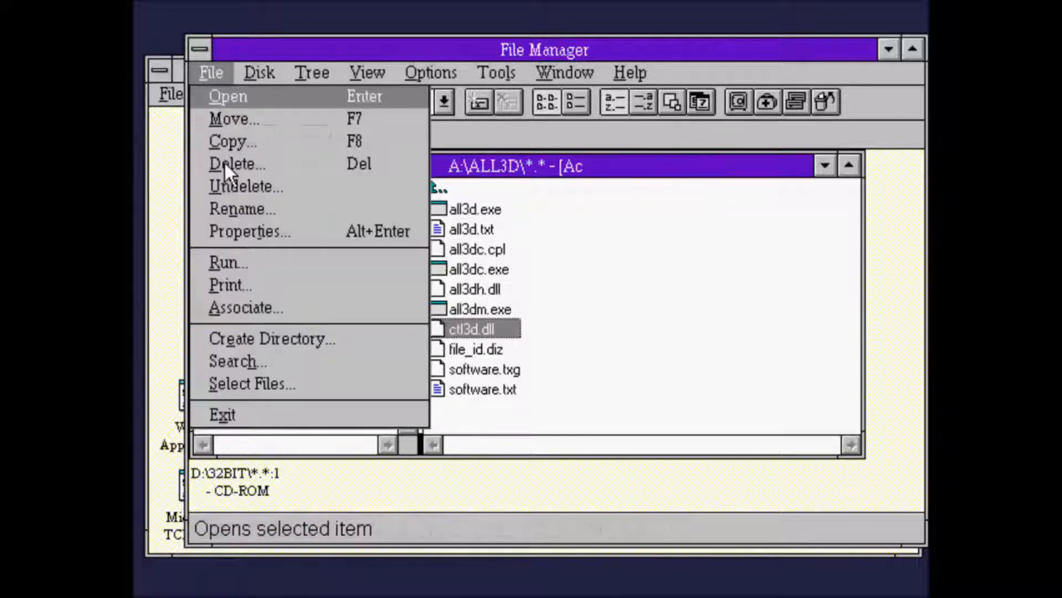
pyautogui.click(234, 140)
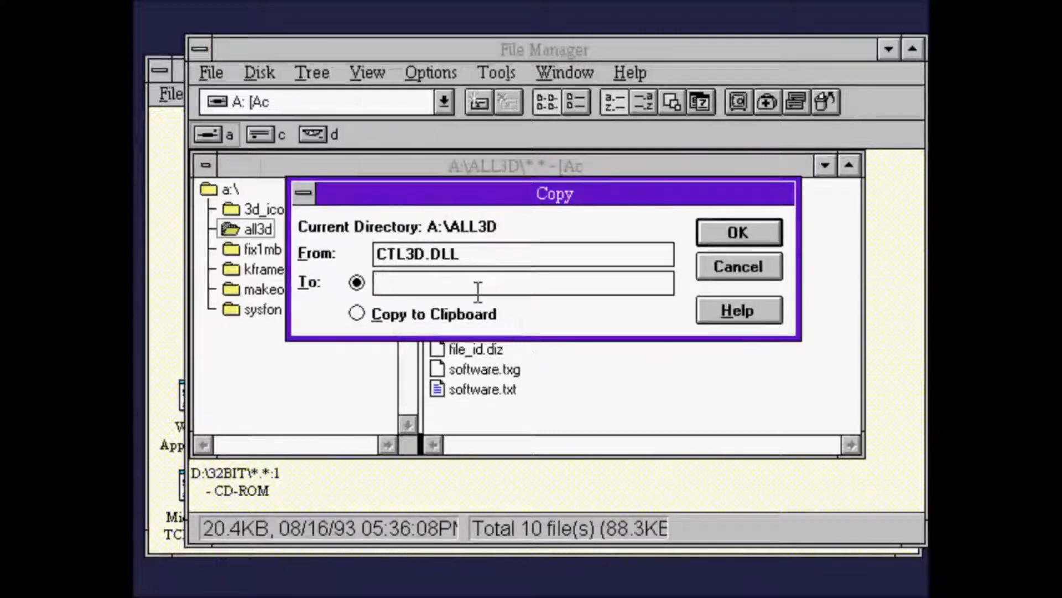
pyautogui.write('c:\\')
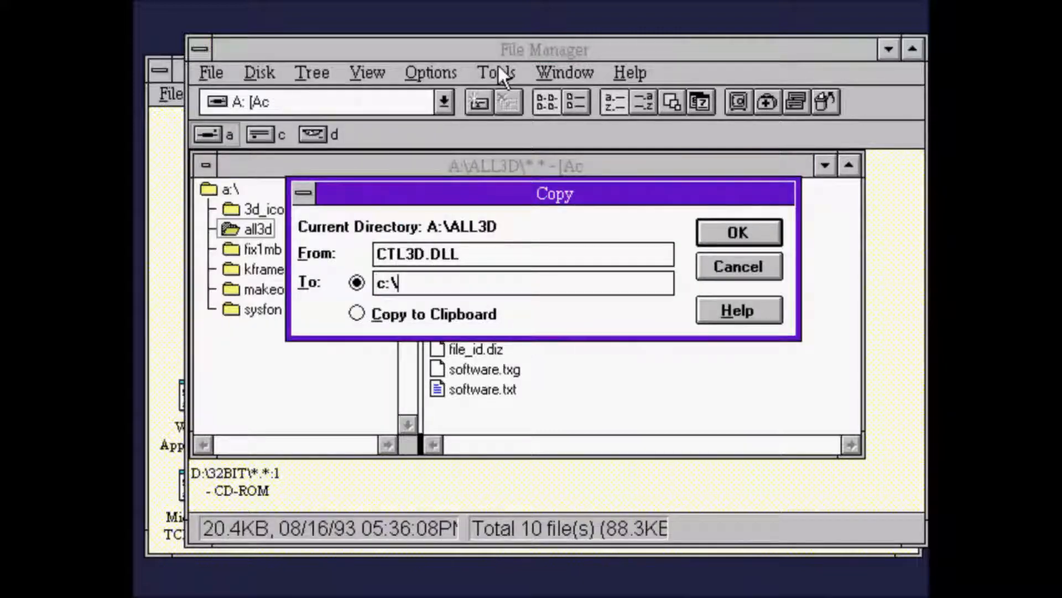
pyautogui.write('win')
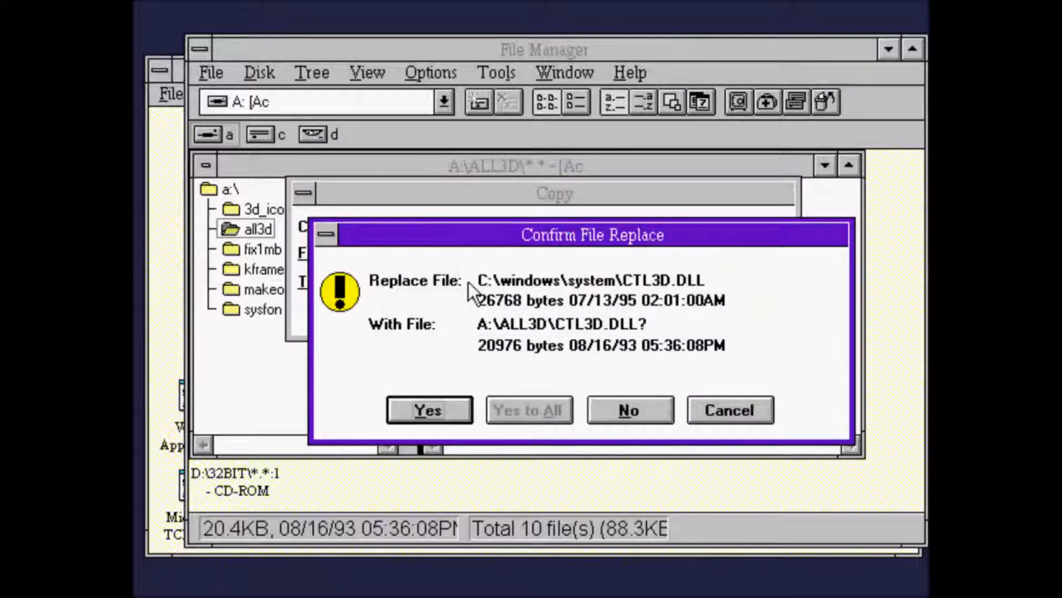
pyautogui.moveTo(608, 389)
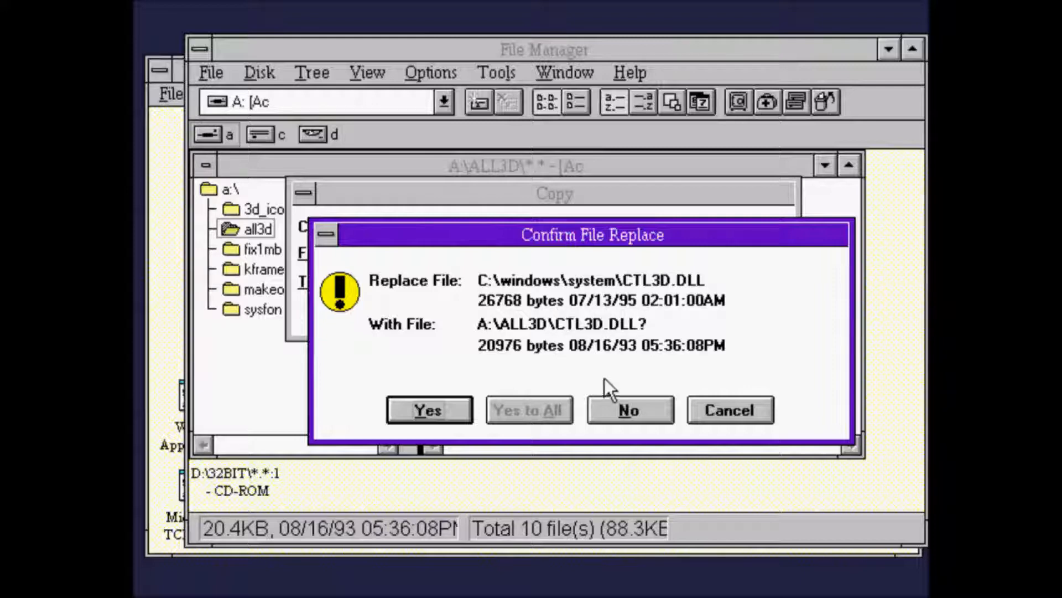
pyautogui.moveTo(654, 355)
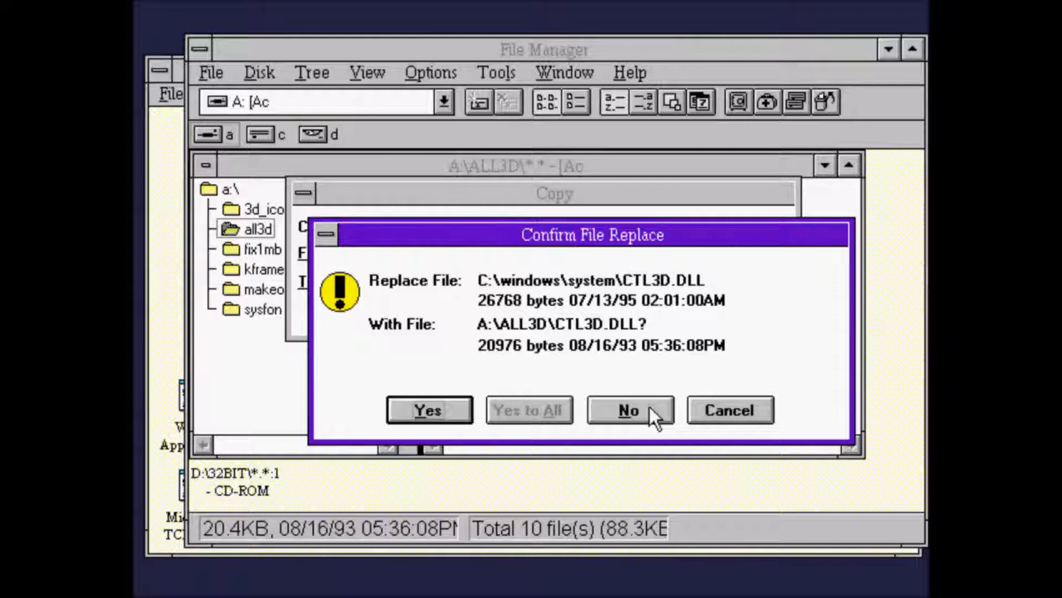
pyautogui.click(629, 410)
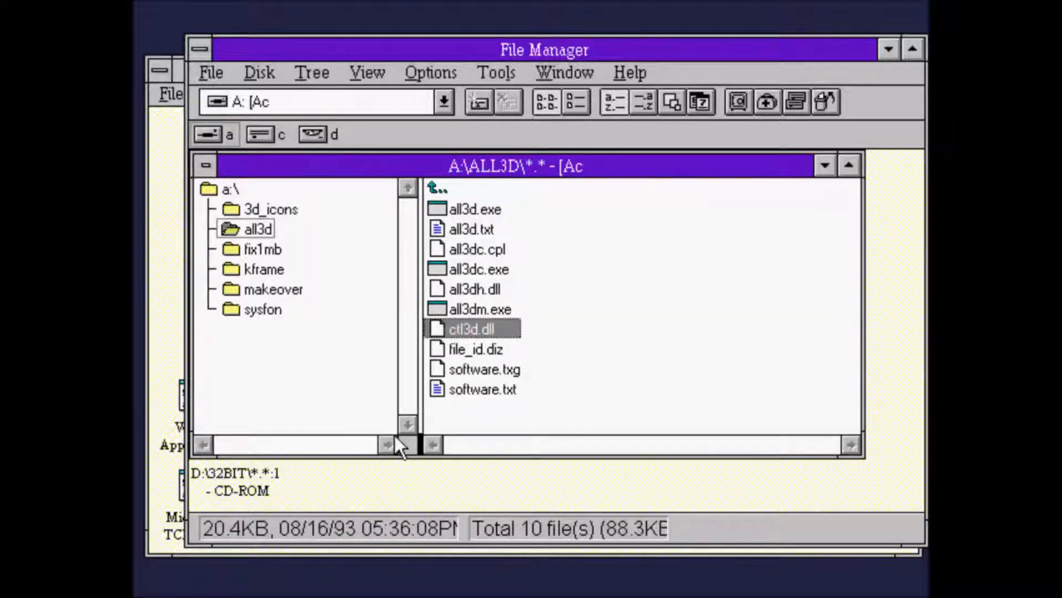
# Step: Bring the All3D readme's installation steps back up in Notepad
pyautogui.doubleClick(466, 228)
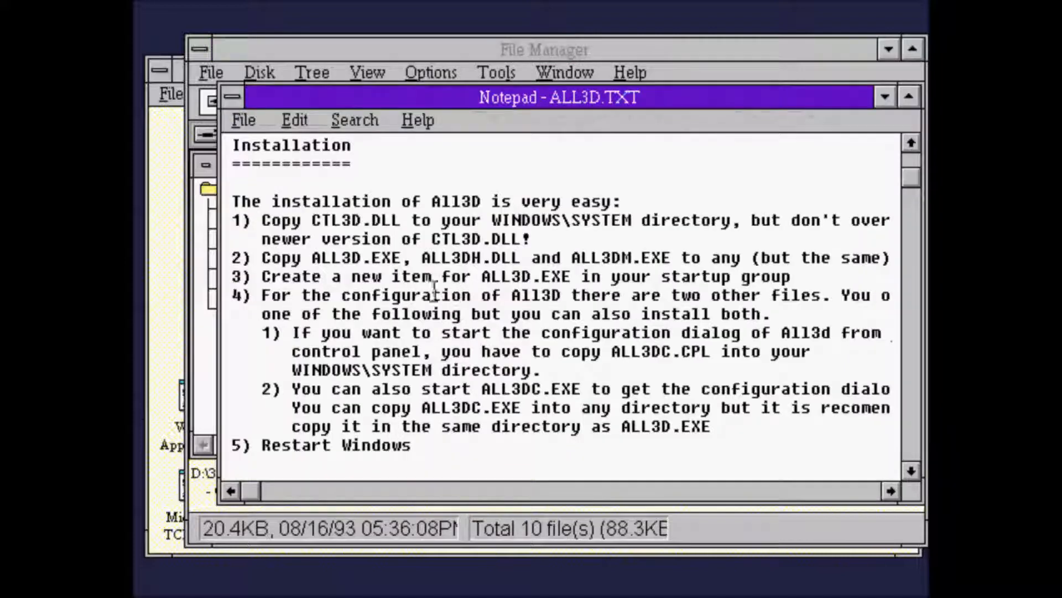
pyautogui.moveTo(536, 271)
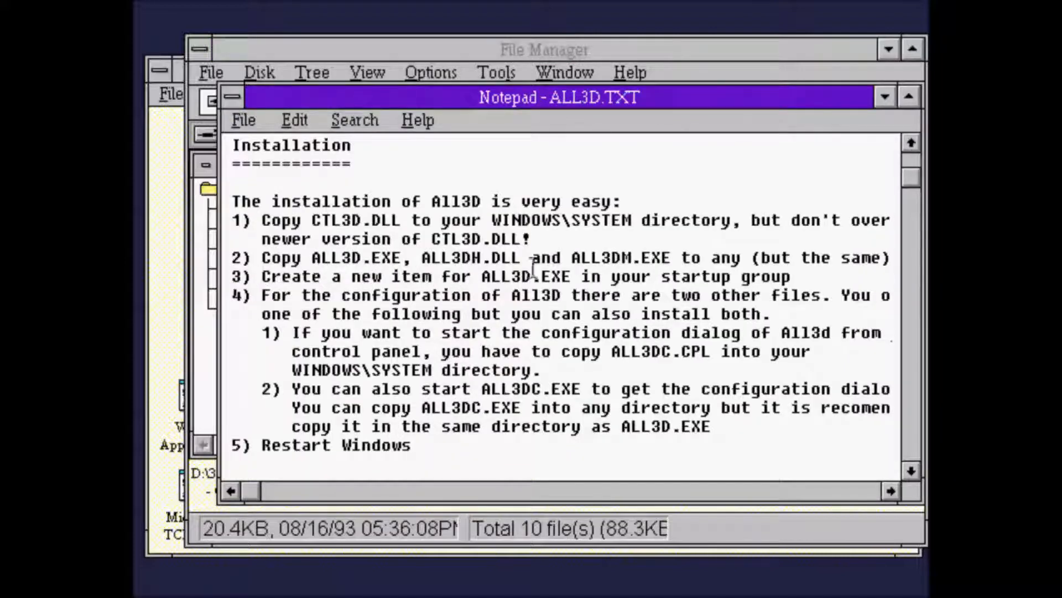
pyautogui.moveTo(719, 264)
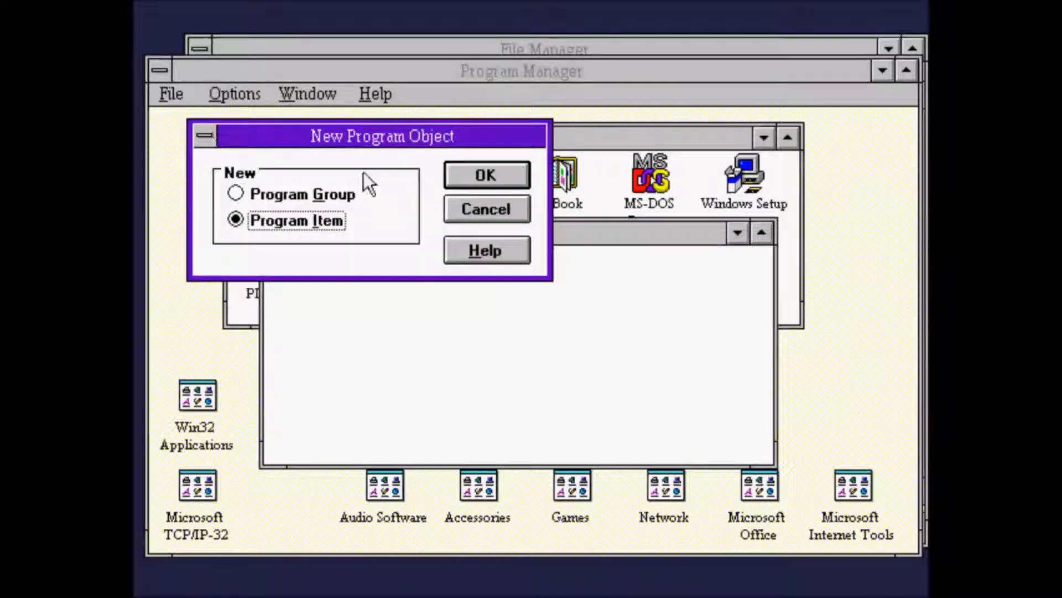
# Step: Create an All3d item in the StartUp group running C:\APPS\ALL3D\ALL3D.EXE via Browse
pyautogui.click(486, 175)
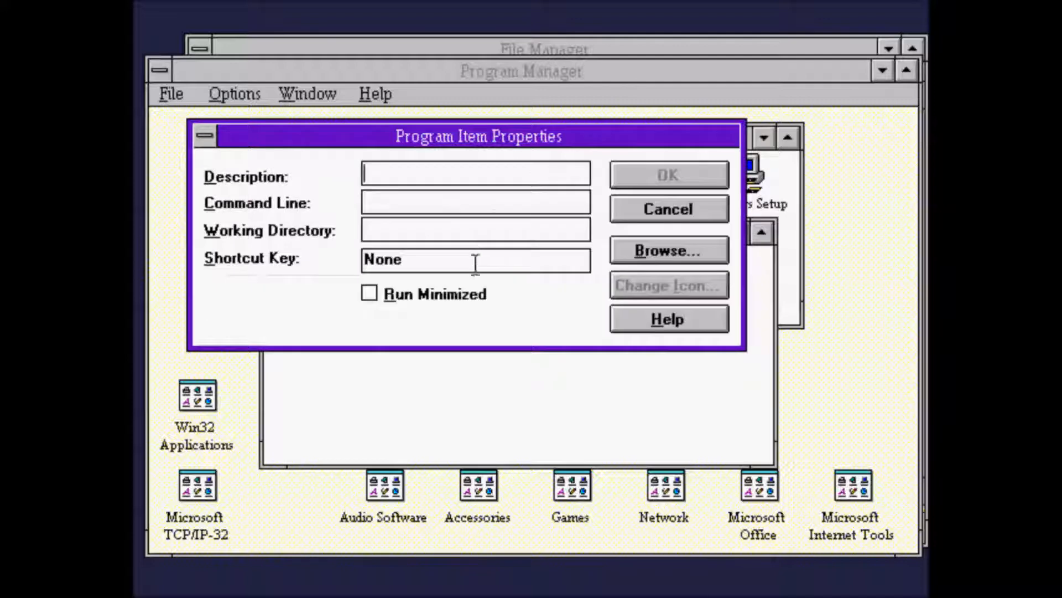
pyautogui.click(667, 250)
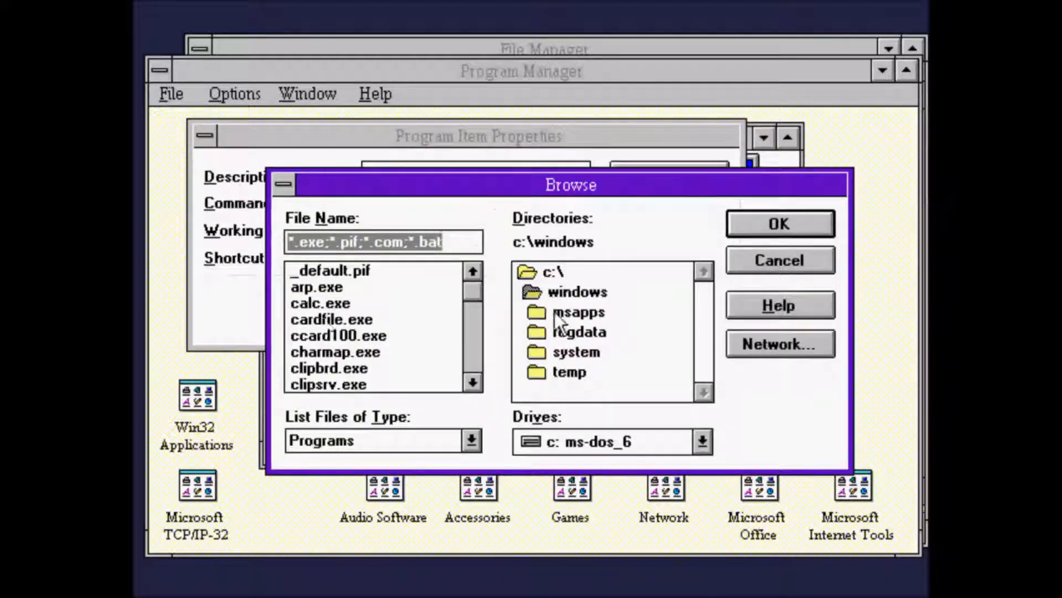
pyautogui.doubleClick(565, 312)
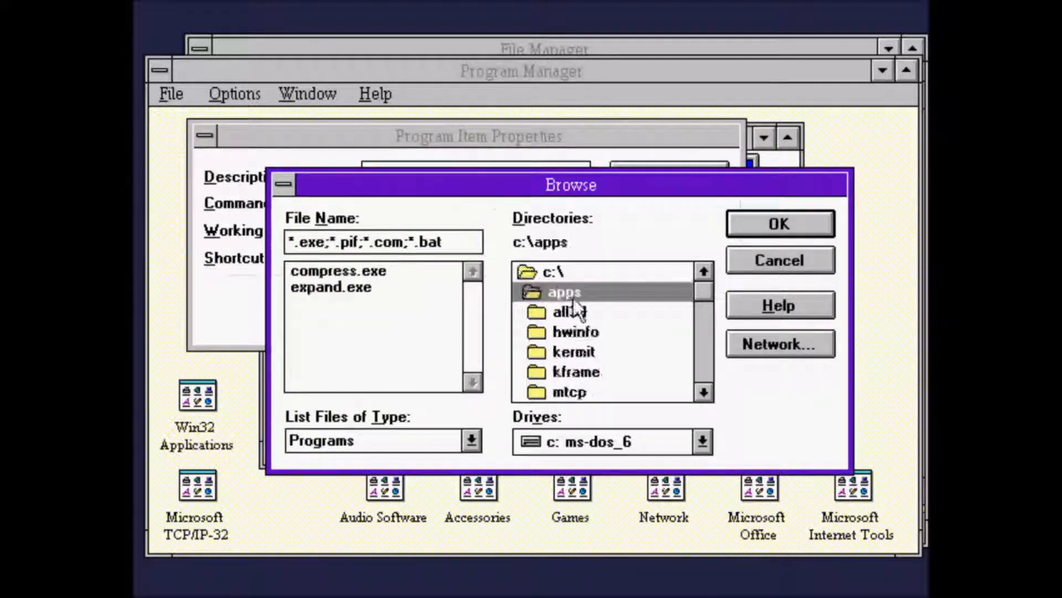
pyautogui.doubleClick(569, 312)
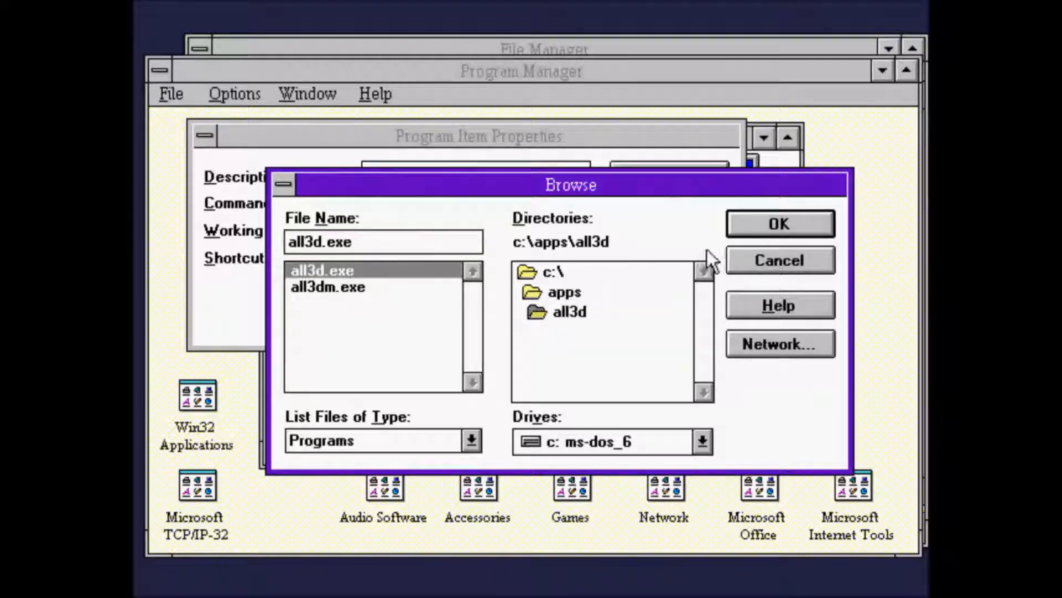
pyautogui.click(779, 222)
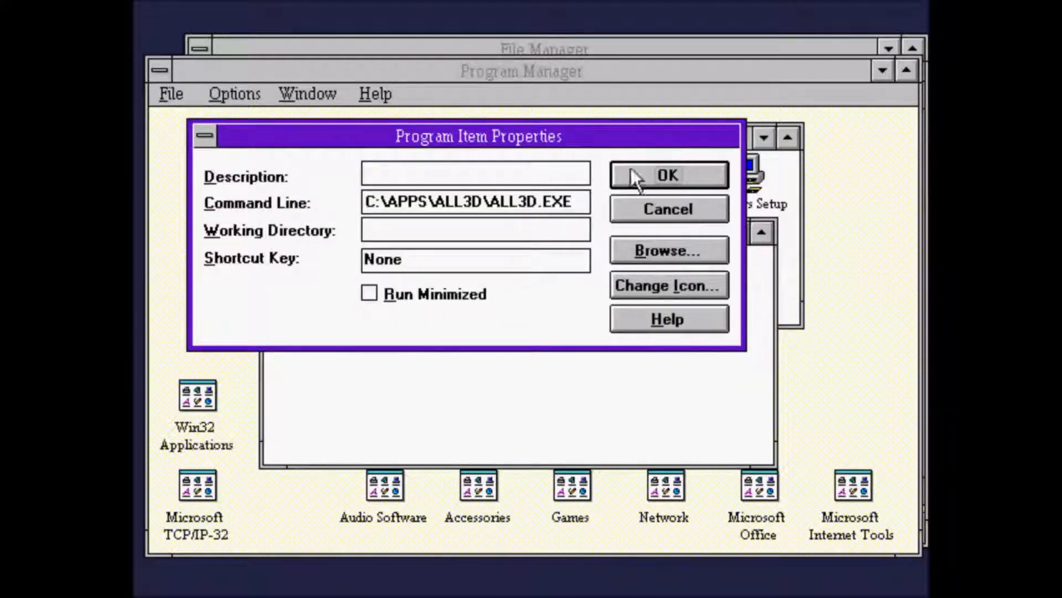
pyautogui.click(668, 175)
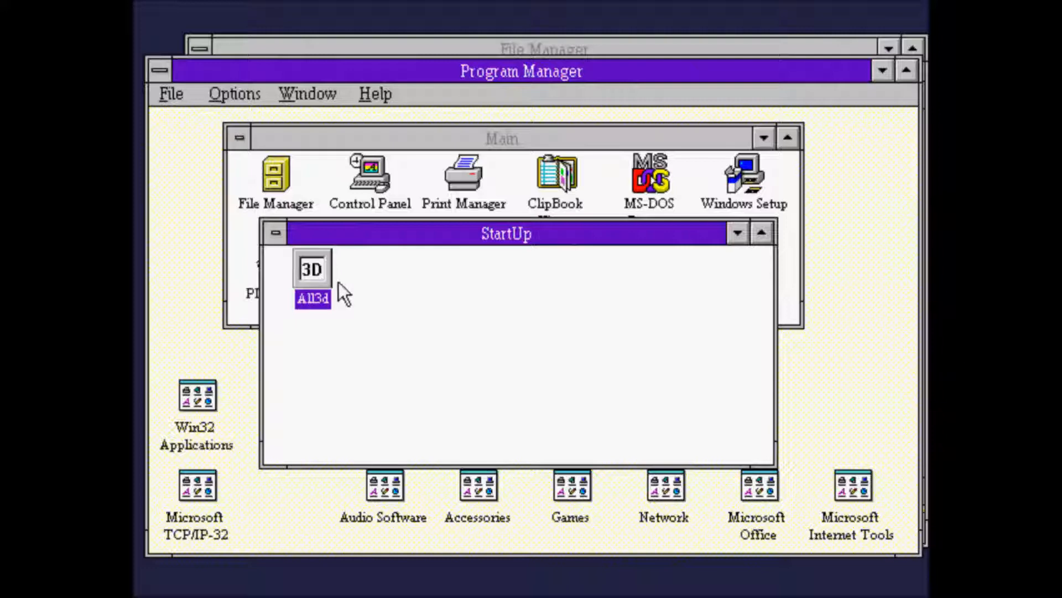
pyautogui.moveTo(681, 264)
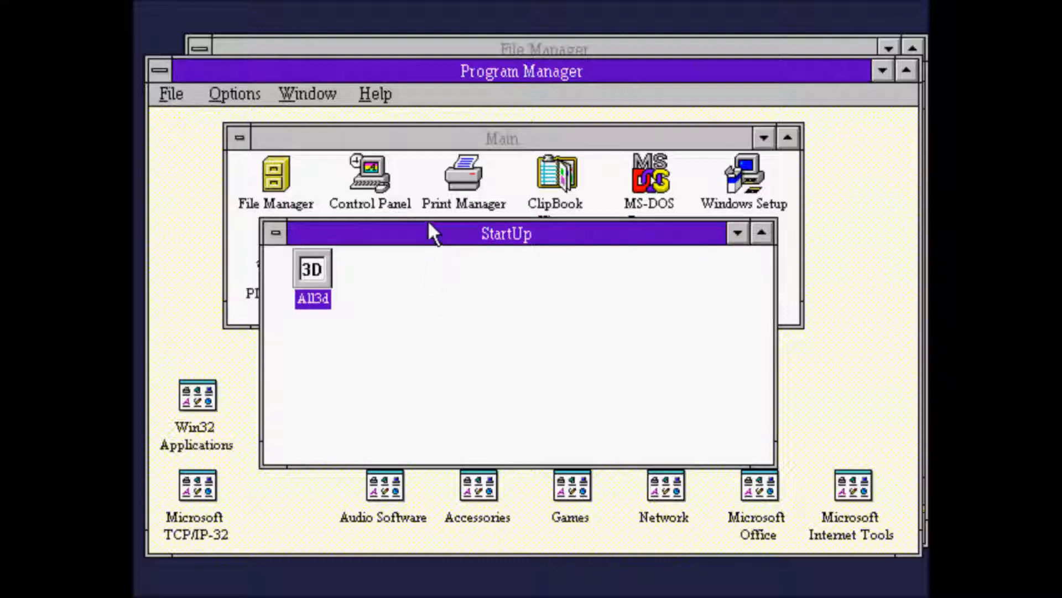
pyautogui.moveTo(146, 291)
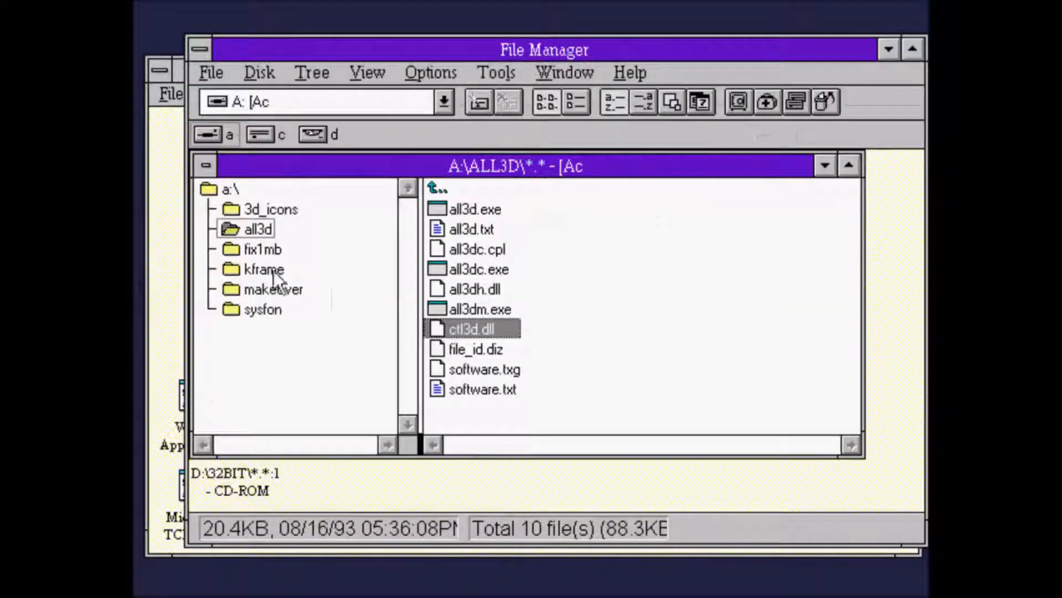
# Step: Locate kframe.exe under C:\apps\kframe in File Manager and return to Program Manager
pyautogui.click(263, 269)
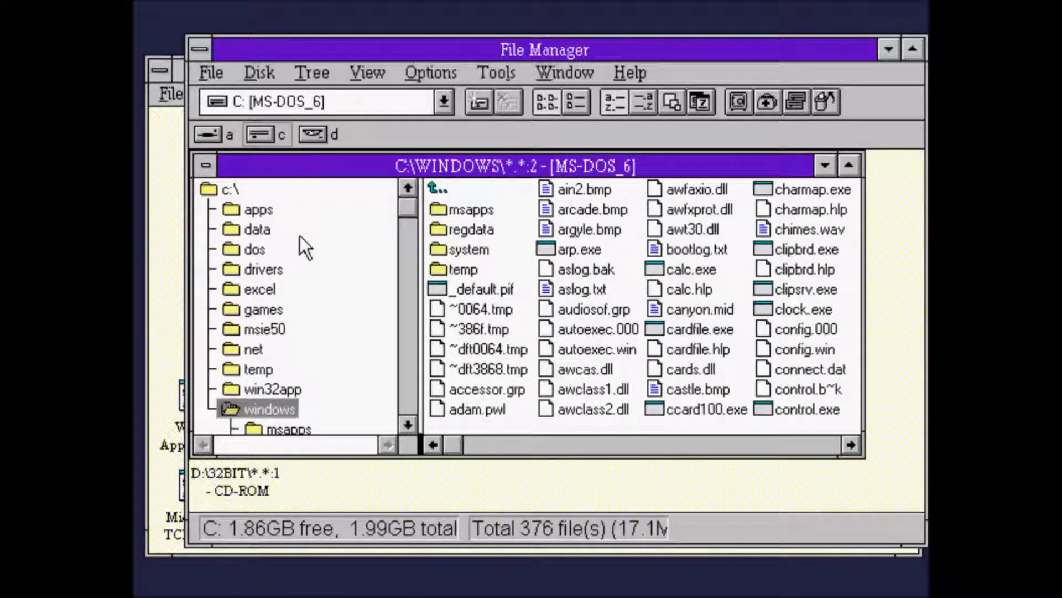
pyautogui.moveTo(265, 220)
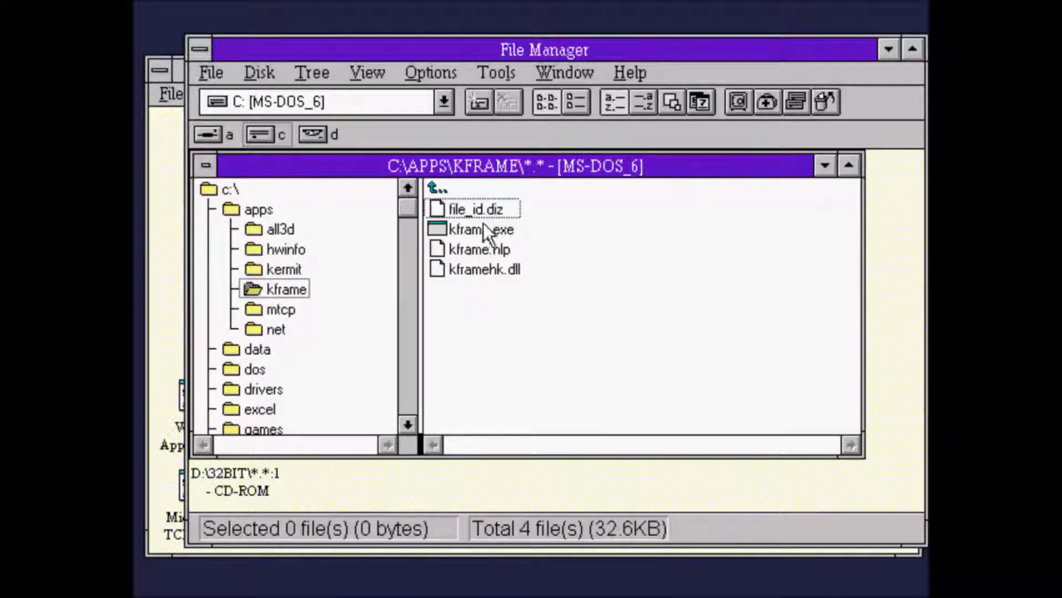
pyautogui.click(474, 229)
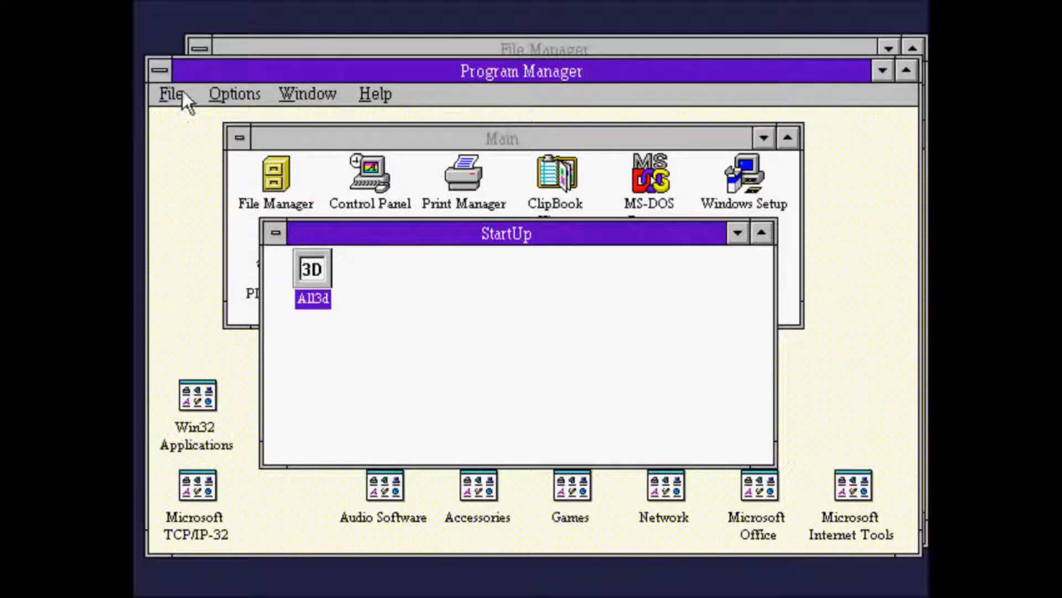
# Step: Create a Kframe item in the StartUp group running C:\APPS\KFRAME\KFRAME.EXE via Browse
pyautogui.click(171, 93)
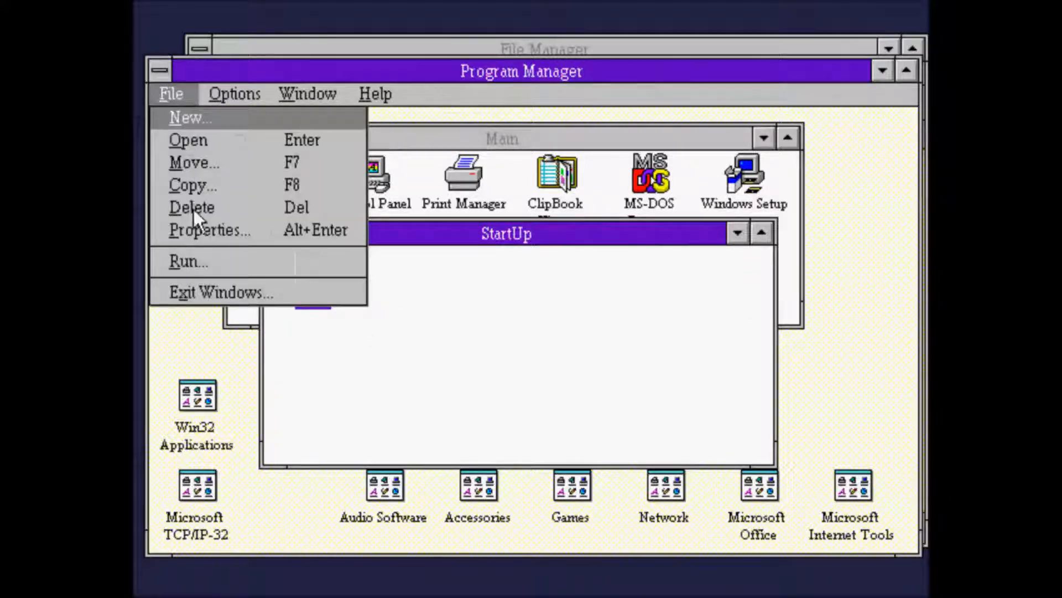
pyautogui.moveTo(213, 175)
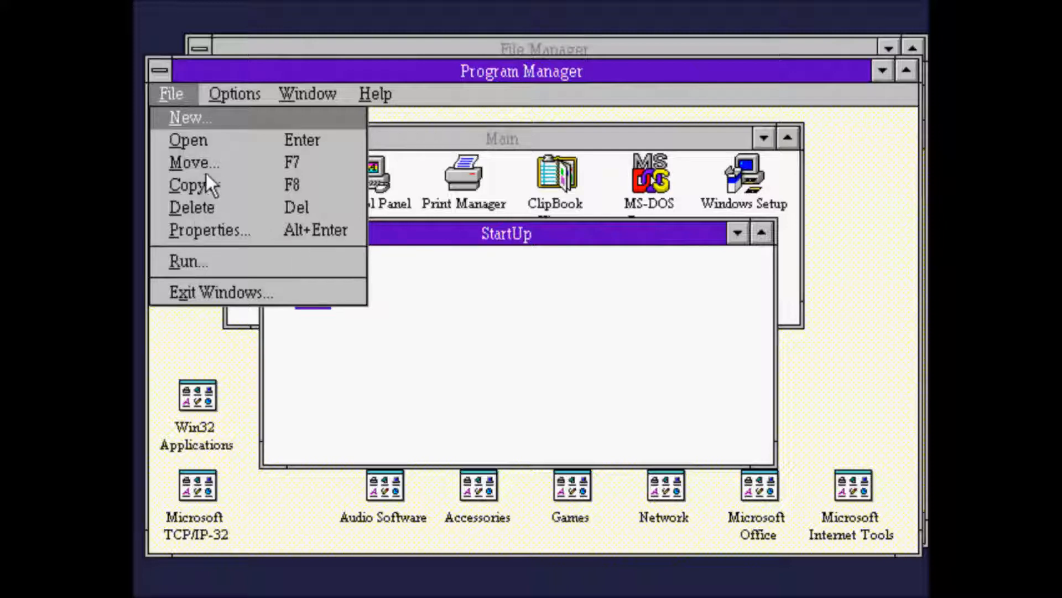
pyautogui.click(190, 116)
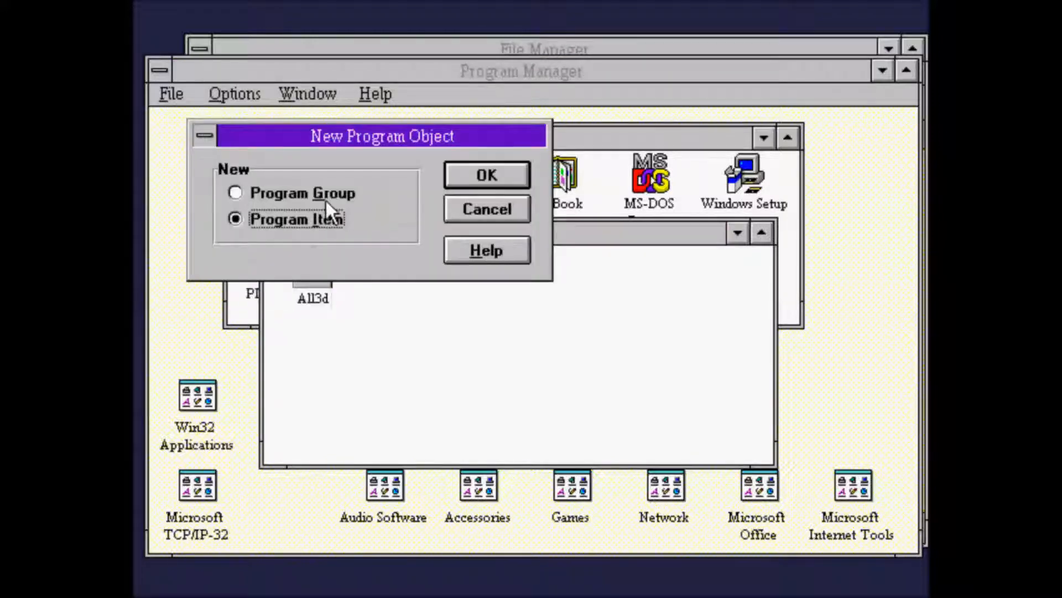
pyautogui.click(486, 175)
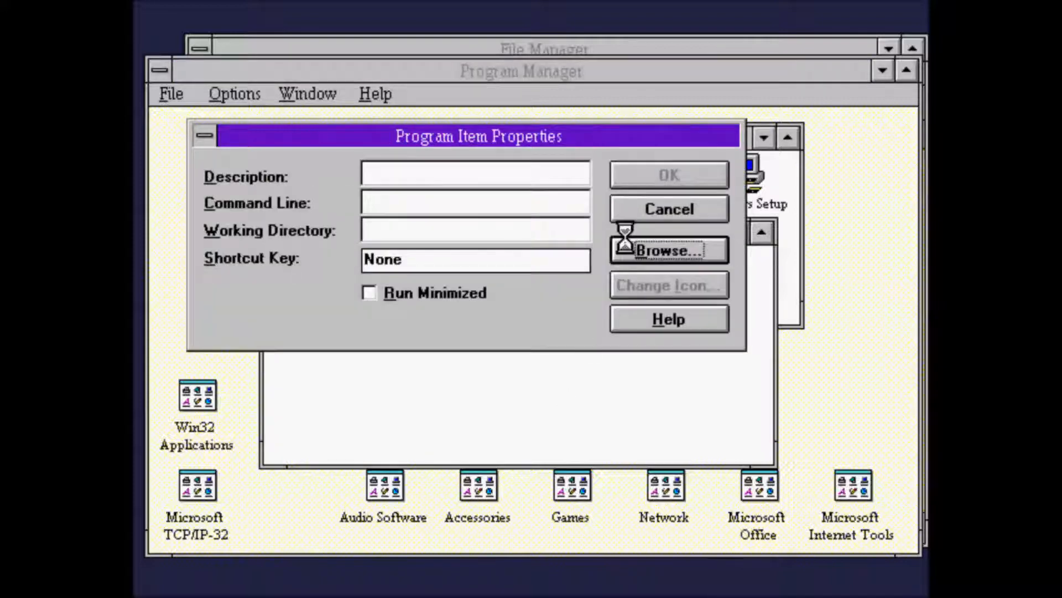
pyautogui.click(667, 249)
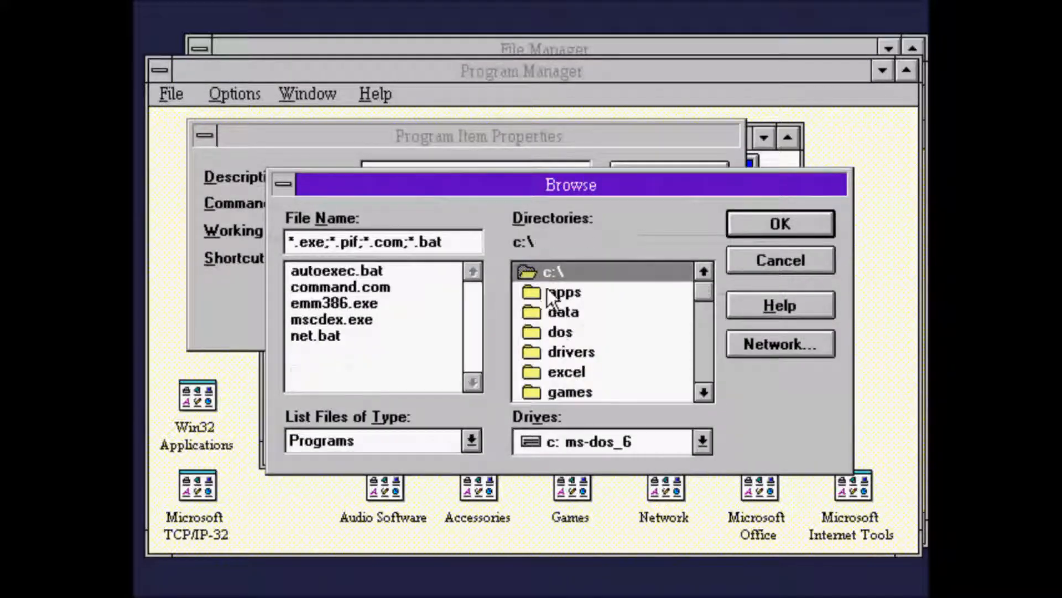
pyautogui.doubleClick(564, 292)
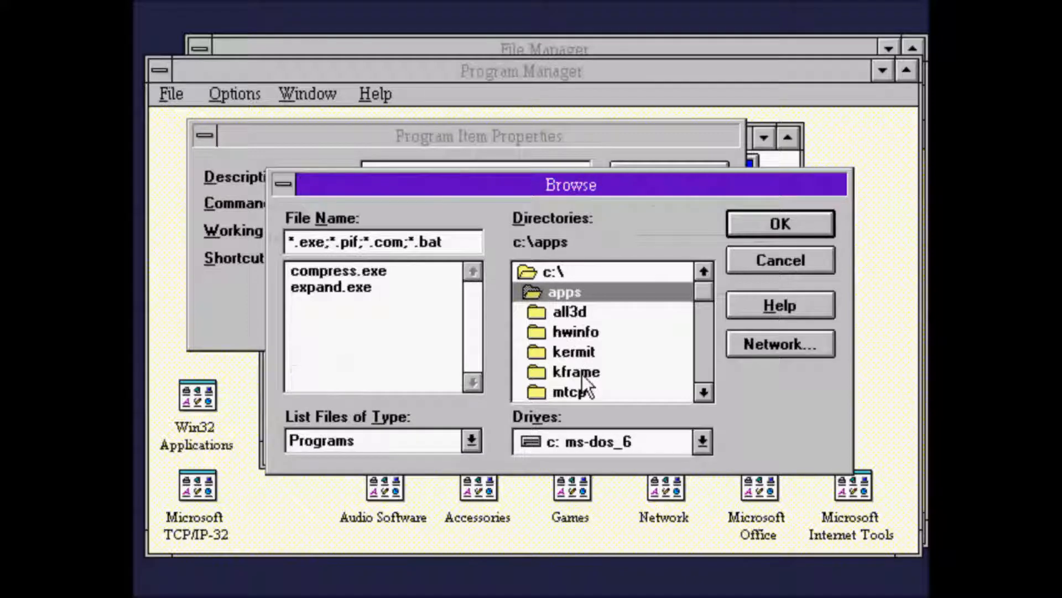
pyautogui.click(779, 223)
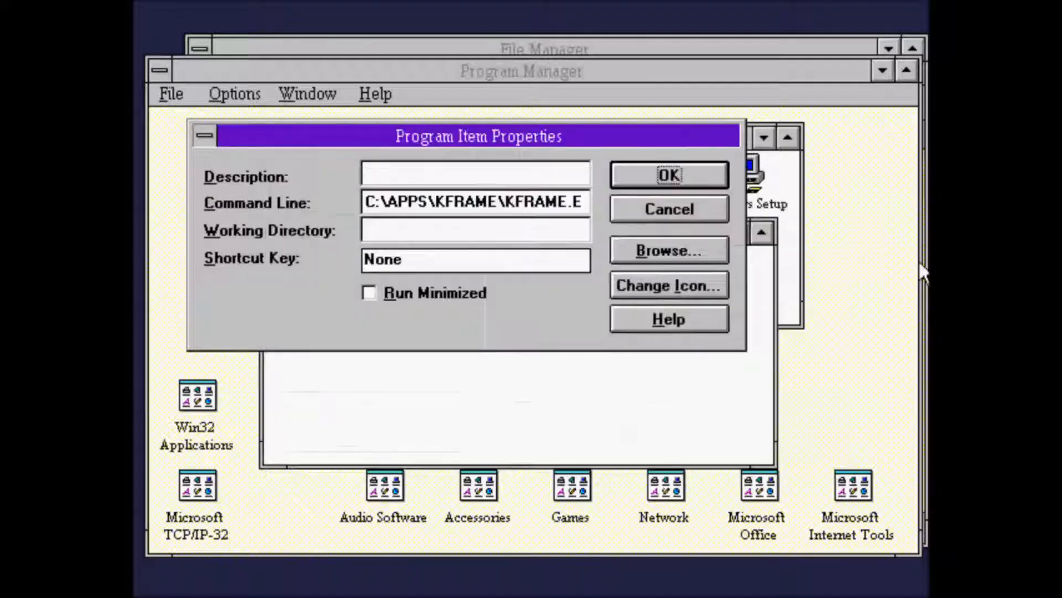
pyautogui.click(669, 174)
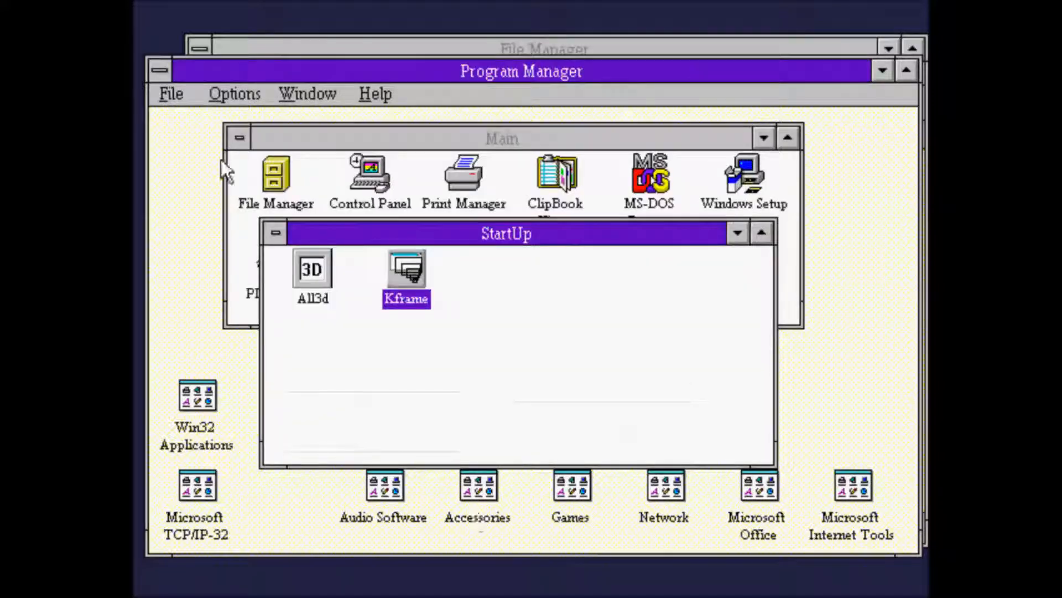
pyautogui.moveTo(278, 348)
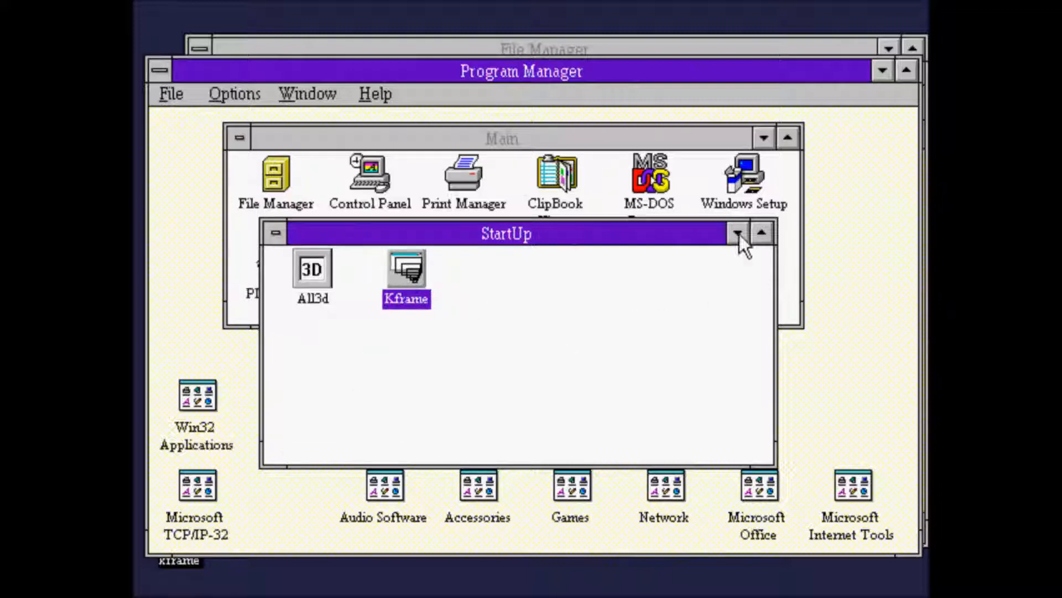
# Step: Minimize the StartUp group to an icon and reopen it showing Kframe beside All3d
pyautogui.click(738, 232)
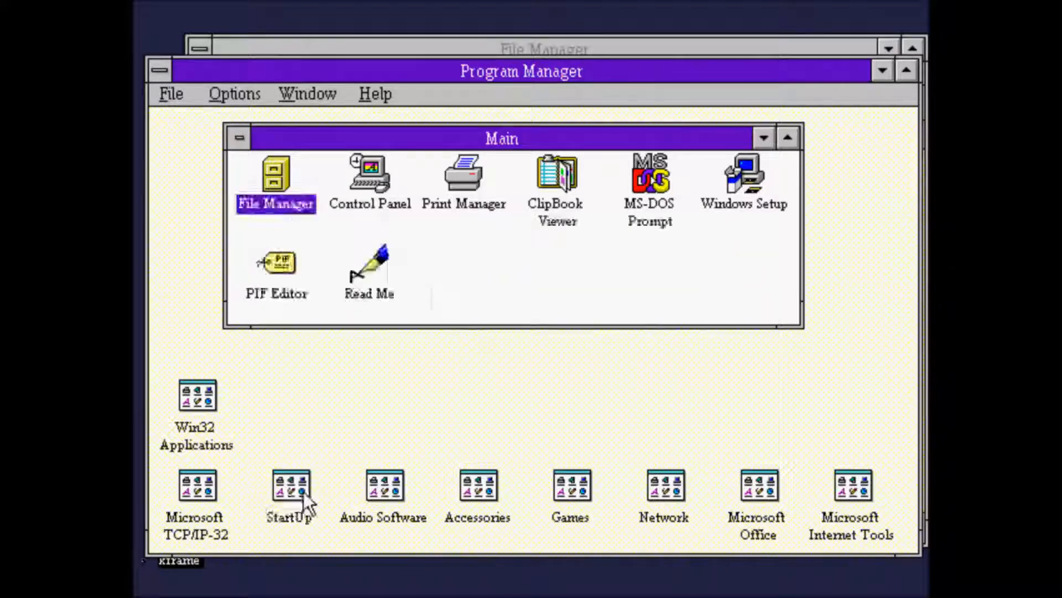
pyautogui.doubleClick(291, 486)
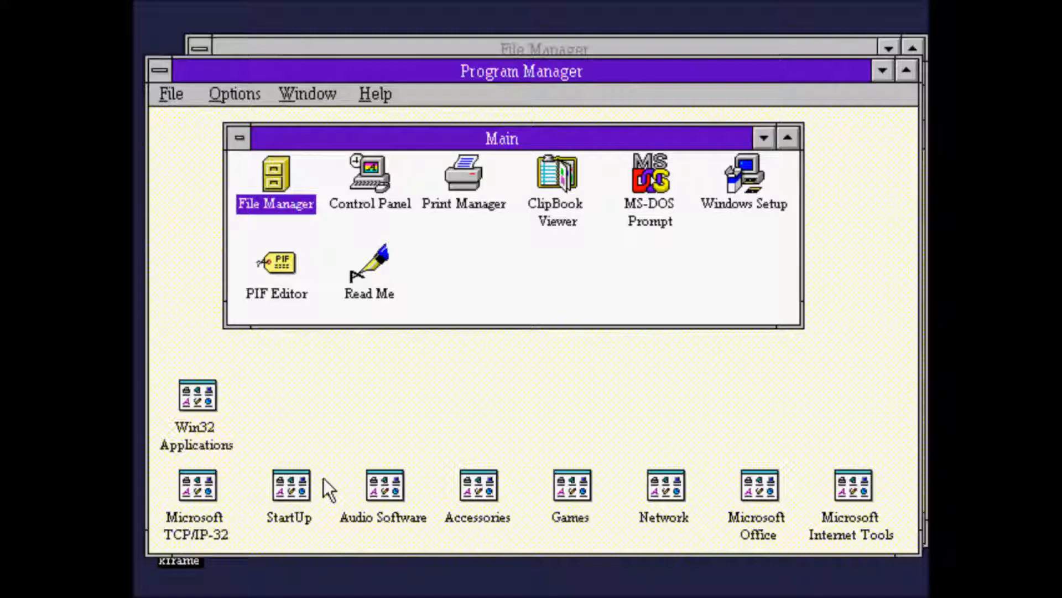
pyautogui.doubleClick(289, 484)
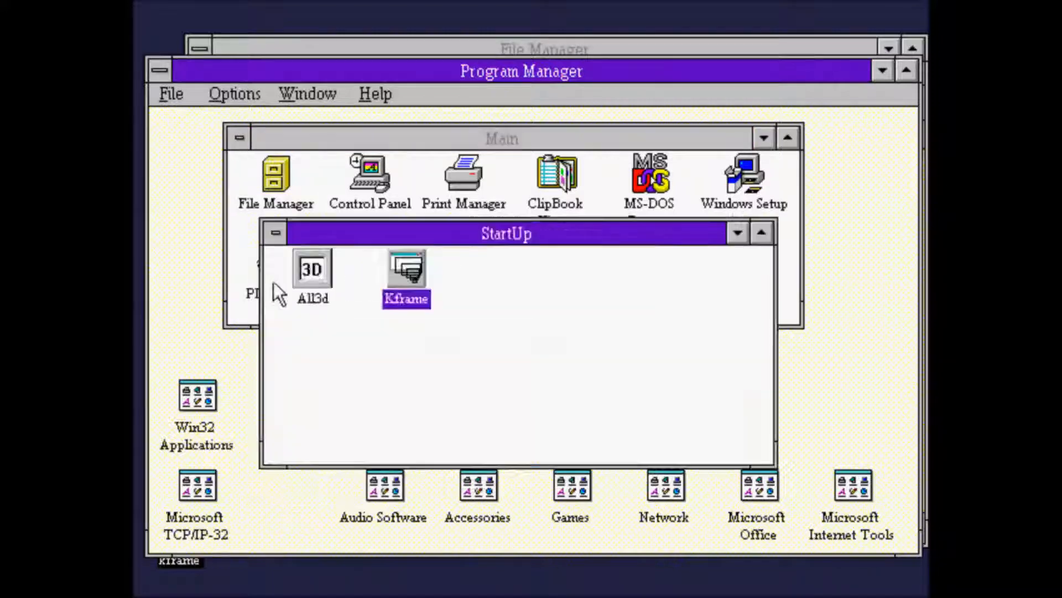
pyautogui.moveTo(572, 306)
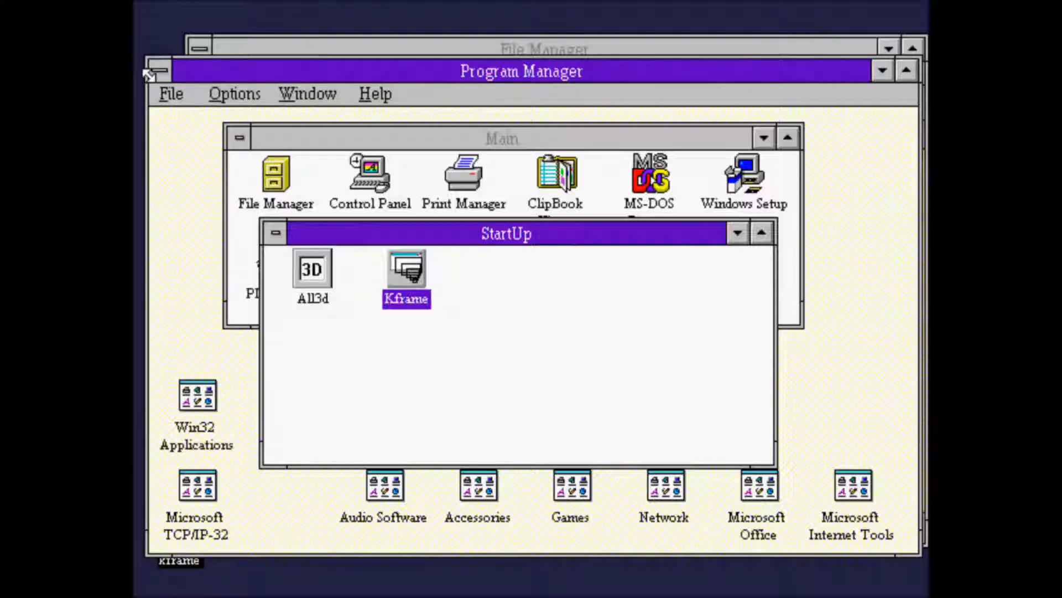
pyautogui.moveTo(147, 12)
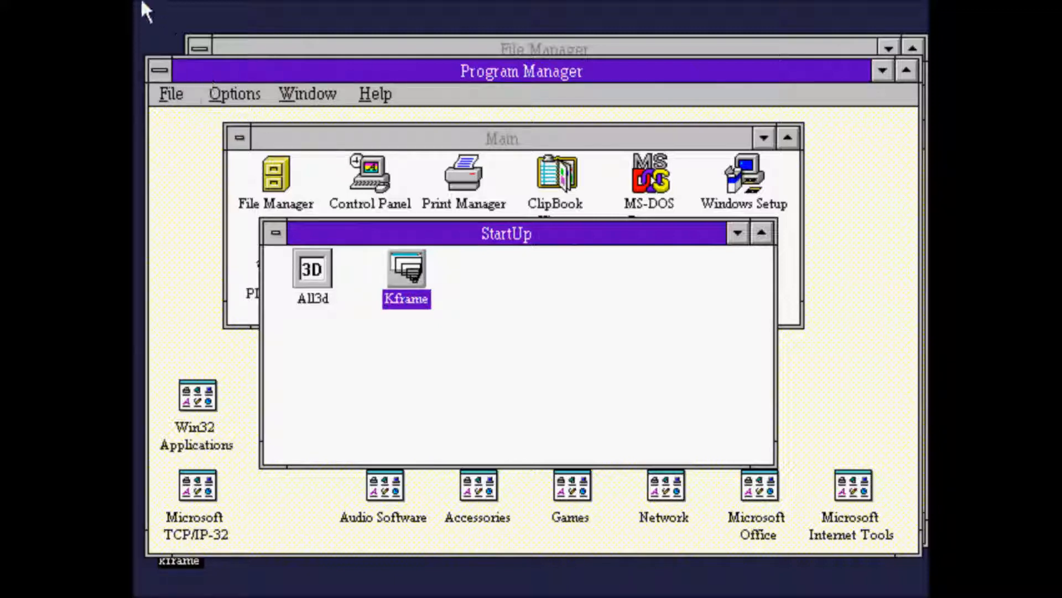
# Step: Restart Windows so All3D and Kframe load, restore the Main group and bring up Kframe's options
pyautogui.click(170, 93)
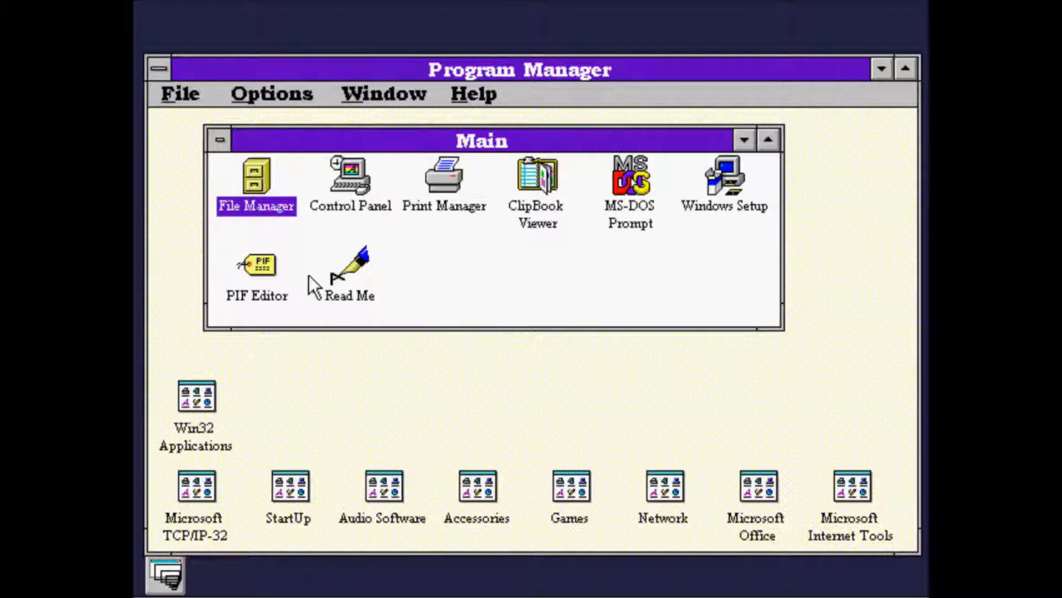
pyautogui.moveTo(308, 285)
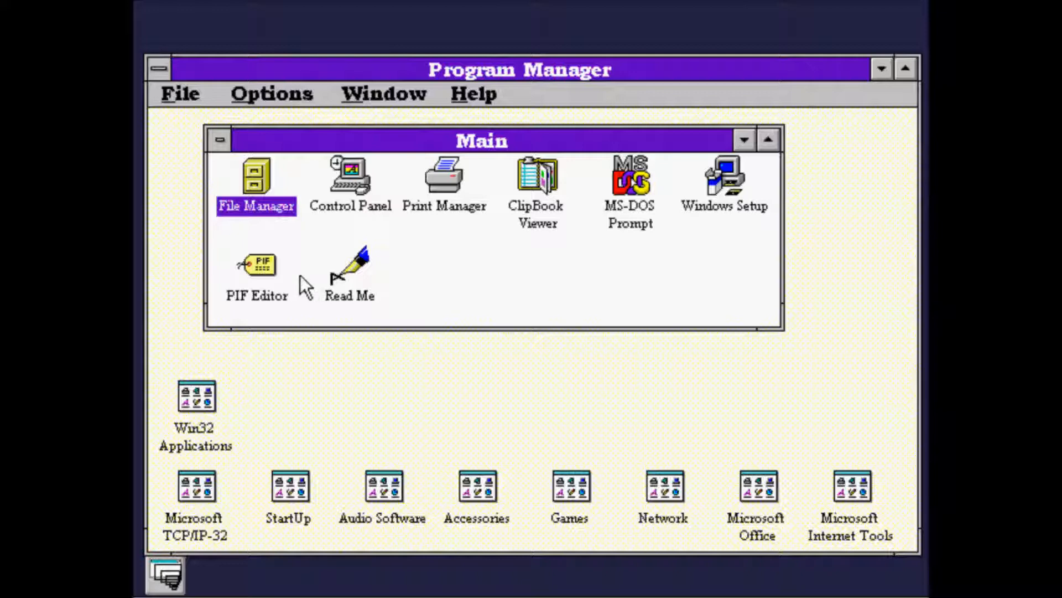
pyautogui.moveTo(724, 156)
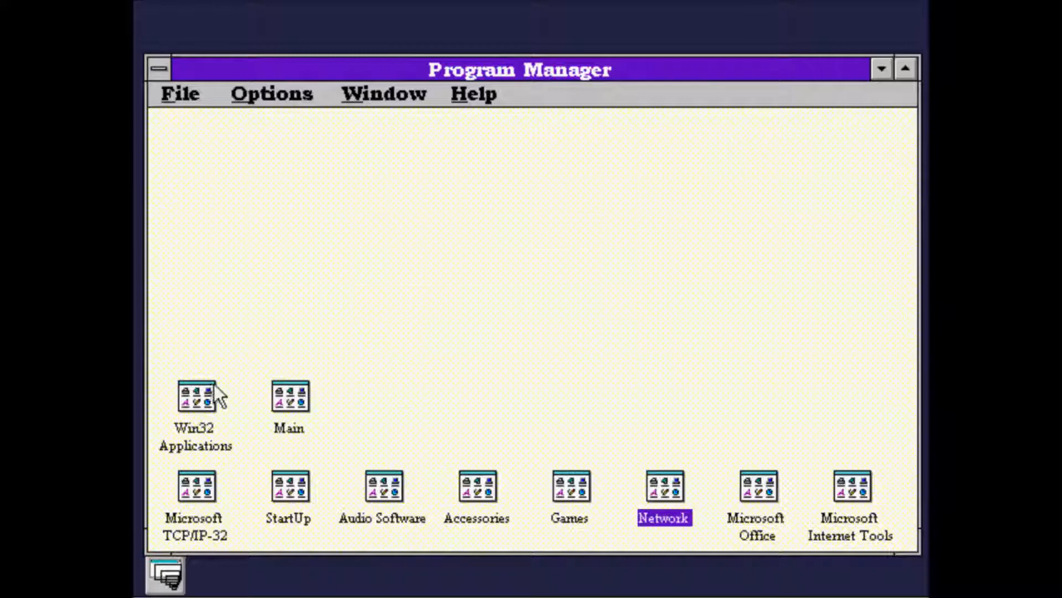
pyautogui.doubleClick(289, 396)
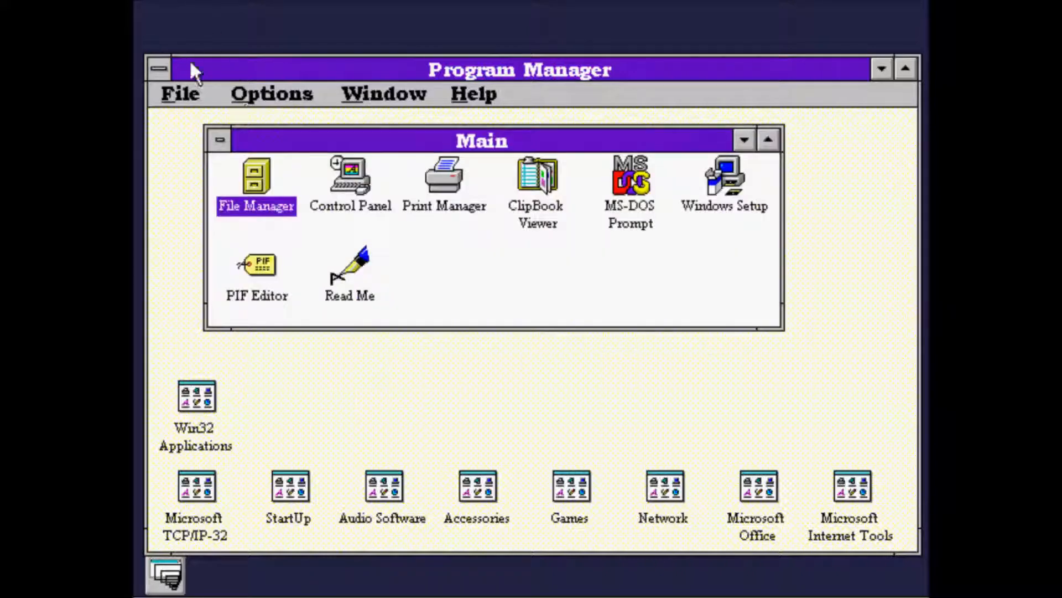
pyautogui.click(179, 93)
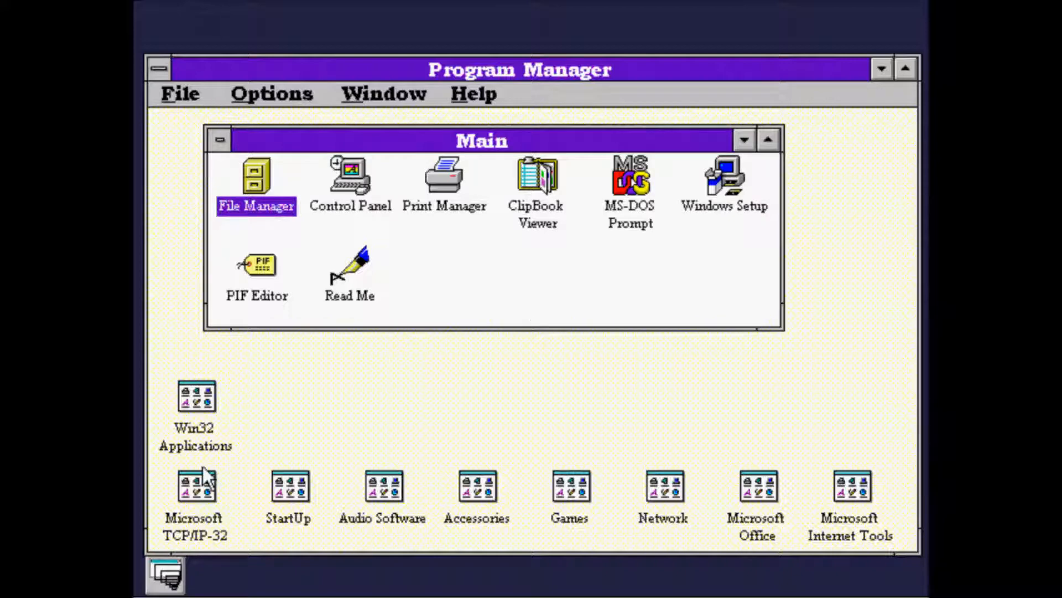
pyautogui.click(288, 486)
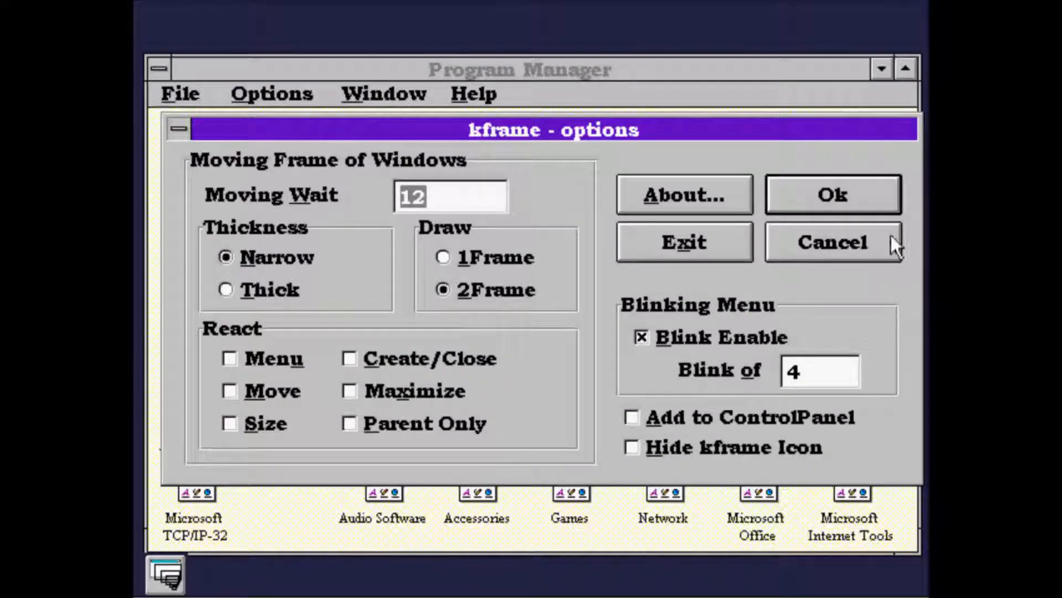
# Step: Cancel Kframe's moving-frame options unchanged, leaving the StartUp group with All3d and Kframe visible
pyautogui.click(833, 242)
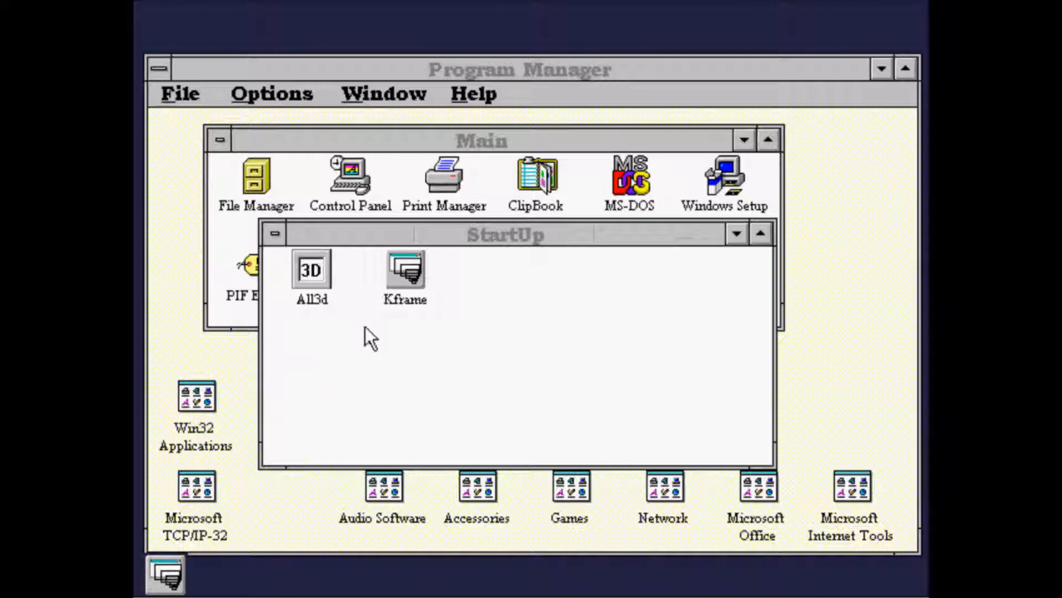